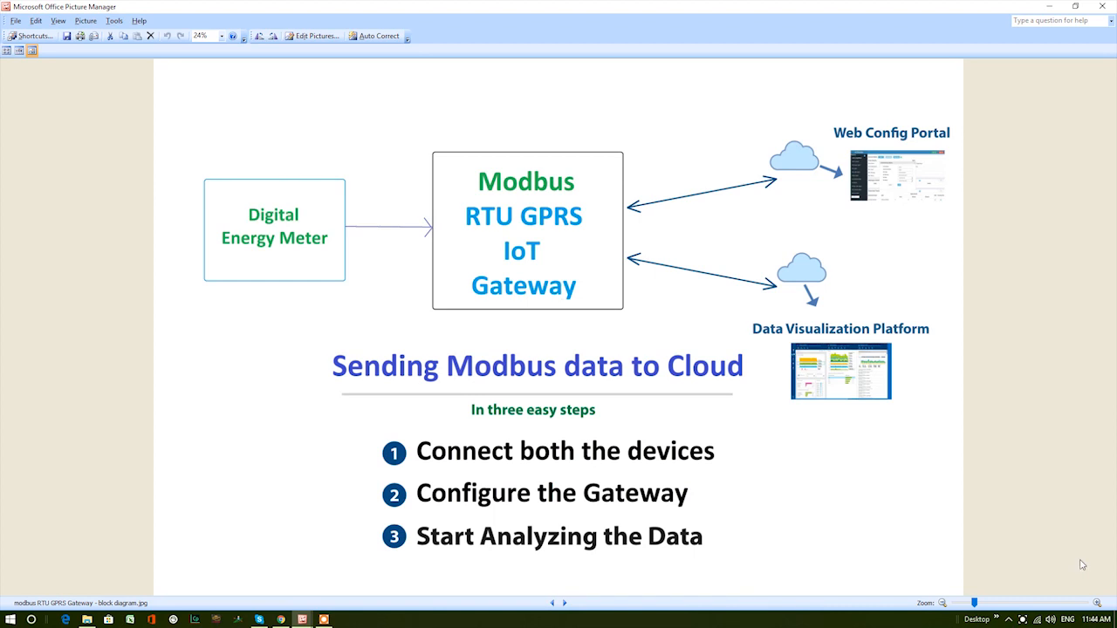
{"action": "mouse_move", "coordinate": [1080, 565]}
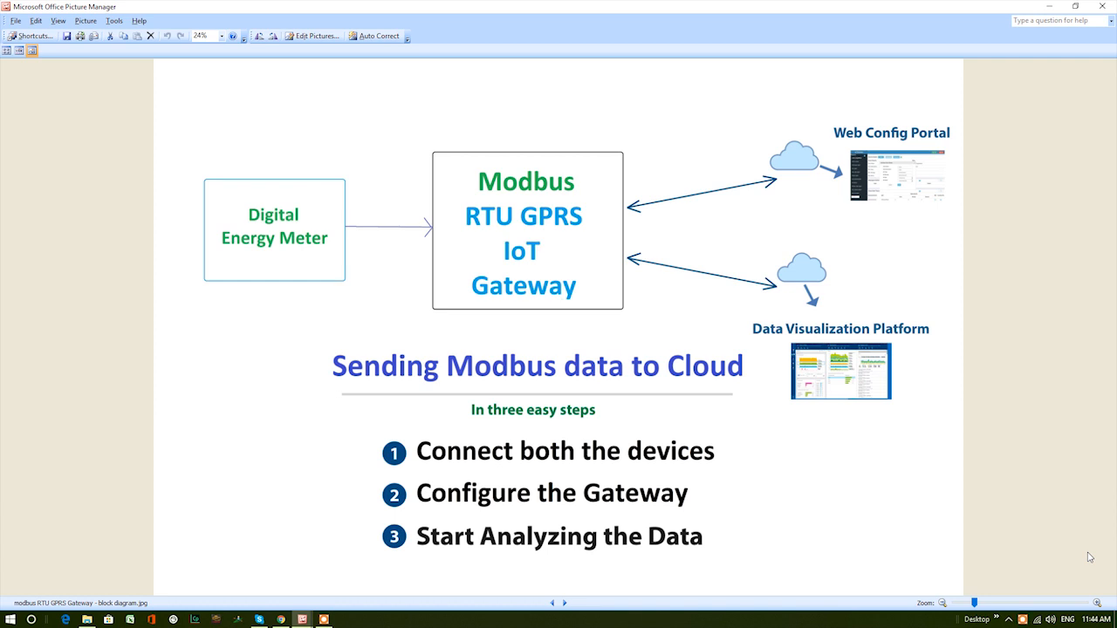
{"action": "mouse_move", "coordinate": [1091, 555]}
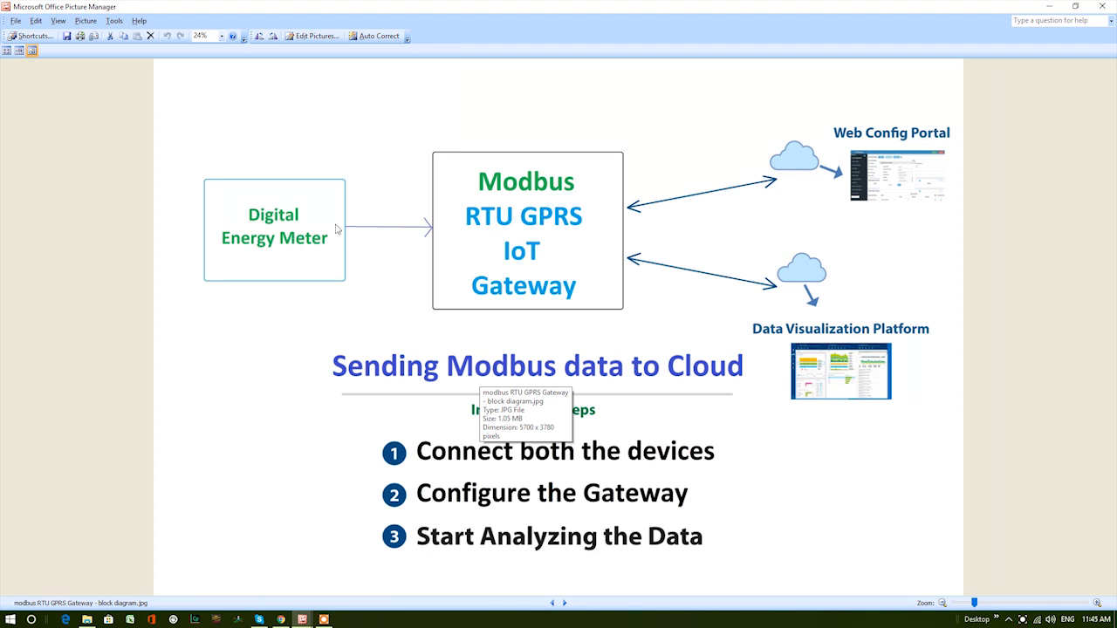
{"action": "mouse_move", "coordinate": [446, 161]}
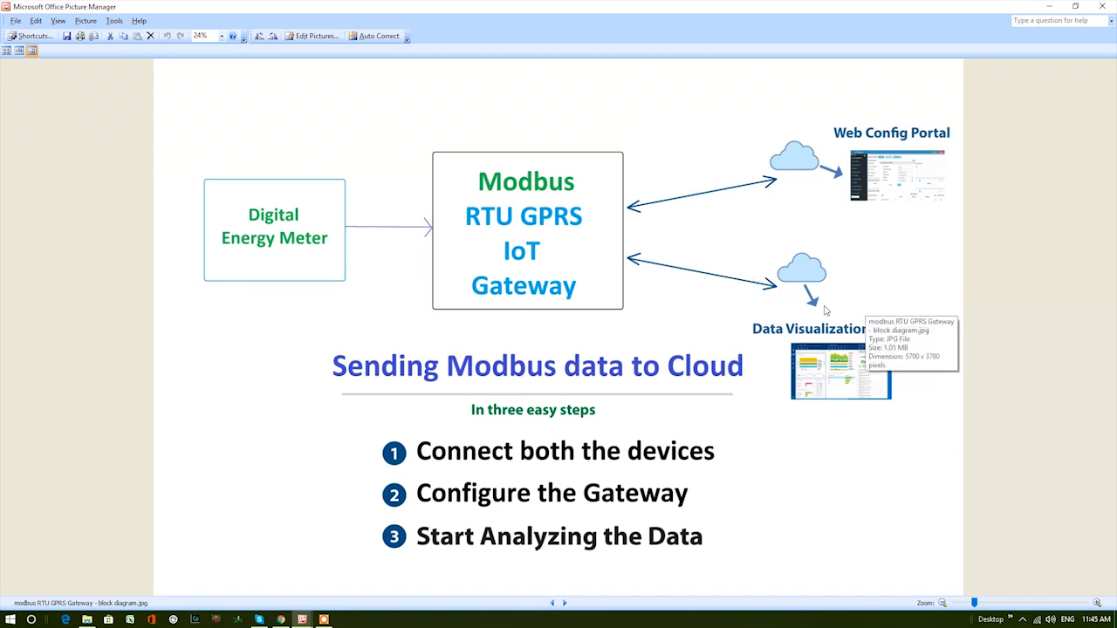
{"action": "mouse_move", "coordinate": [352, 434]}
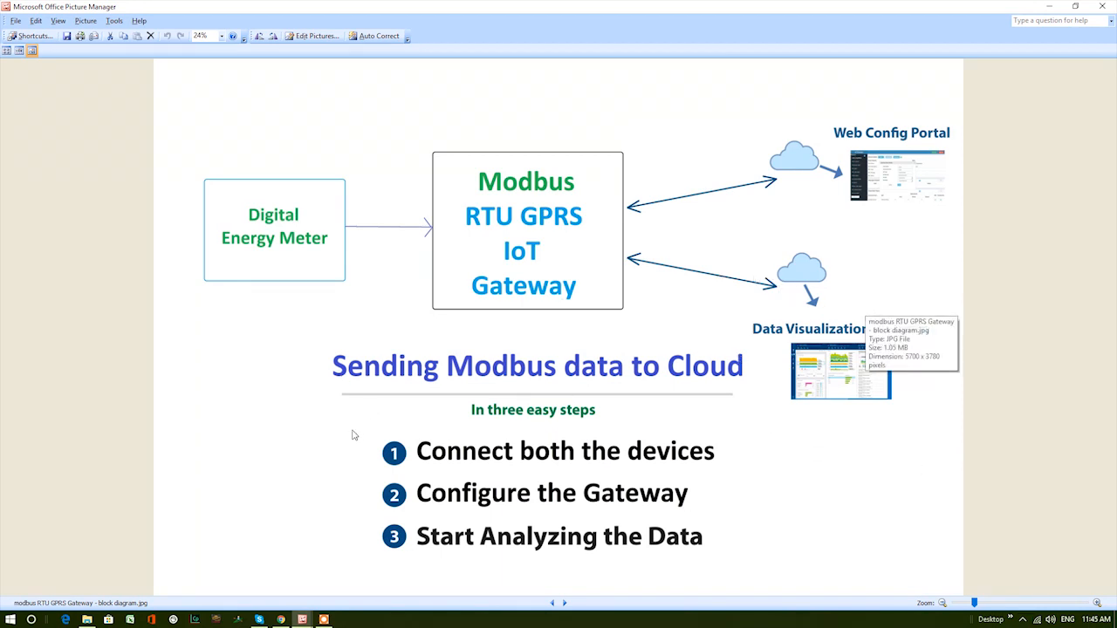
{"action": "mouse_move", "coordinate": [579, 470]}
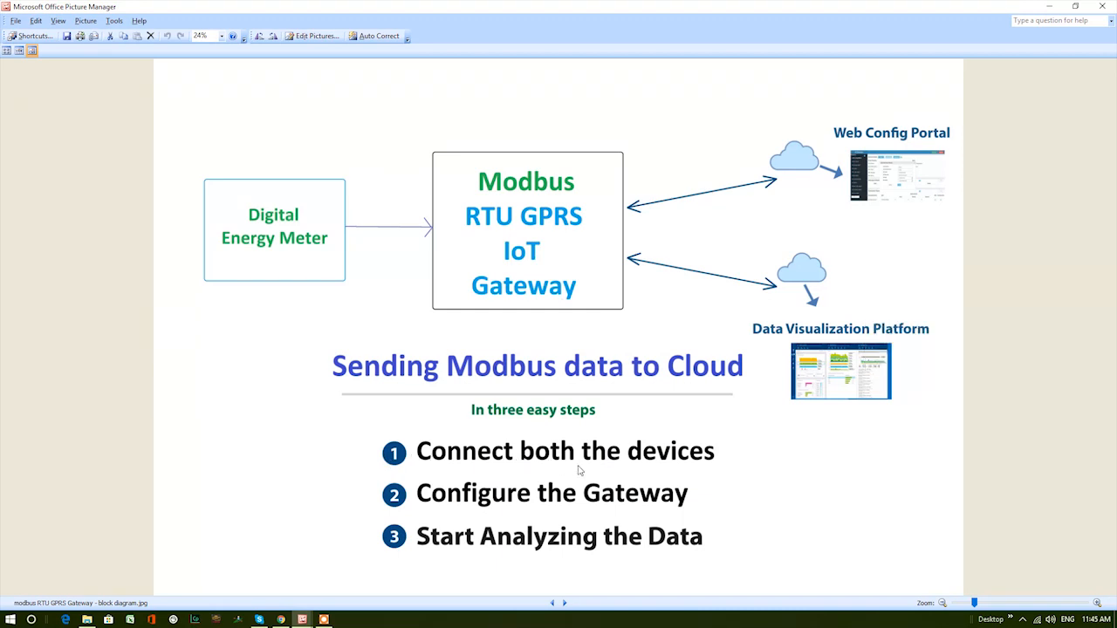
{"action": "mouse_move", "coordinate": [667, 517]}
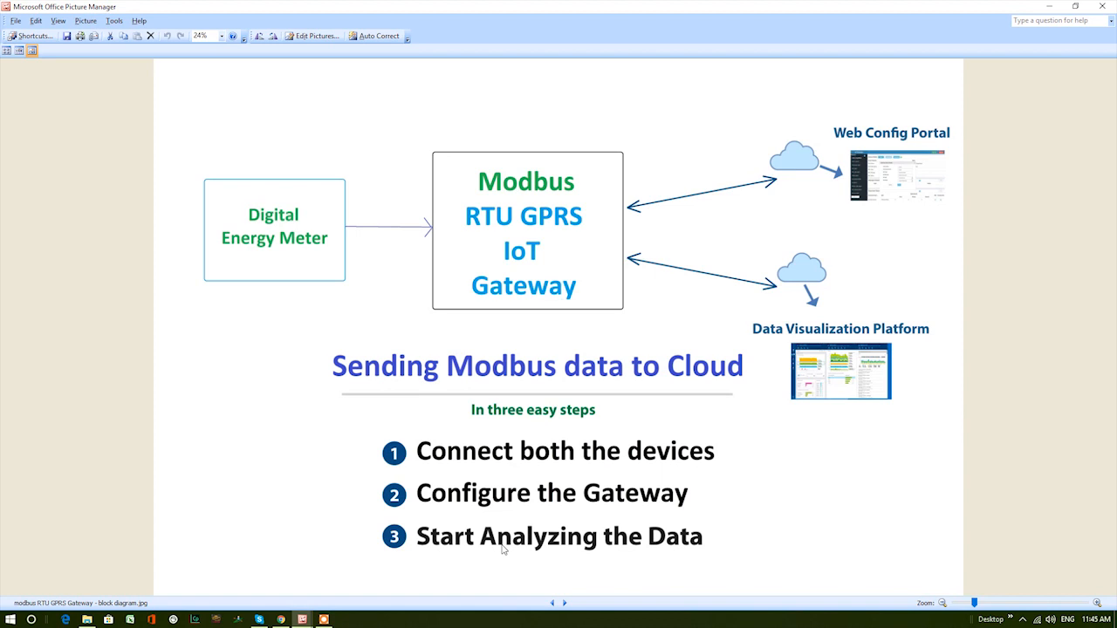
{"action": "mouse_move", "coordinate": [539, 550]}
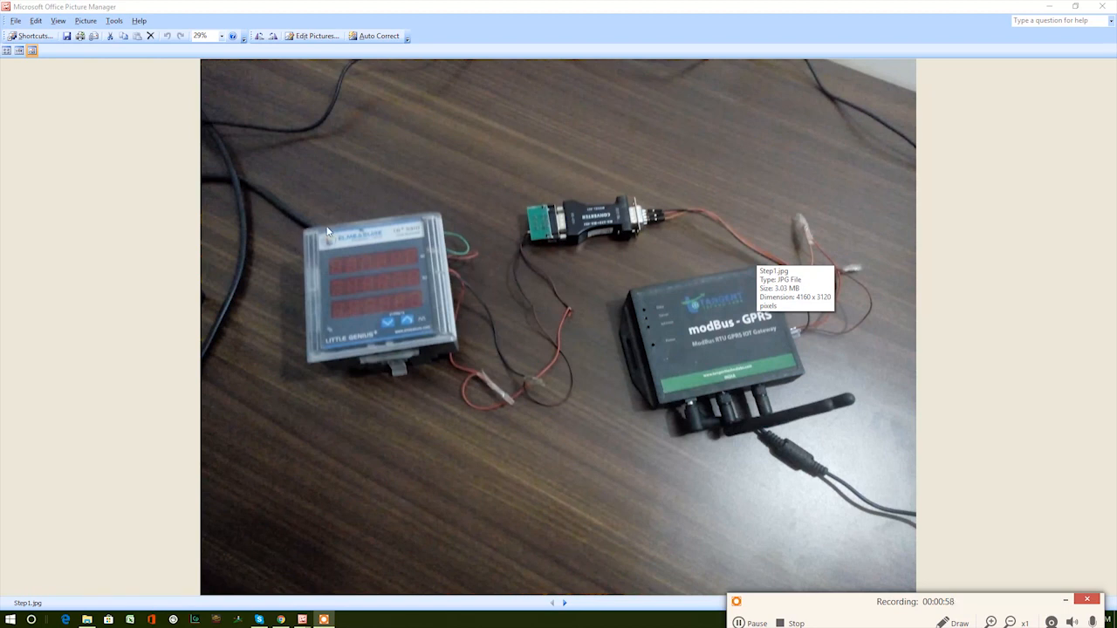
{"action": "mouse_move", "coordinate": [470, 255]}
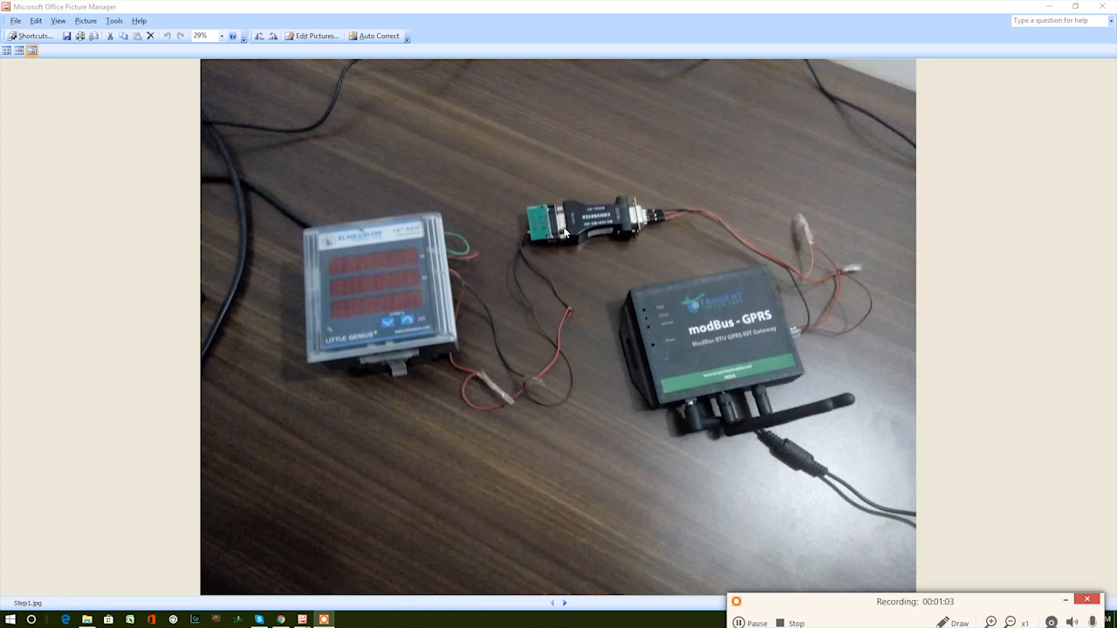
{"action": "mouse_move", "coordinate": [767, 515]}
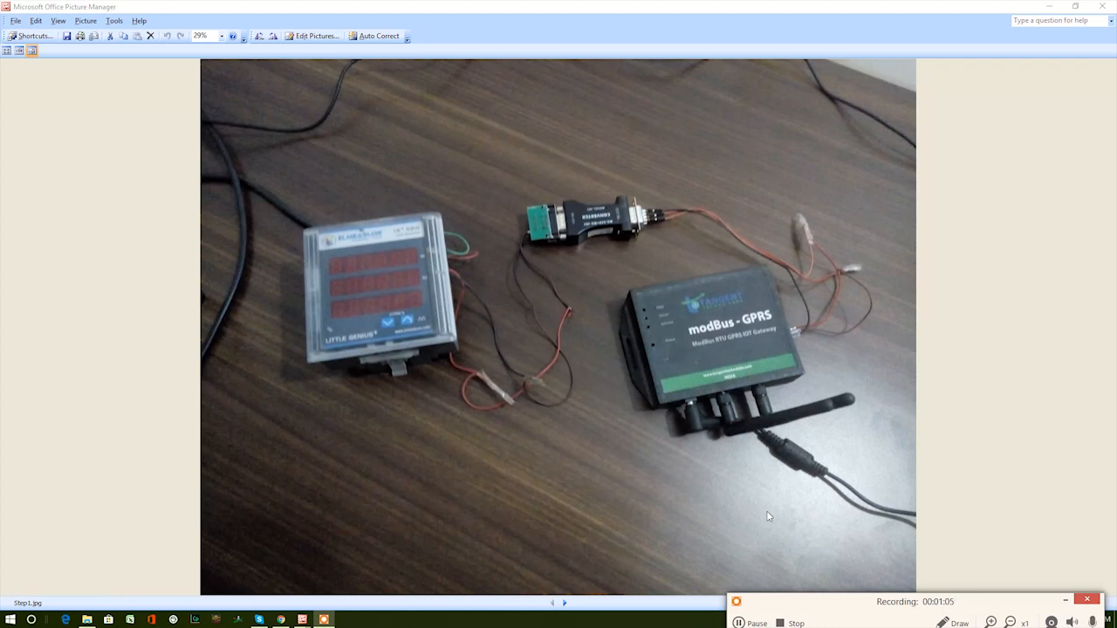
{"action": "mouse_move", "coordinate": [772, 512]}
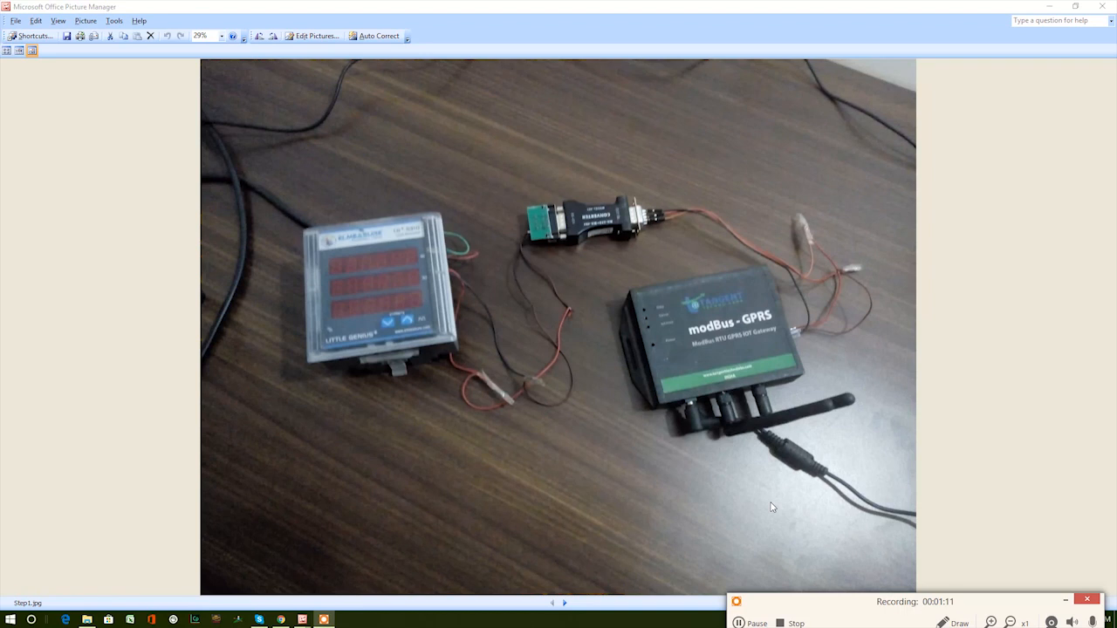
{"action": "mouse_move", "coordinate": [816, 425]}
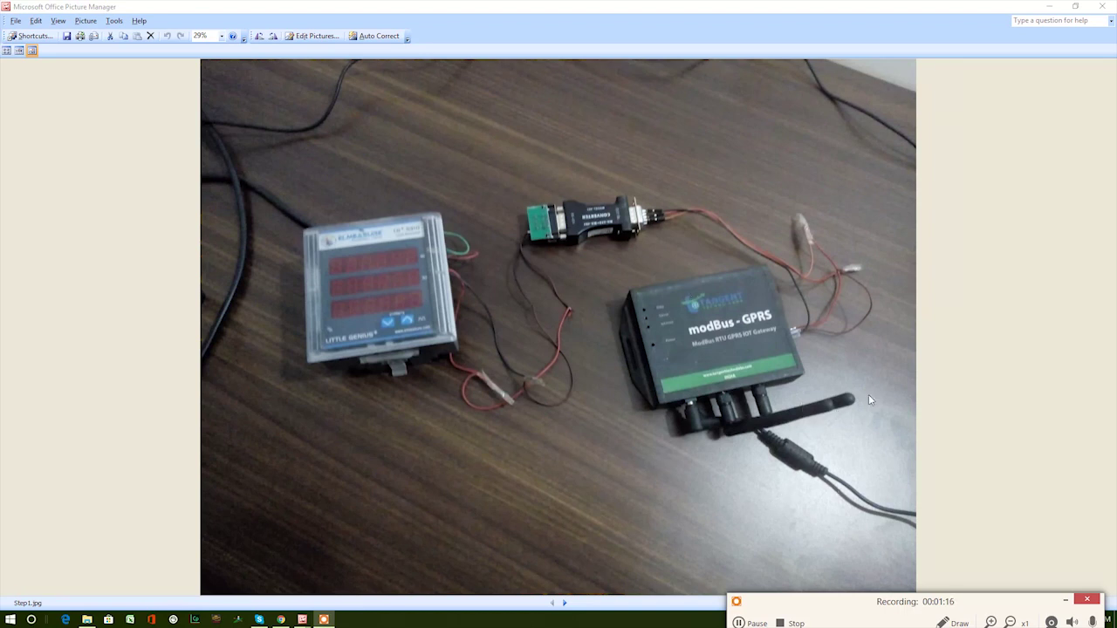
{"action": "mouse_move", "coordinate": [610, 260]}
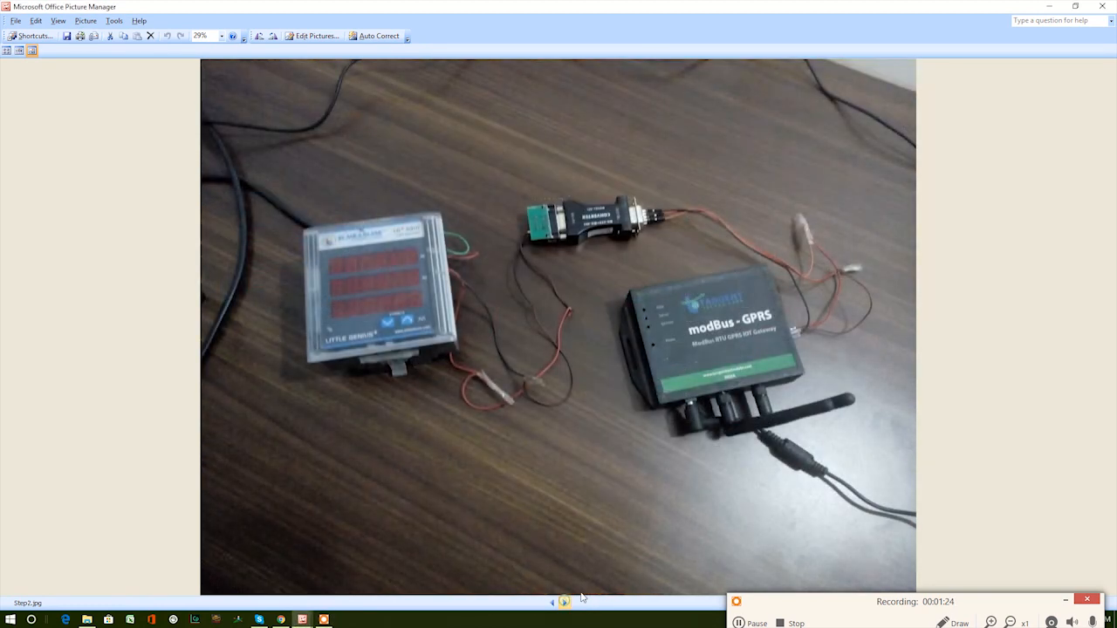
{"action": "mouse_move", "coordinate": [641, 378]}
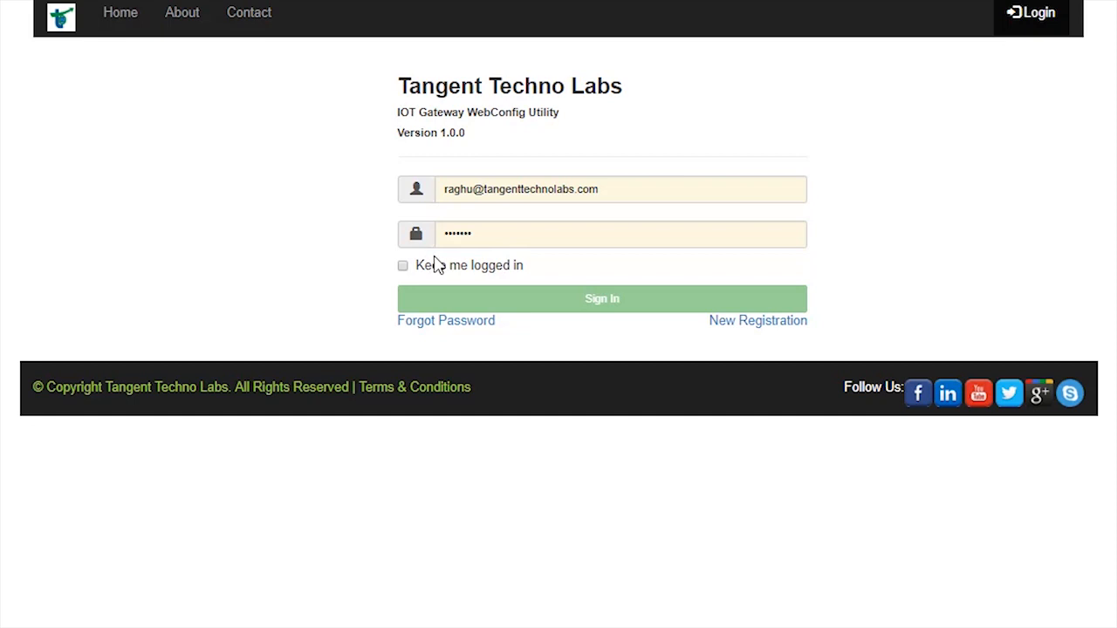
Sign in and register the gateway MBUS_GPRS_1 with Add New.
{"action": "left_click", "coordinate": [602, 299]}
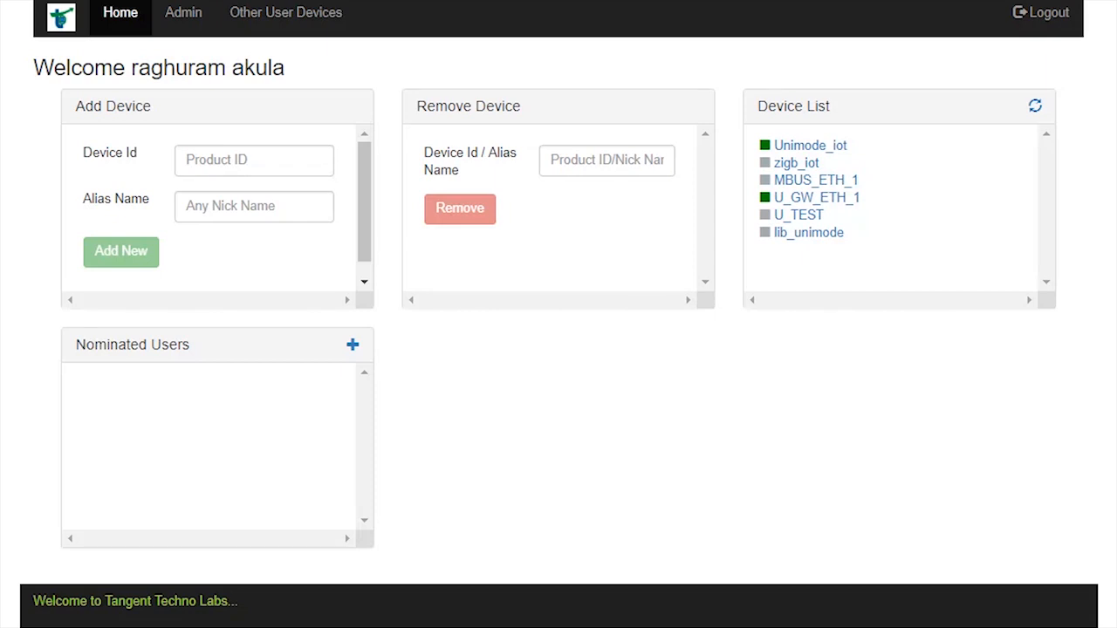
{"action": "mouse_move", "coordinate": [23, 356]}
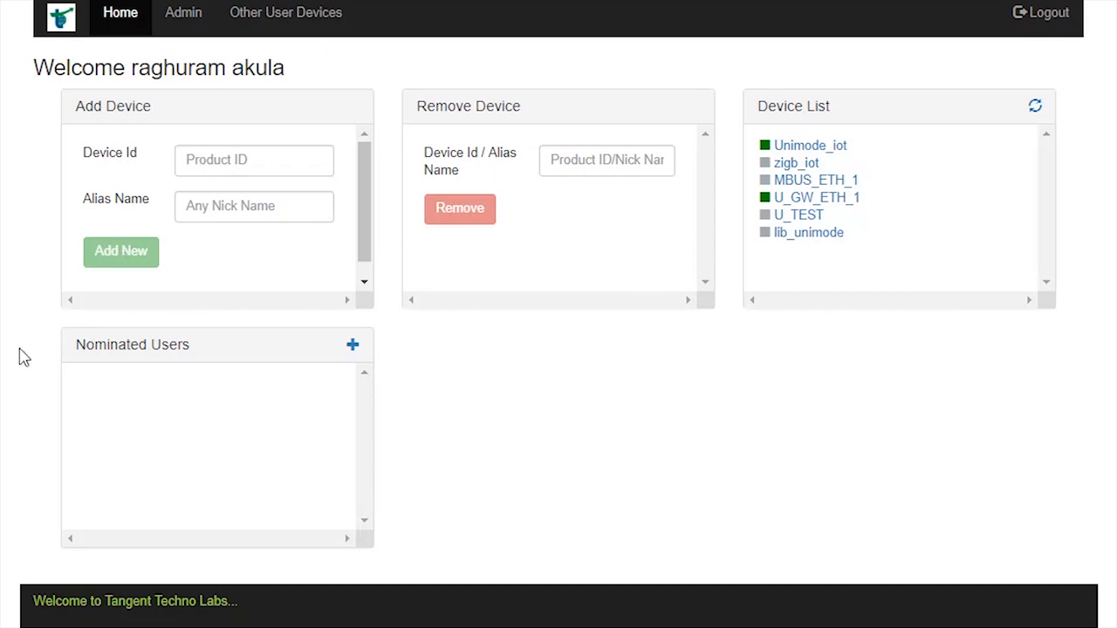
{"action": "mouse_move", "coordinate": [280, 336]}
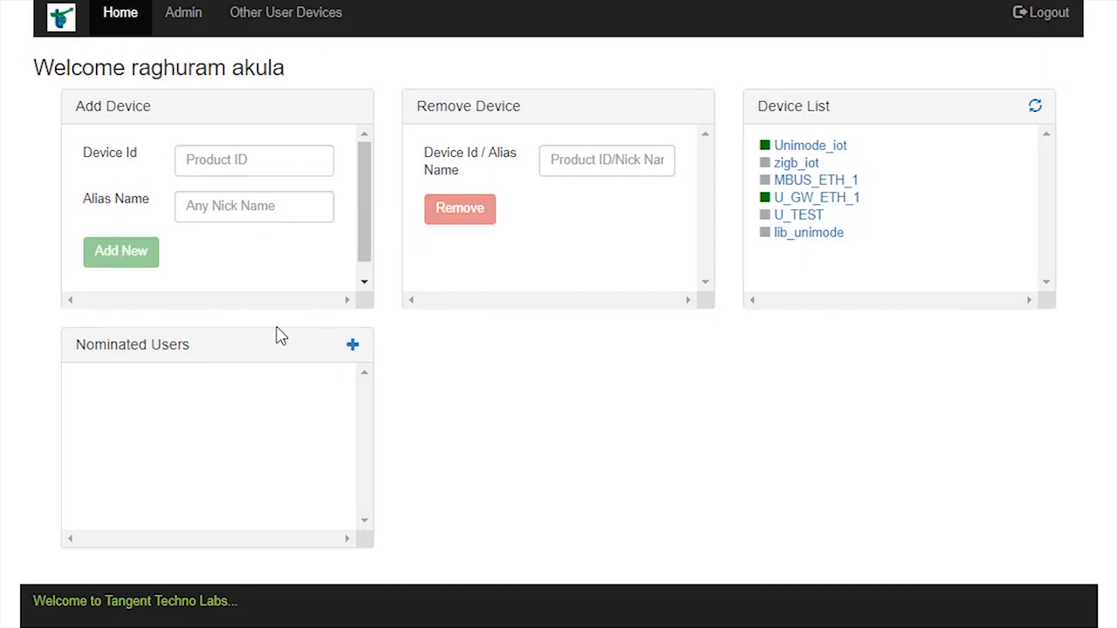
{"action": "mouse_move", "coordinate": [109, 102]}
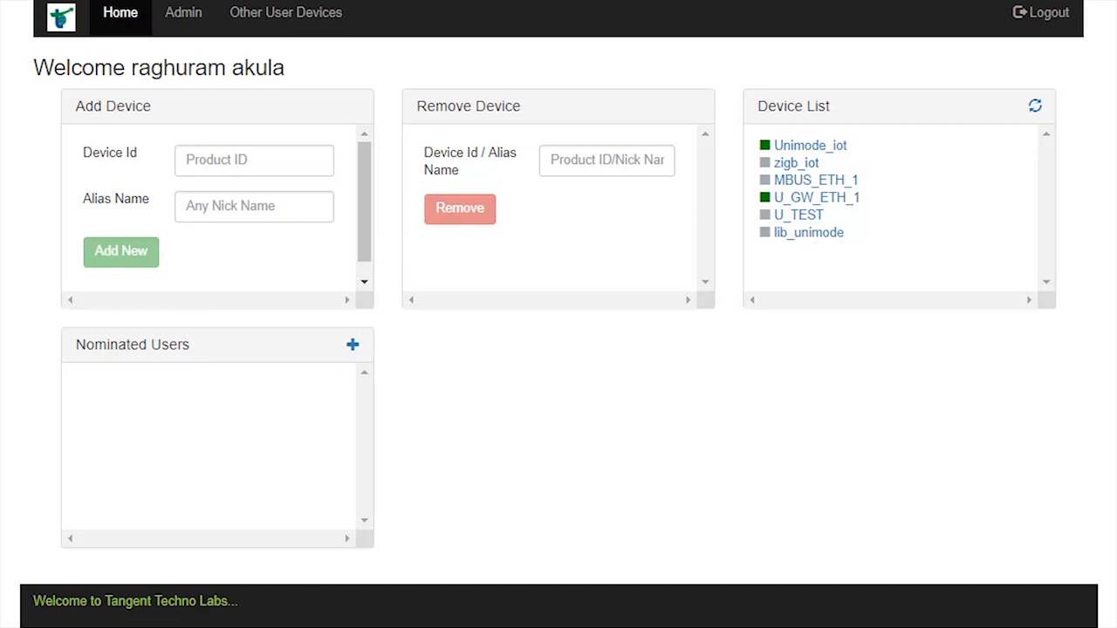
{"action": "left_click", "coordinate": [120, 251]}
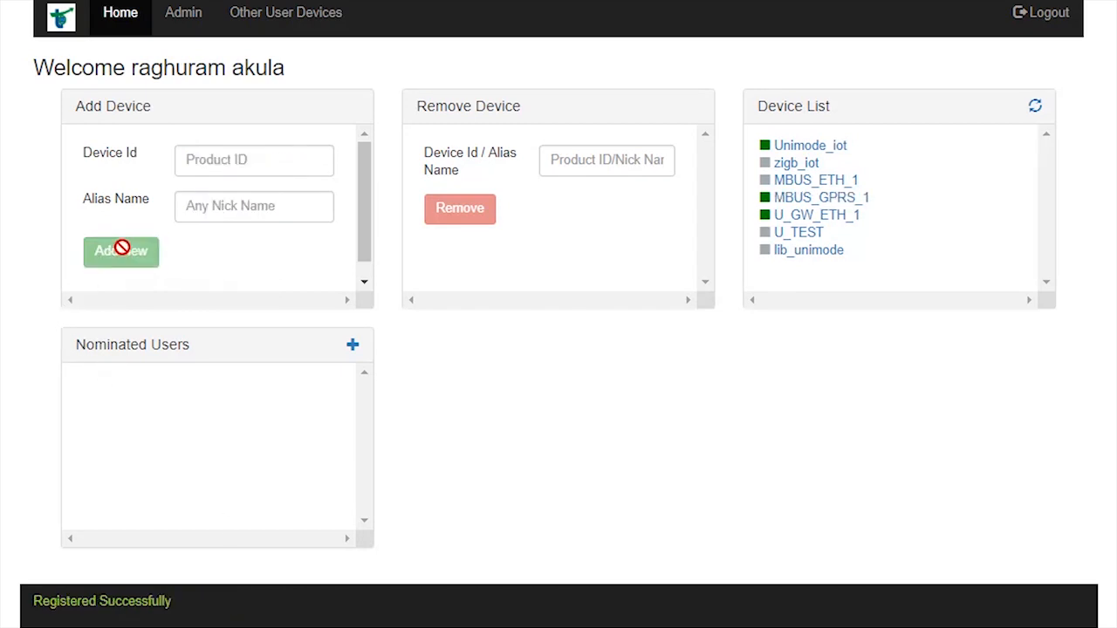
{"action": "mouse_move", "coordinate": [234, 254]}
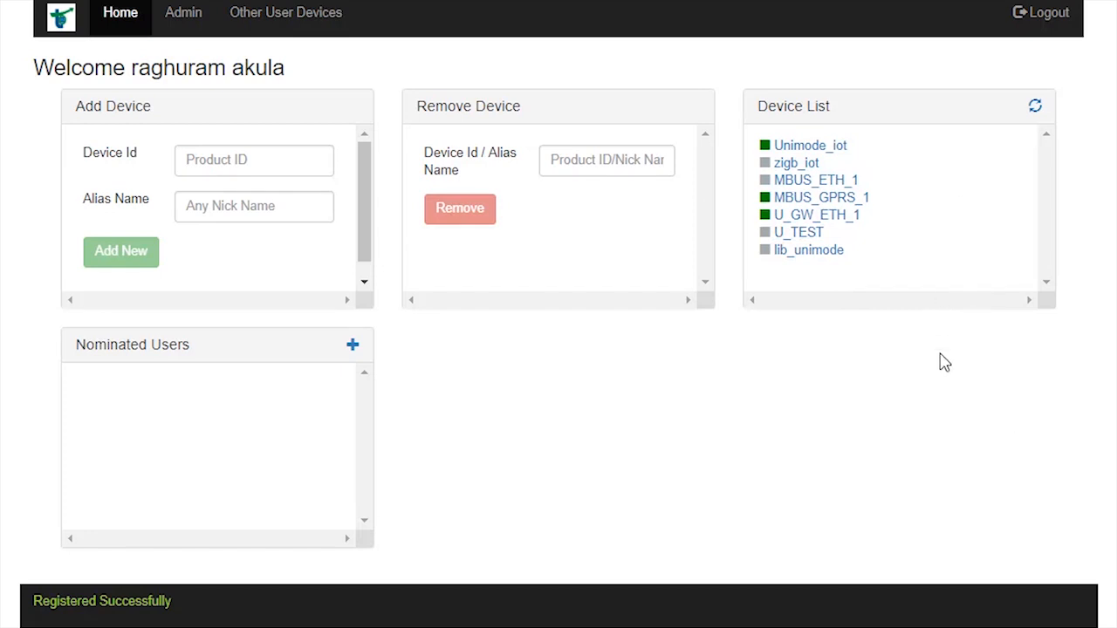
{"action": "mouse_move", "coordinate": [794, 202]}
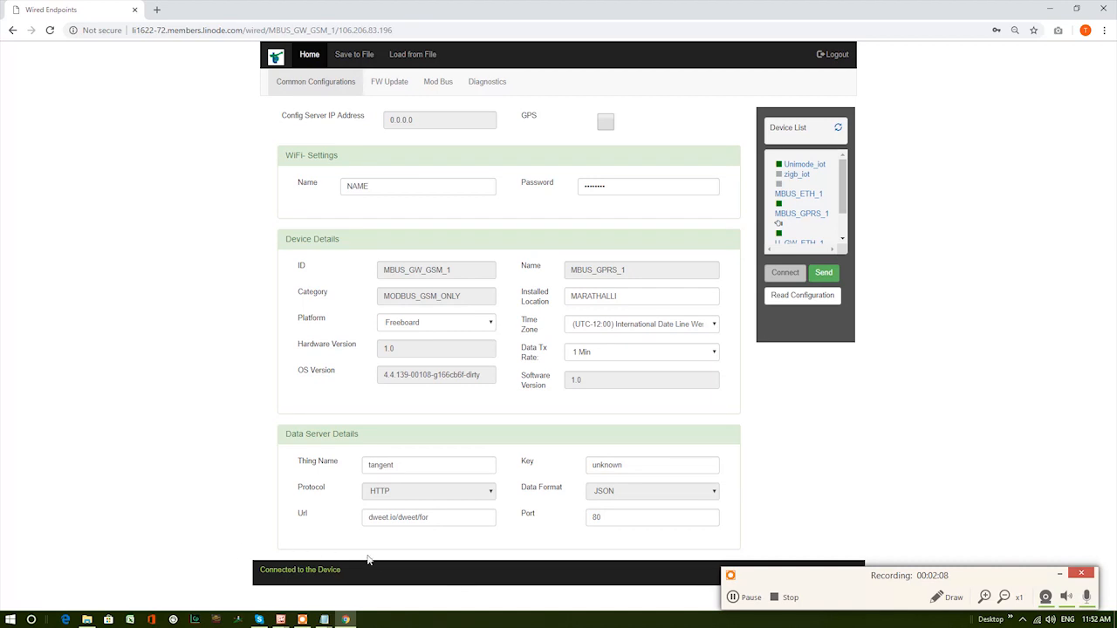
{"action": "mouse_move", "coordinate": [867, 430]}
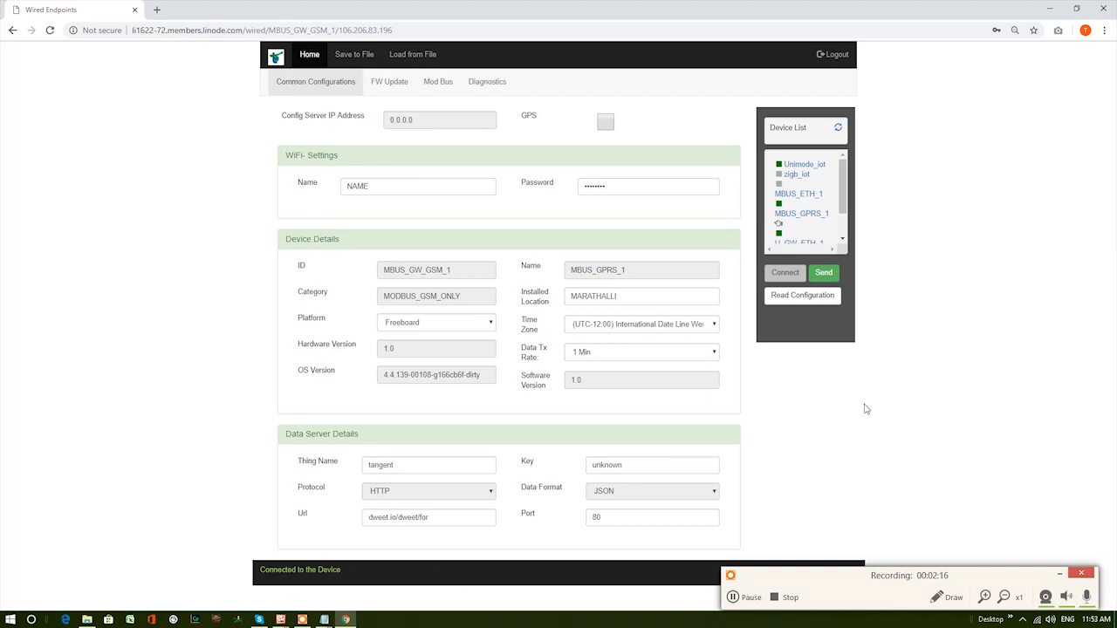
{"action": "mouse_move", "coordinate": [866, 408]}
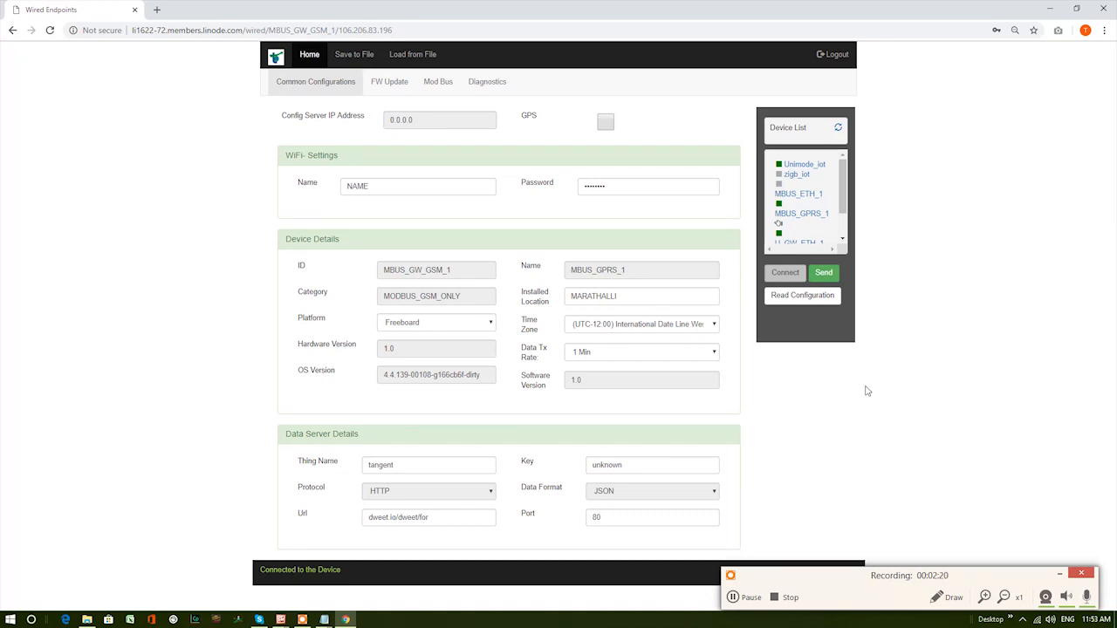
{"action": "mouse_move", "coordinate": [646, 216]}
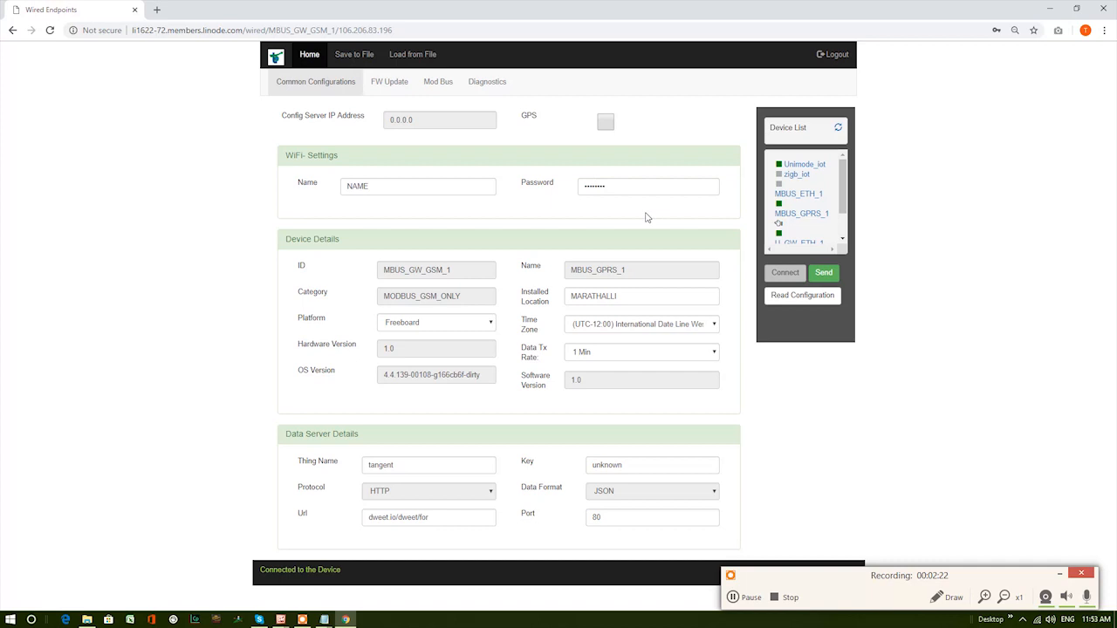
{"action": "mouse_move", "coordinate": [597, 287]}
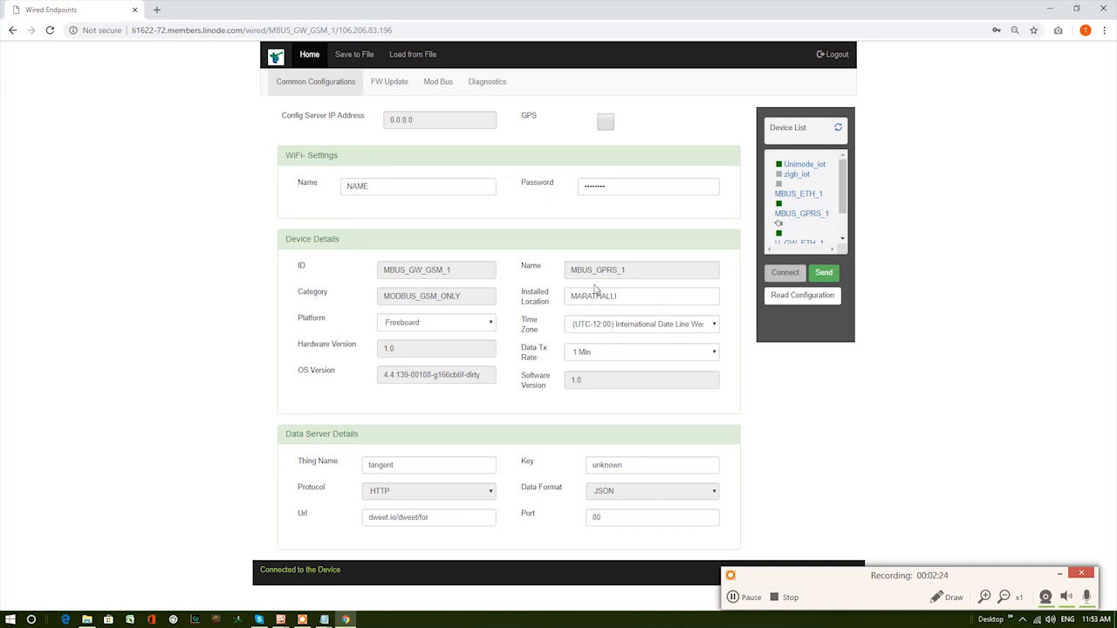
{"action": "mouse_move", "coordinate": [689, 175]}
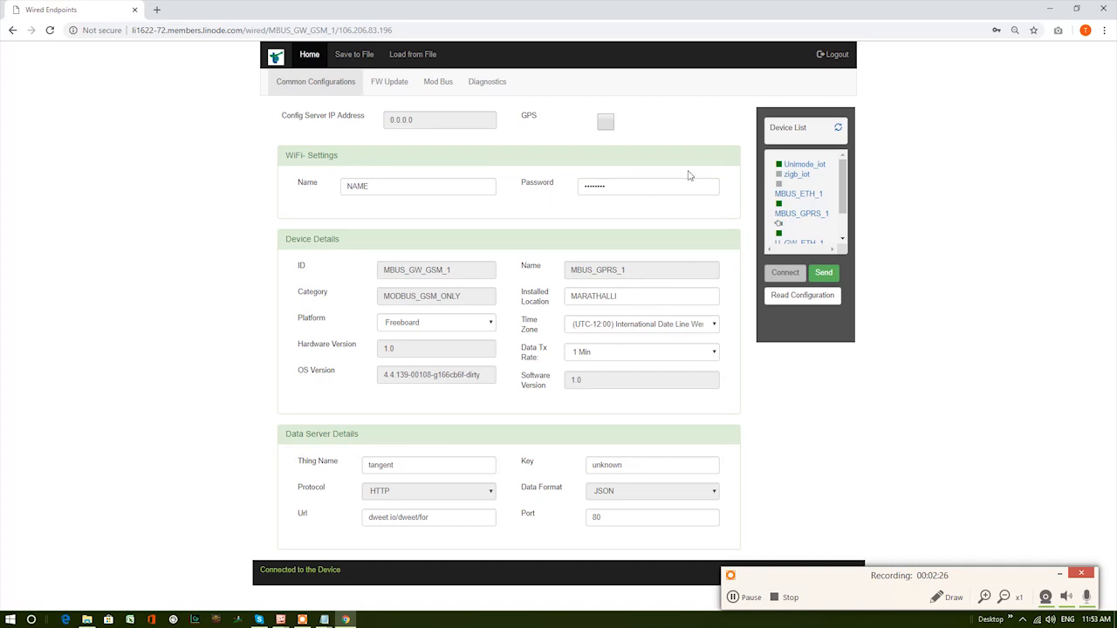
{"action": "mouse_move", "coordinate": [725, 90]}
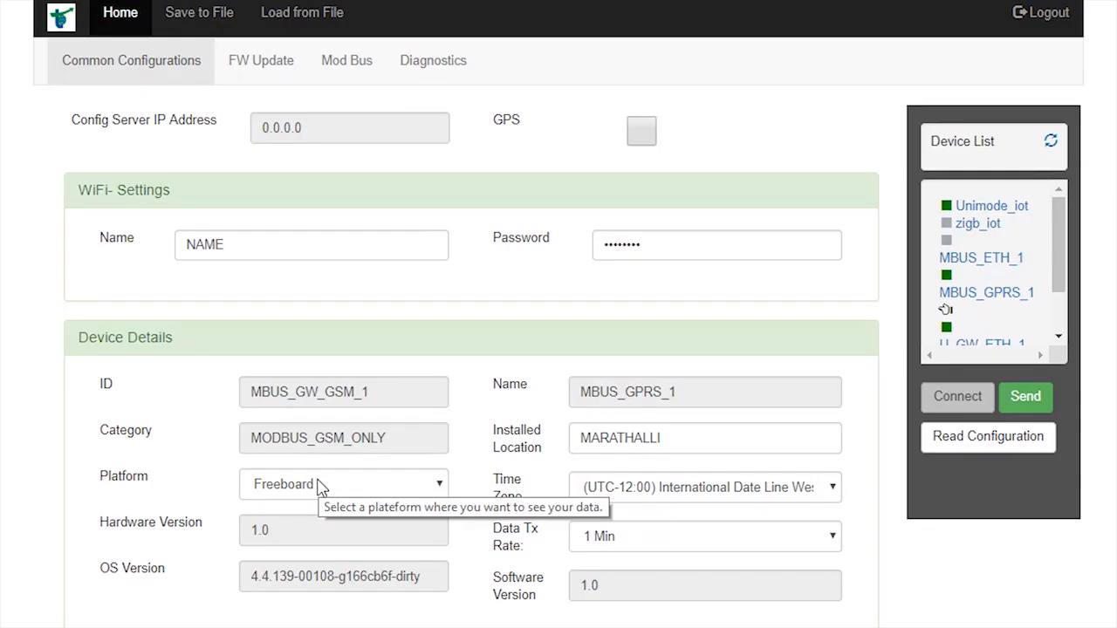
Set Tangnt IOT Platform, 1 Min rate, Linode data server URL and port 9999.
{"action": "left_click", "coordinate": [343, 483]}
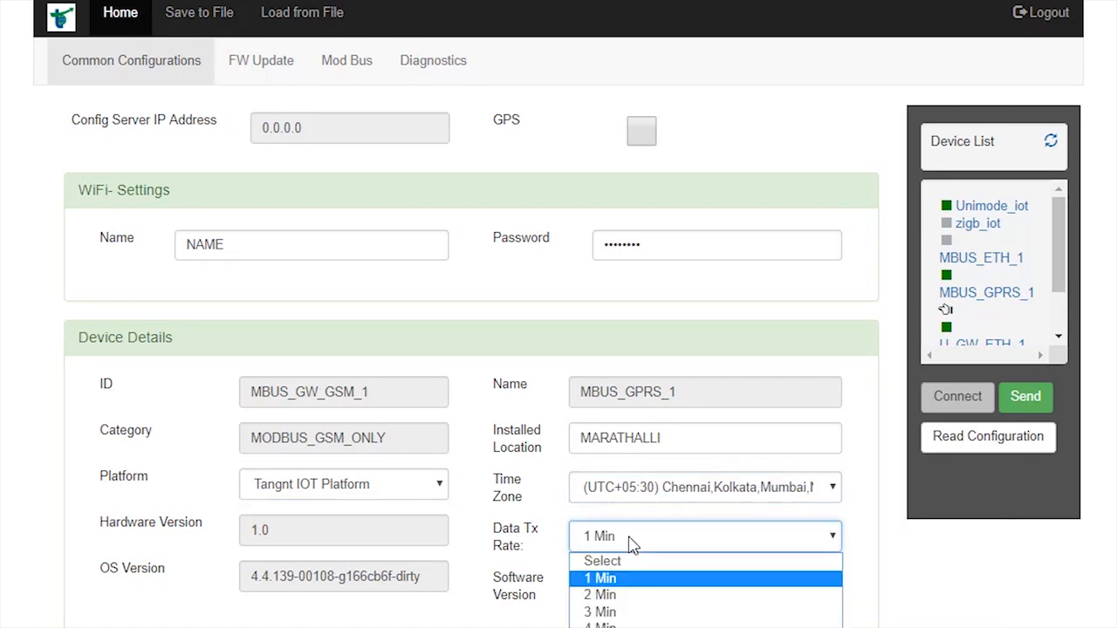
{"action": "mouse_move", "coordinate": [624, 586]}
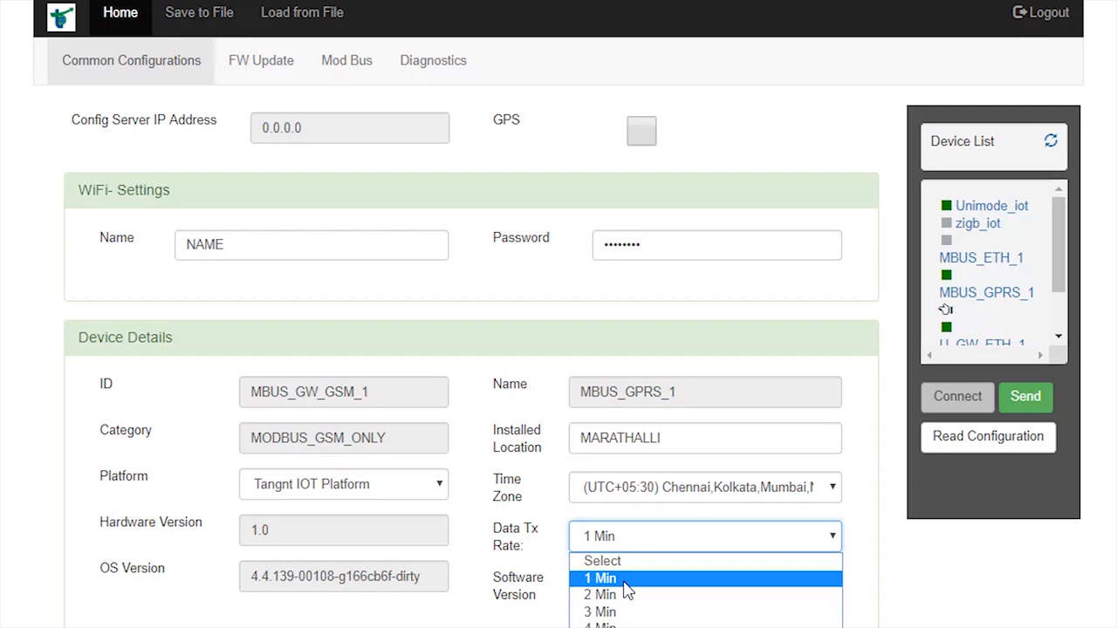
{"action": "left_click", "coordinate": [597, 577]}
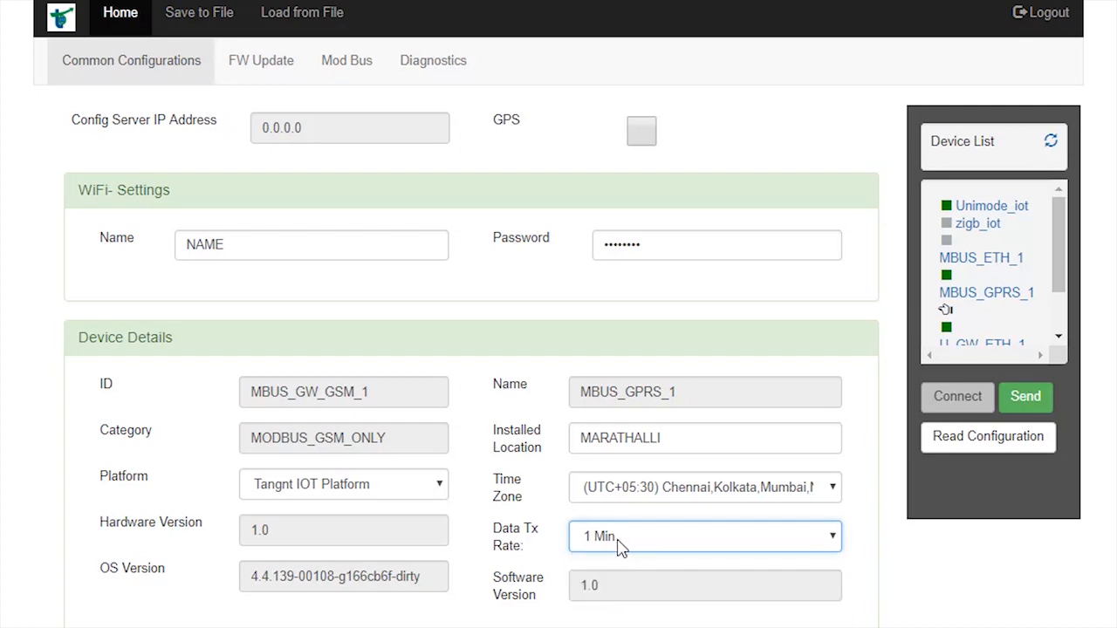
{"action": "scroll", "scroll_direction": "down", "scroll_amount": 3}
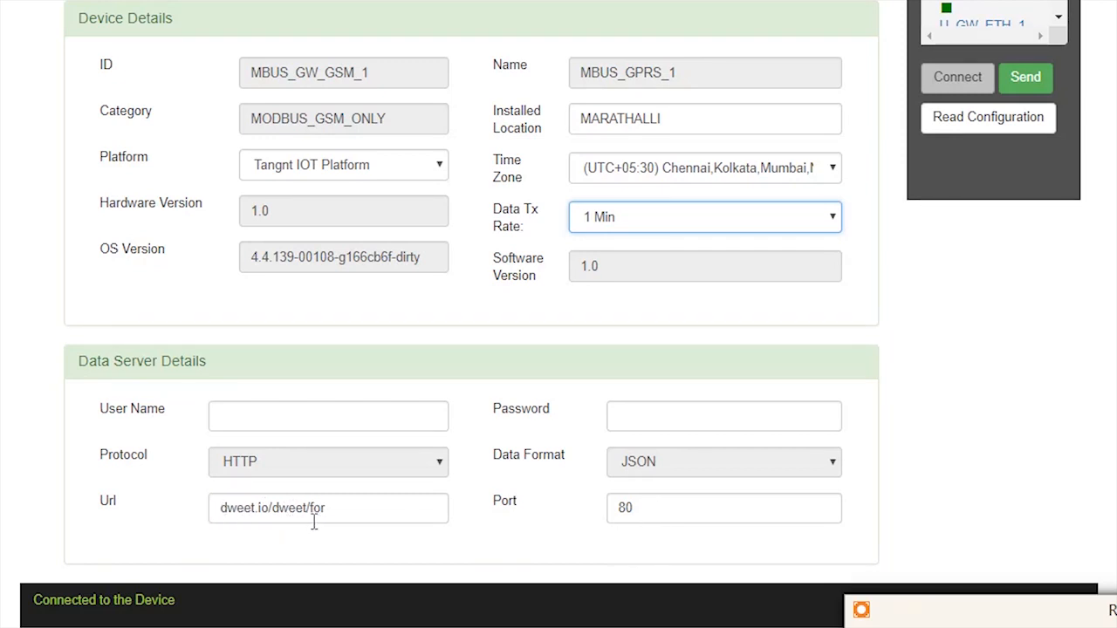
{"action": "mouse_move", "coordinate": [288, 513]}
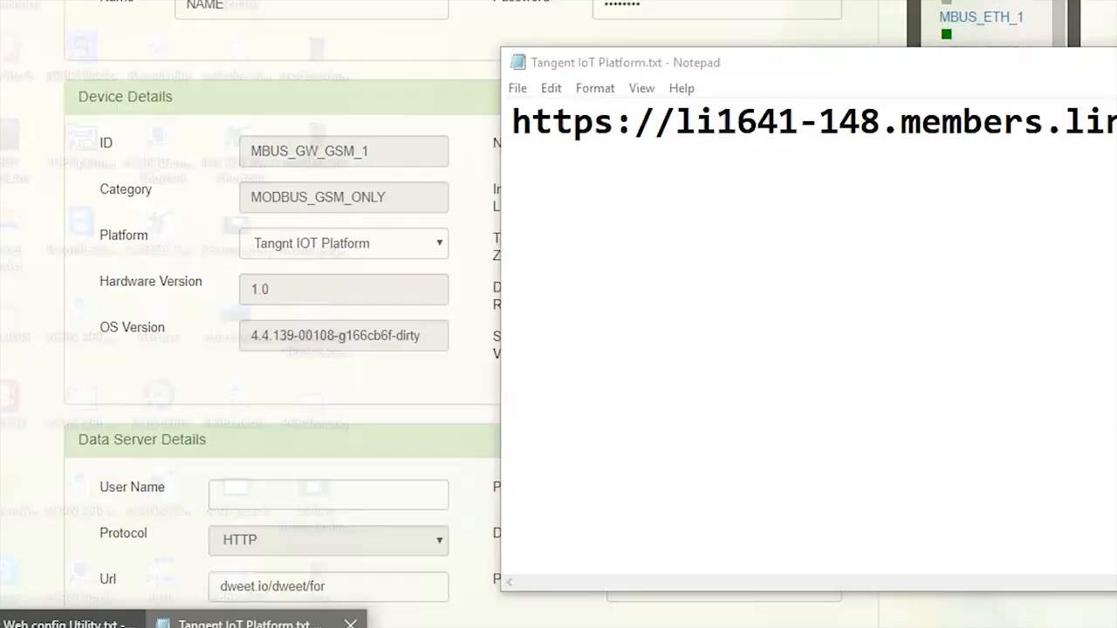
{"action": "left_click_drag", "start_coordinate": [676, 123], "coordinate": [1116, 123]}
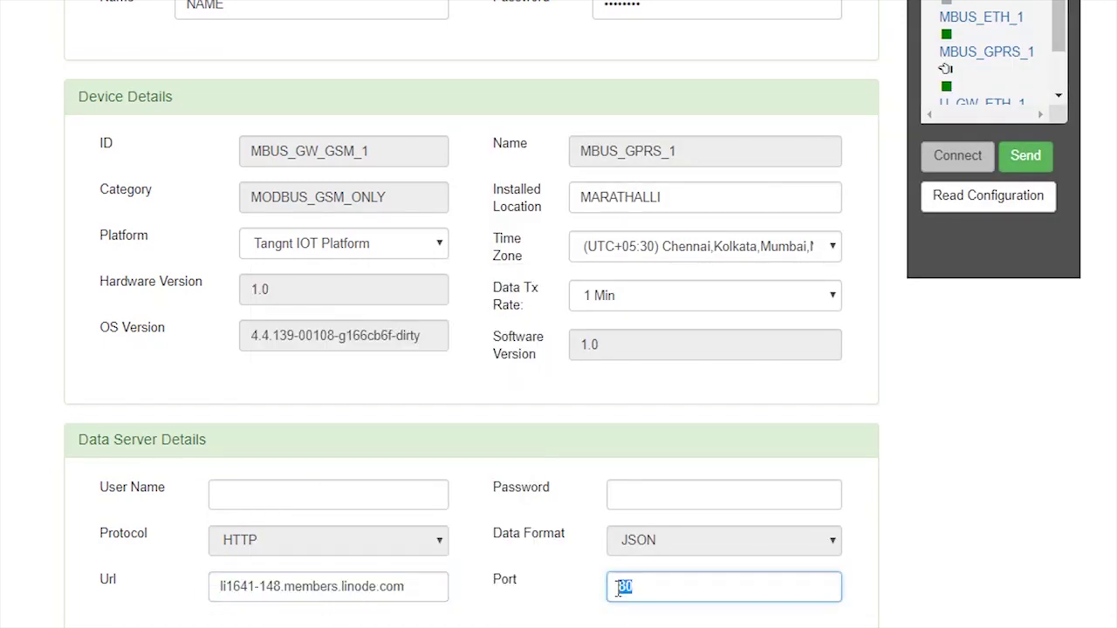
{"action": "type", "text": "9999"}
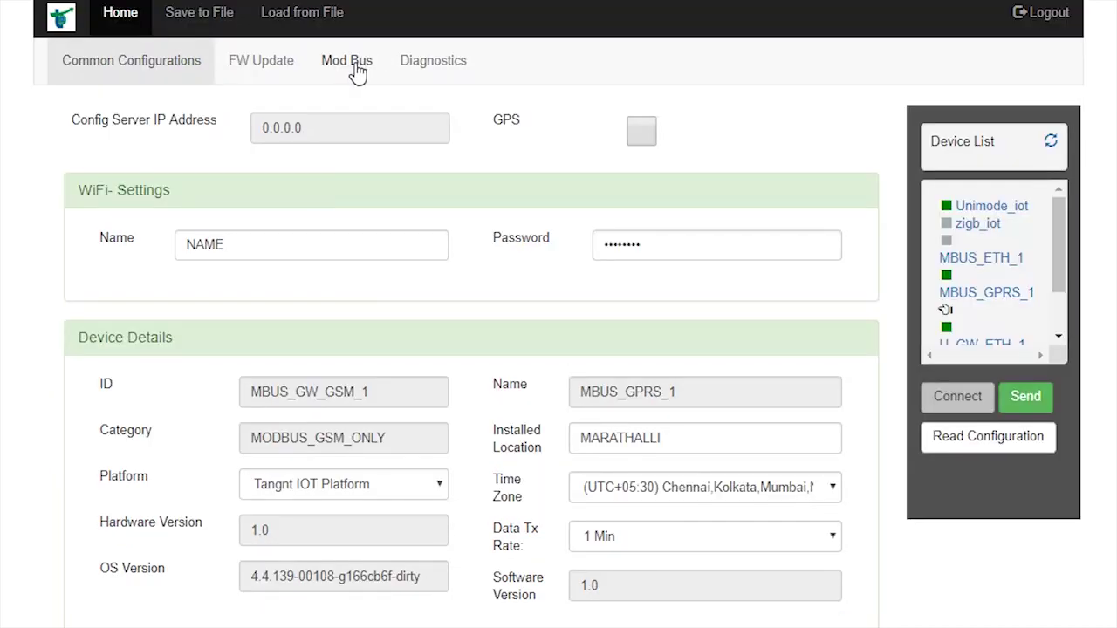
Apply RS 232, 9600 baud, 8 data bits, 1 stop bit, no parity Modbus settings.
{"action": "left_click", "coordinate": [346, 60]}
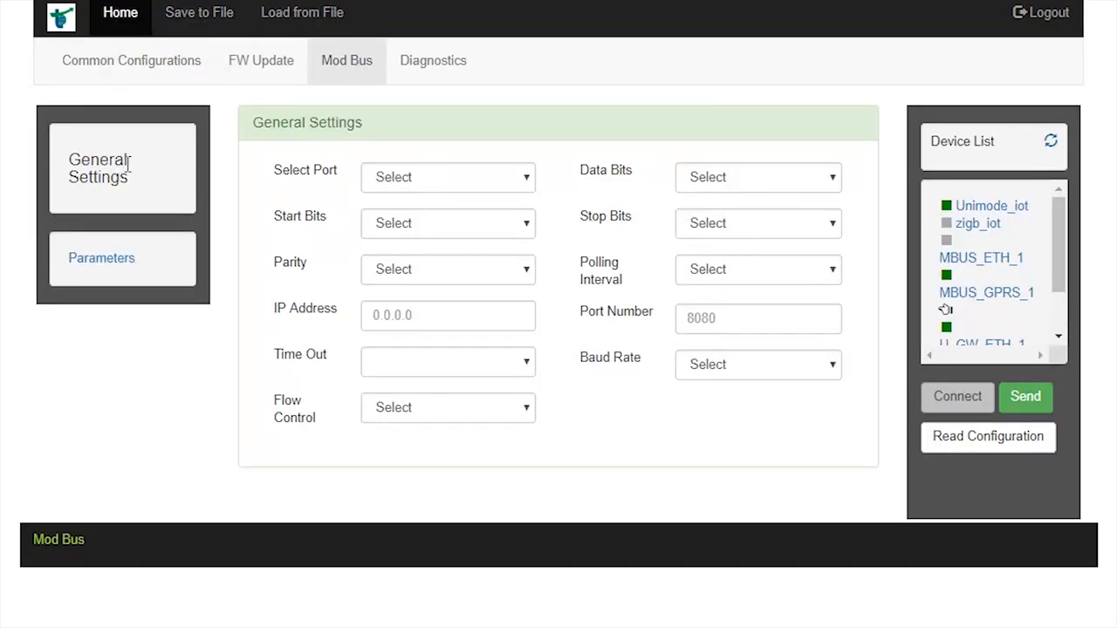
{"action": "mouse_move", "coordinate": [139, 171]}
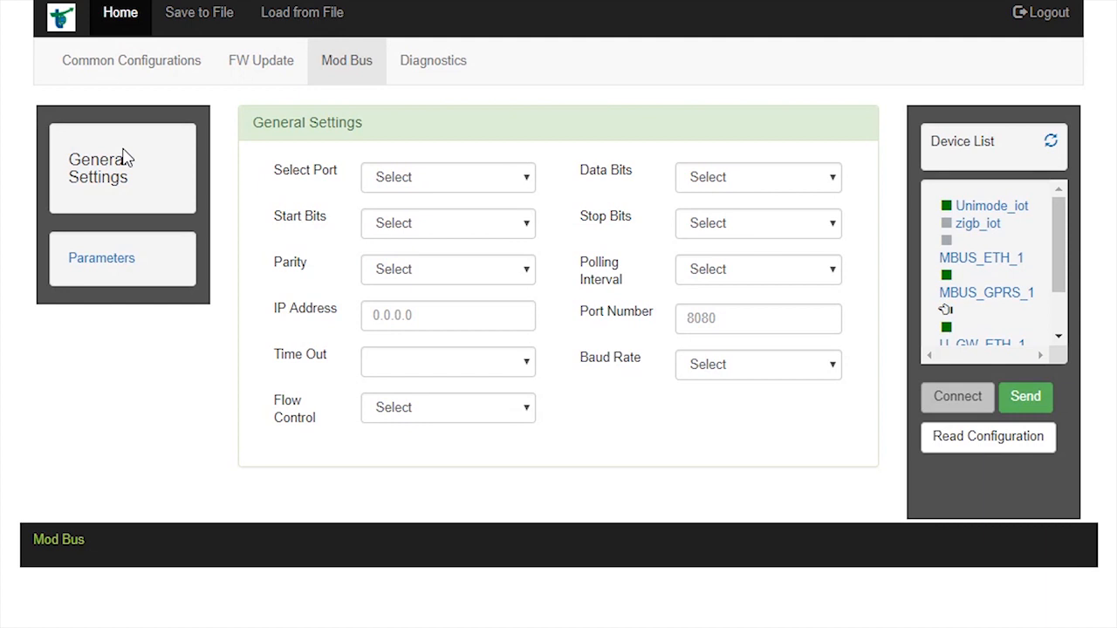
{"action": "mouse_move", "coordinate": [99, 176]}
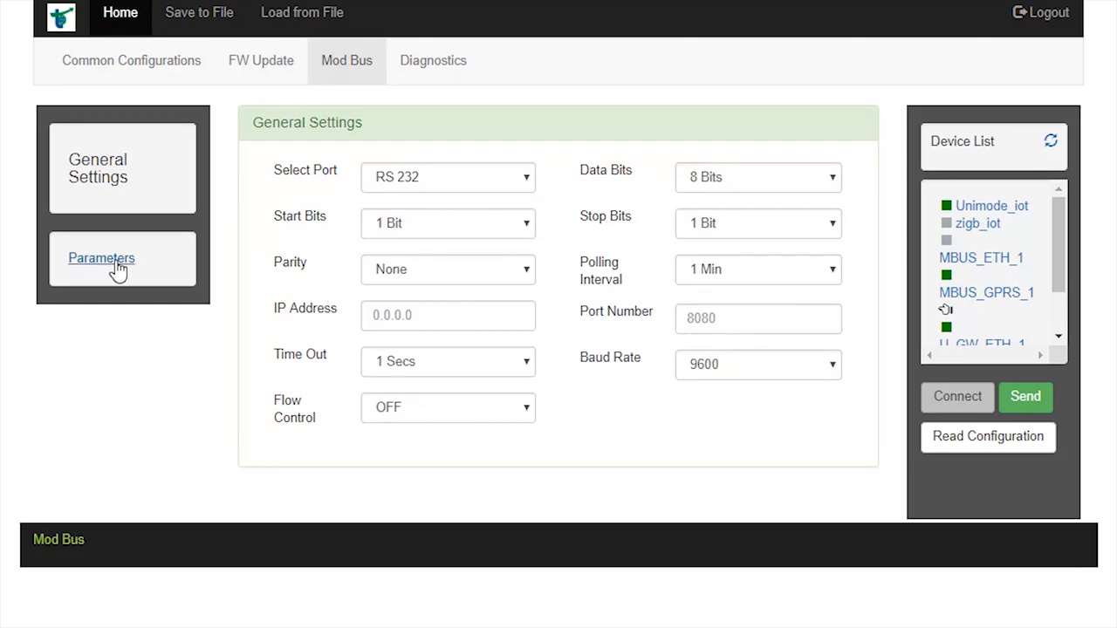
{"action": "left_click", "coordinate": [101, 257]}
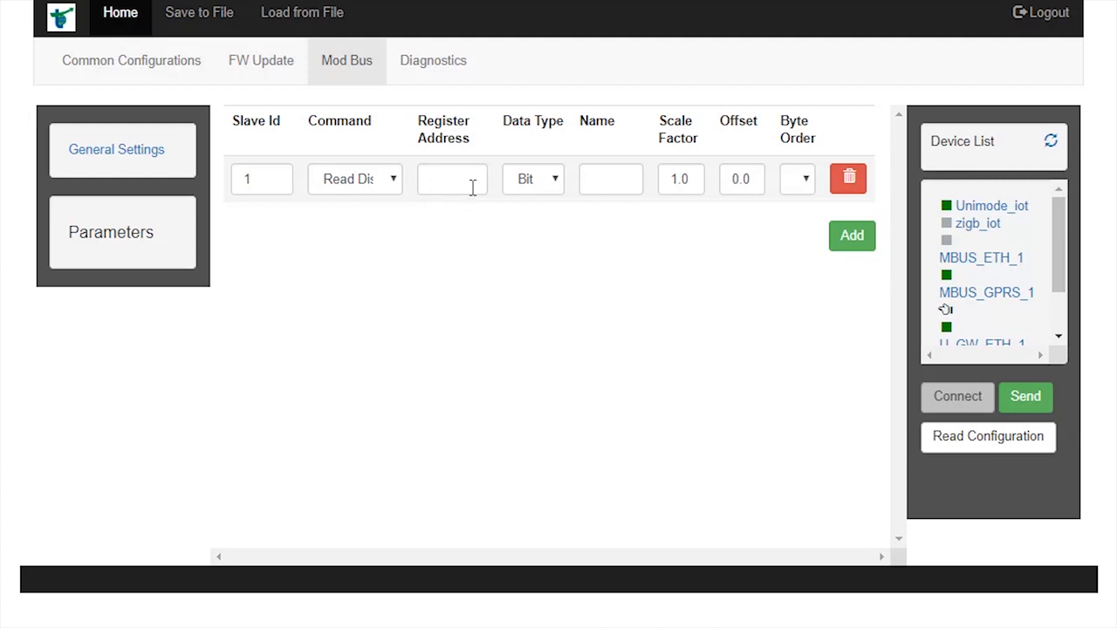
{"action": "mouse_move", "coordinate": [423, 378]}
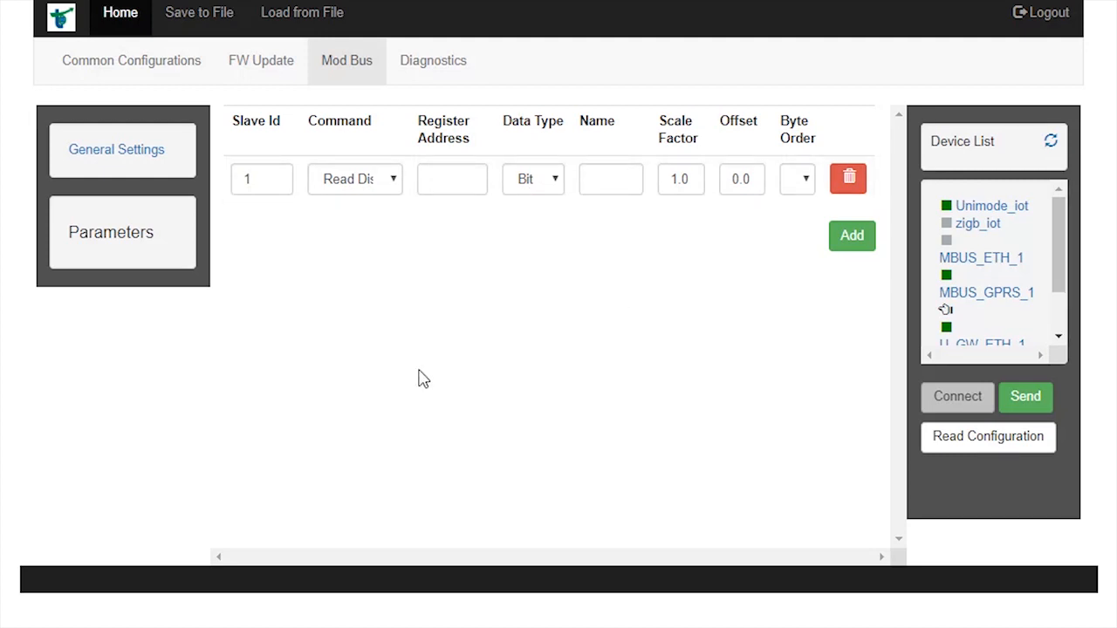
{"action": "mouse_move", "coordinate": [430, 238]}
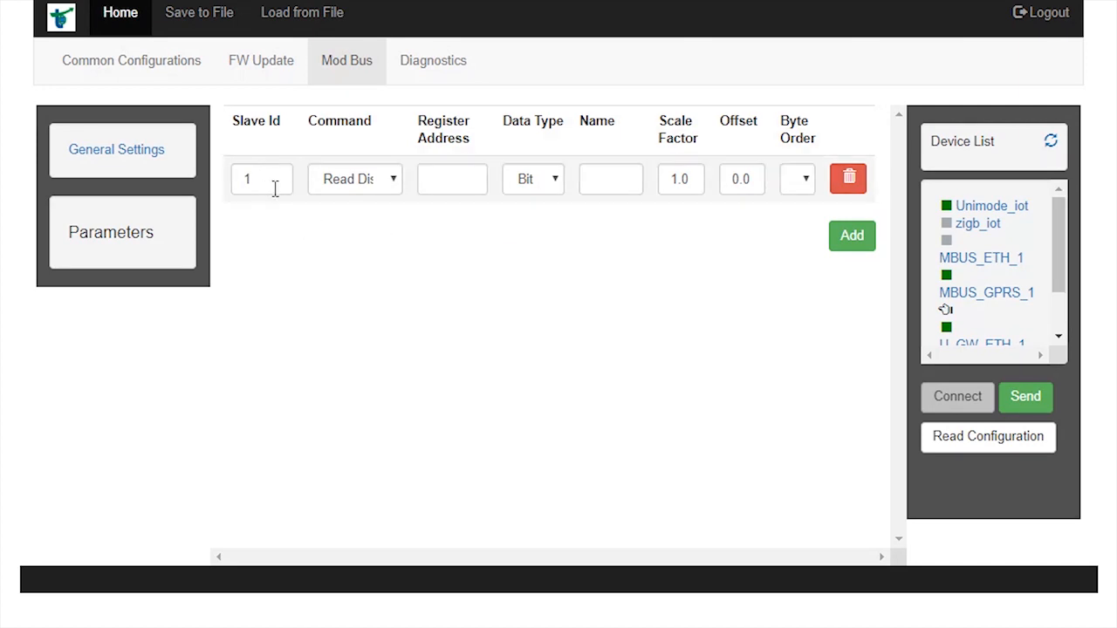
{"action": "mouse_move", "coordinate": [364, 178]}
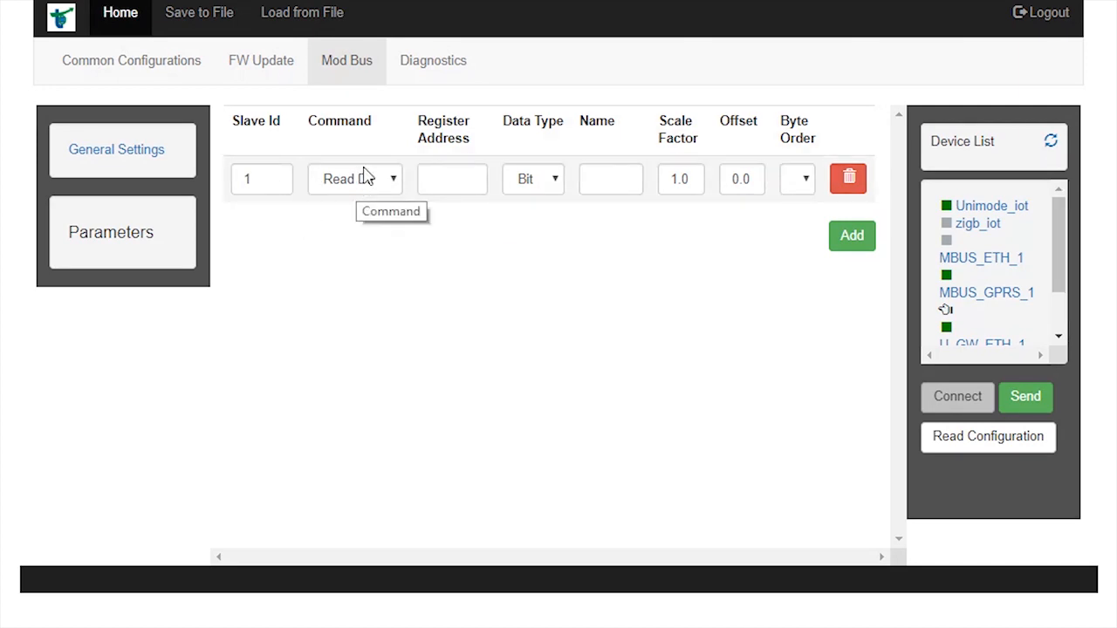
Fill the first parameter row: Read Input Register 132, Float, named VLL_AVERAGE.
{"action": "left_click", "coordinate": [356, 178]}
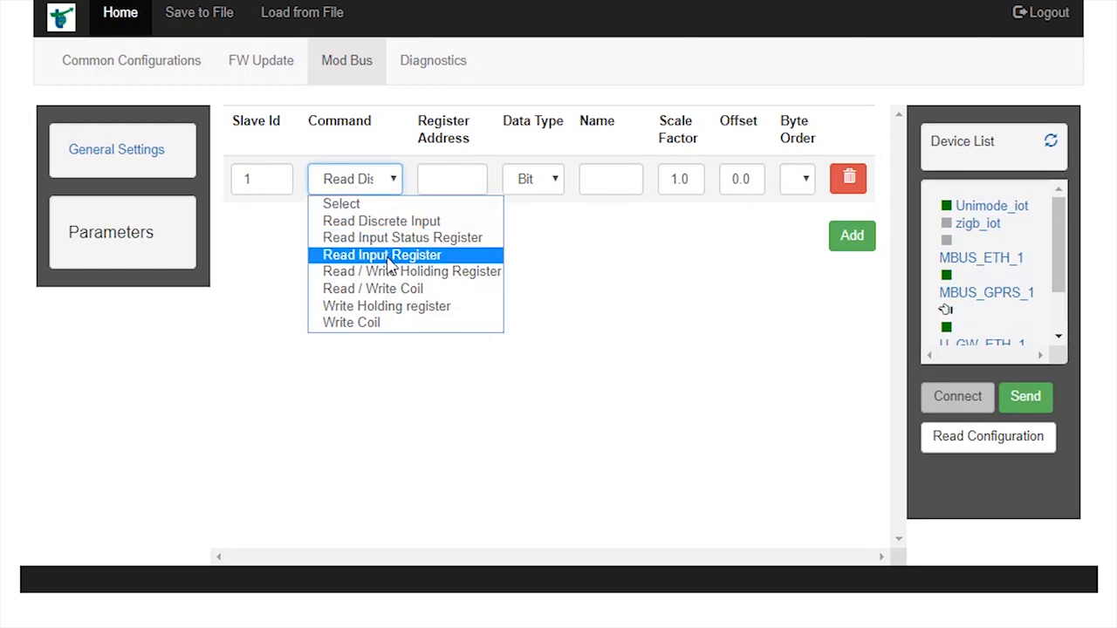
{"action": "left_click", "coordinate": [381, 254]}
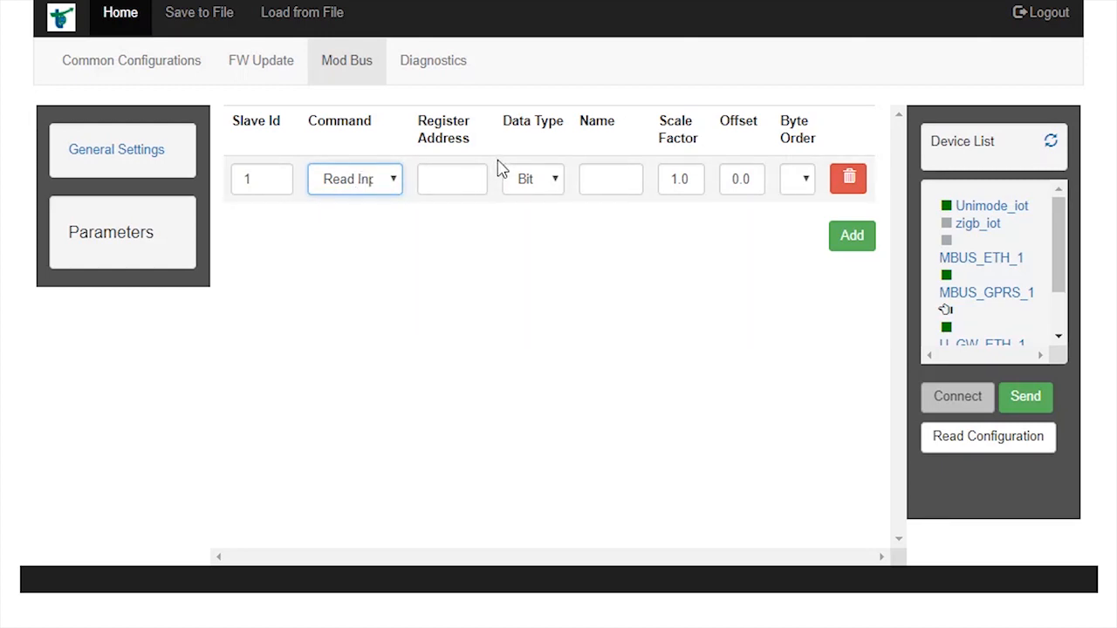
{"action": "left_click", "coordinate": [451, 179]}
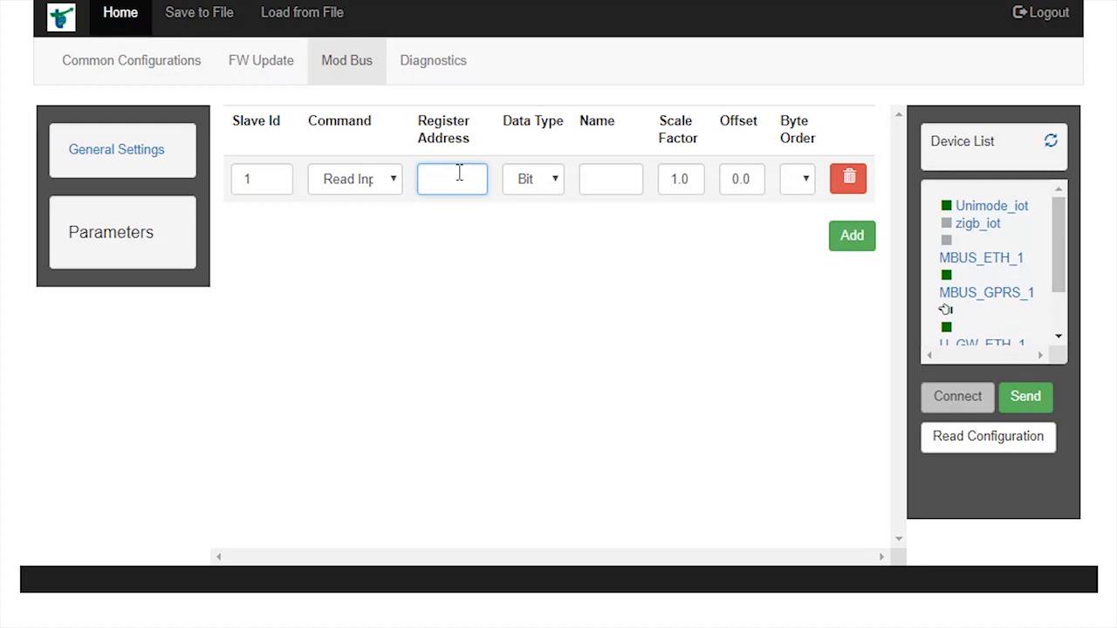
{"action": "left_click", "coordinate": [532, 179]}
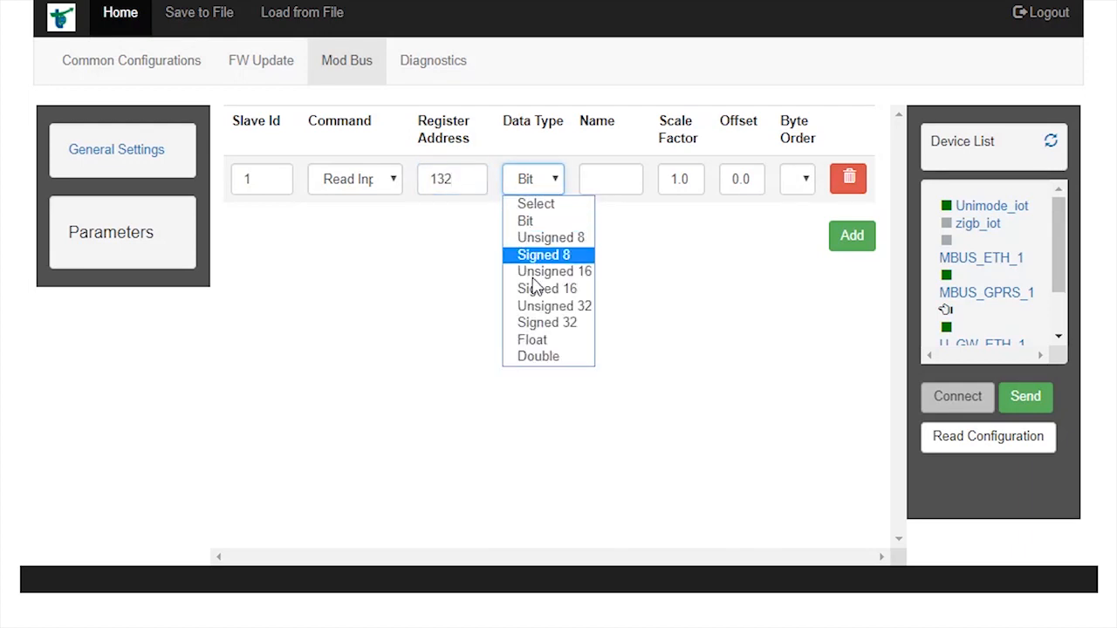
{"action": "left_click", "coordinate": [531, 338]}
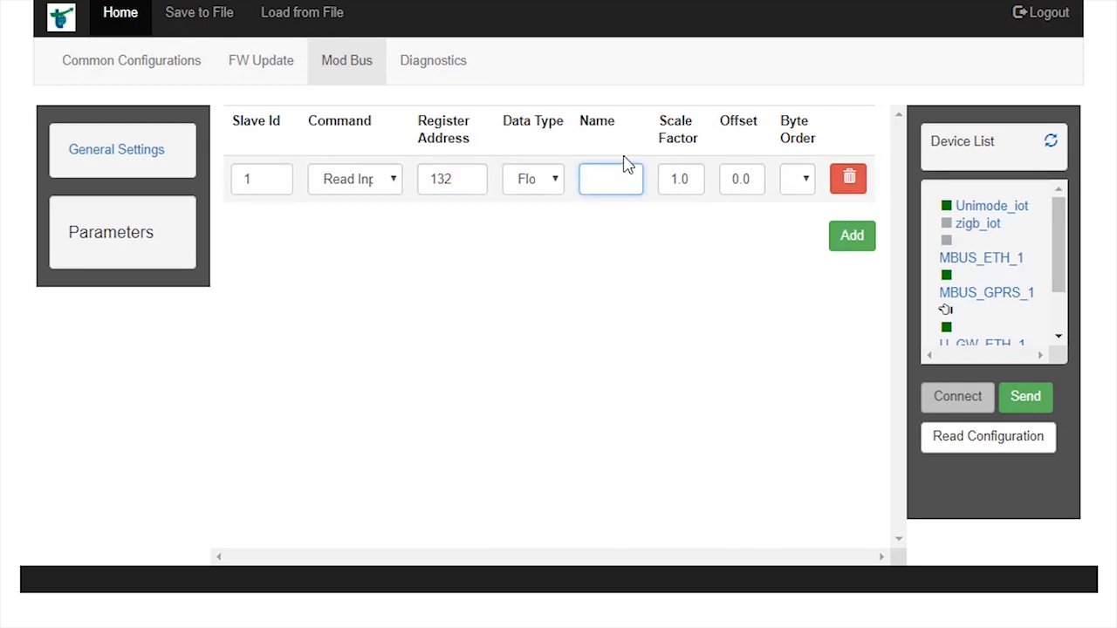
{"action": "type", "text": "VLL_"}
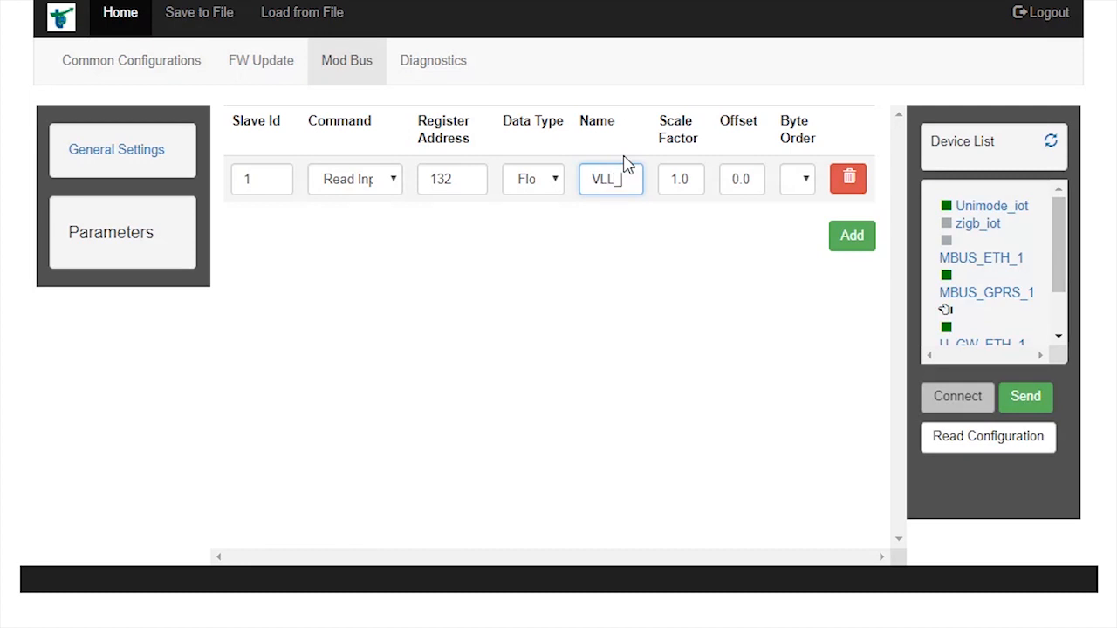
{"action": "type", "text": "RAGE"}
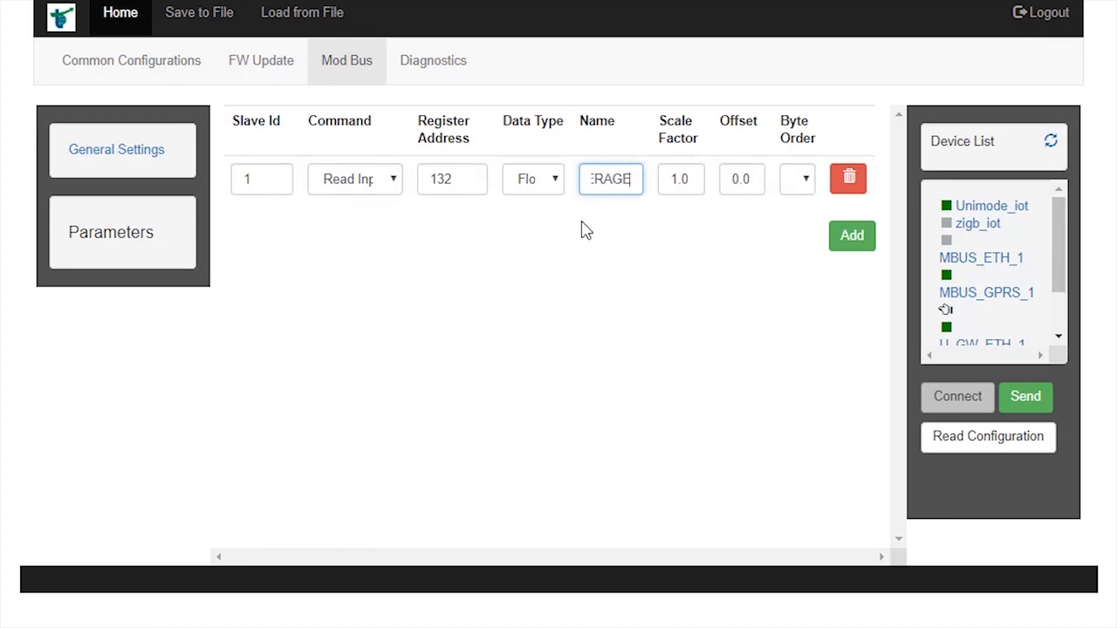
{"action": "mouse_move", "coordinate": [682, 178]}
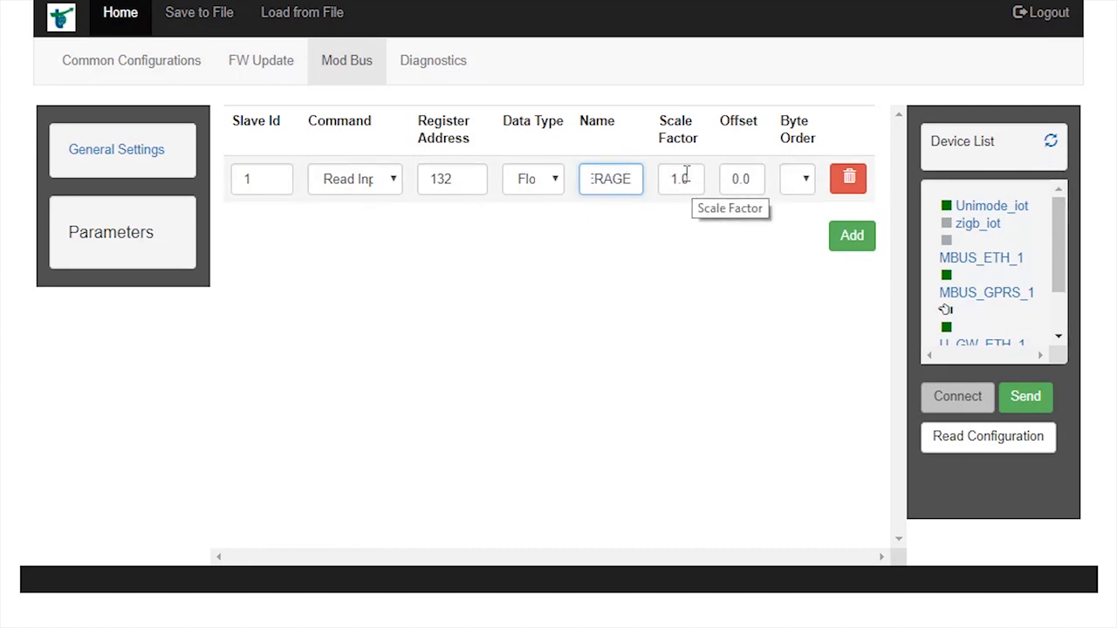
{"action": "left_click", "coordinate": [797, 179]}
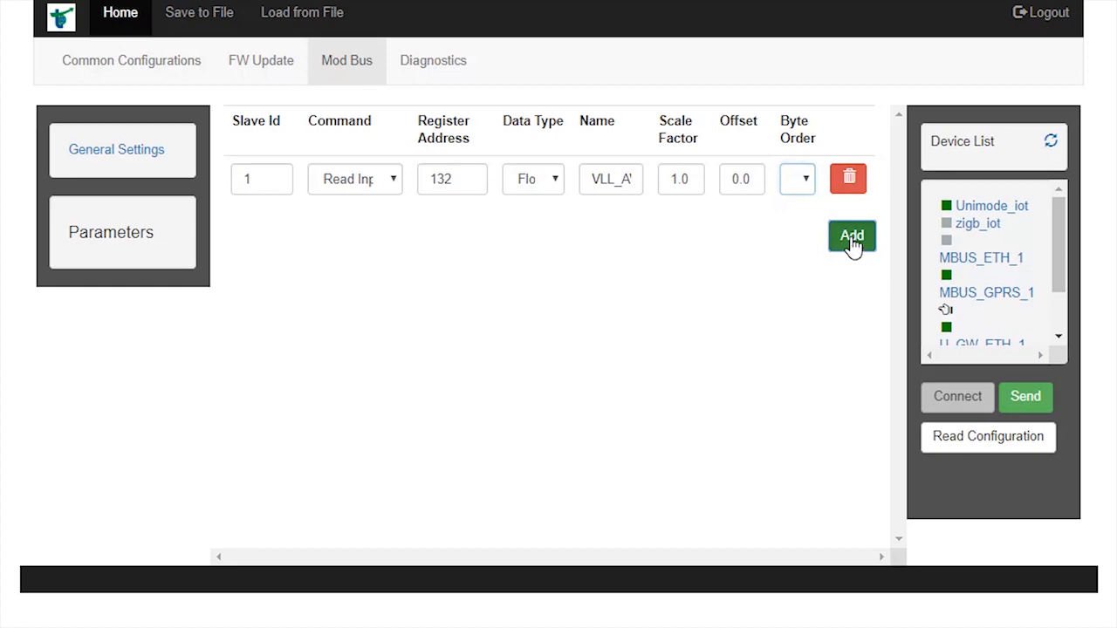
Add a second row: slave 1, Read Input Register 134, named VRY_PHASE, with byte order set.
{"action": "left_click", "coordinate": [850, 236]}
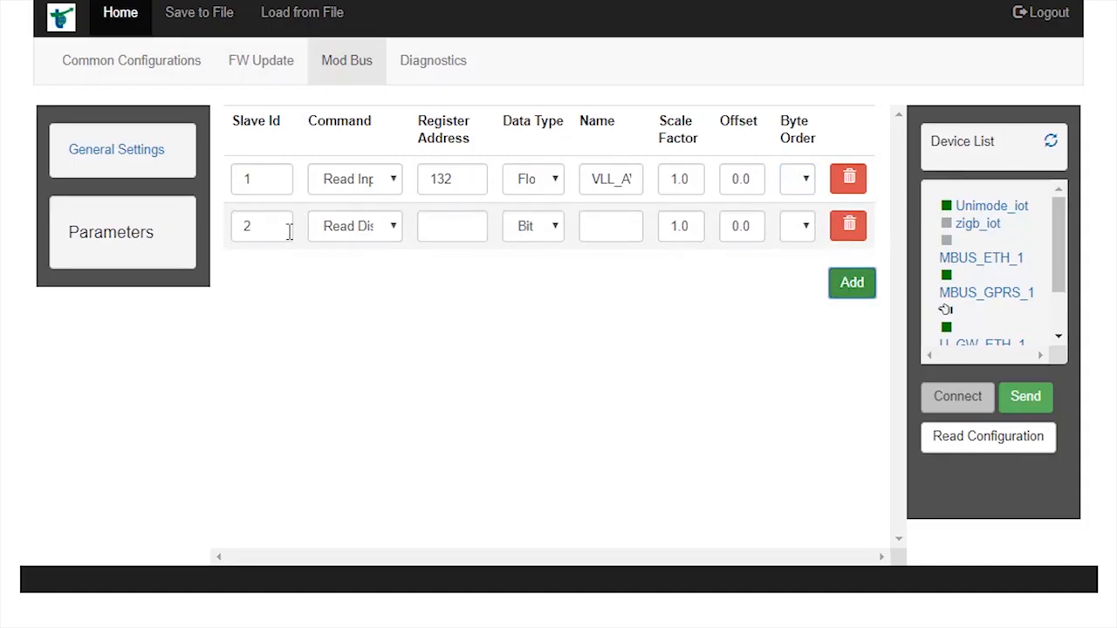
{"action": "type", "text": "1"}
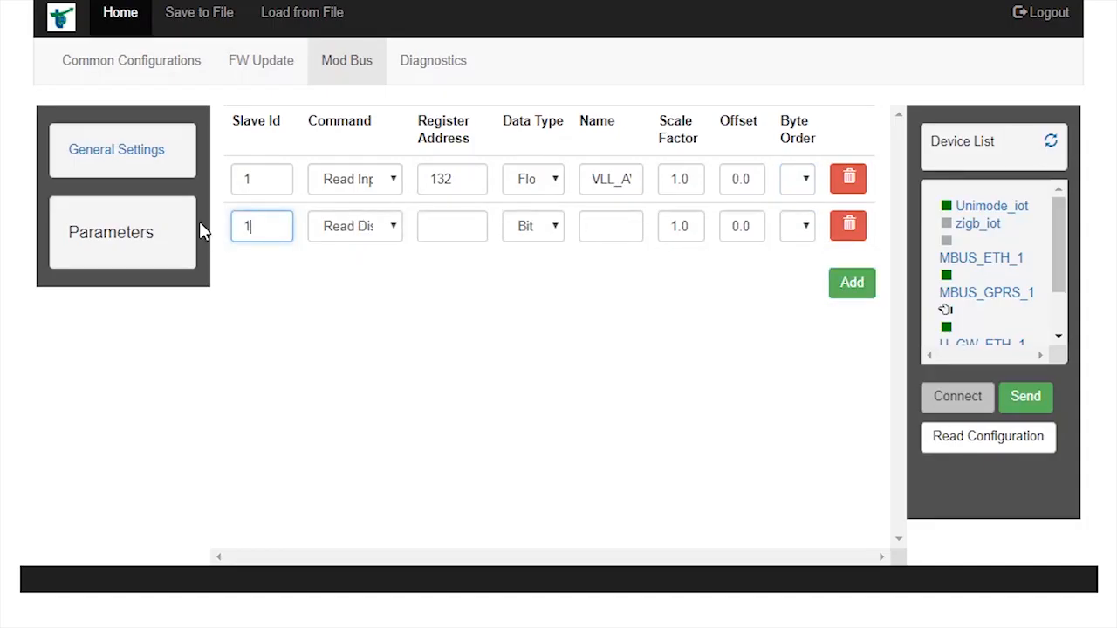
{"action": "left_click", "coordinate": [354, 226]}
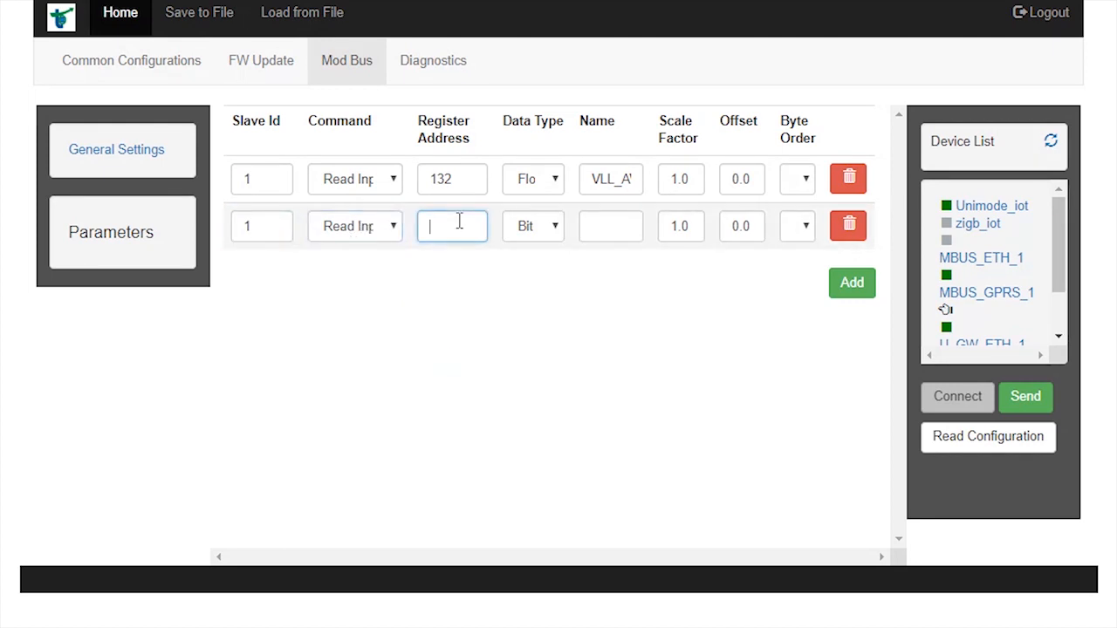
{"action": "type", "text": "1"}
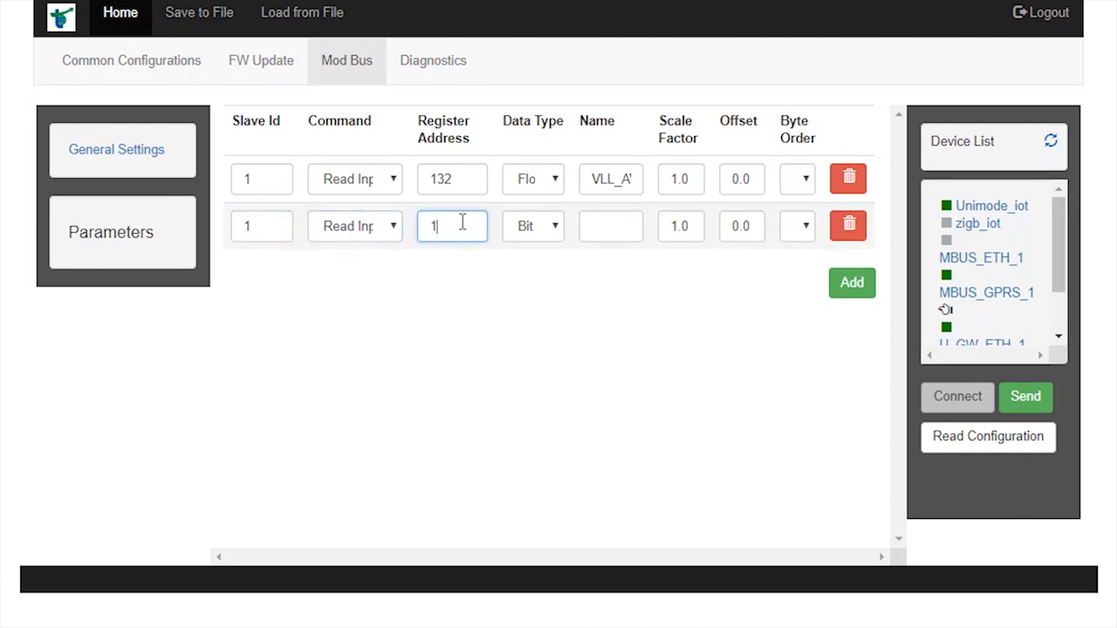
{"action": "type", "text": "134"}
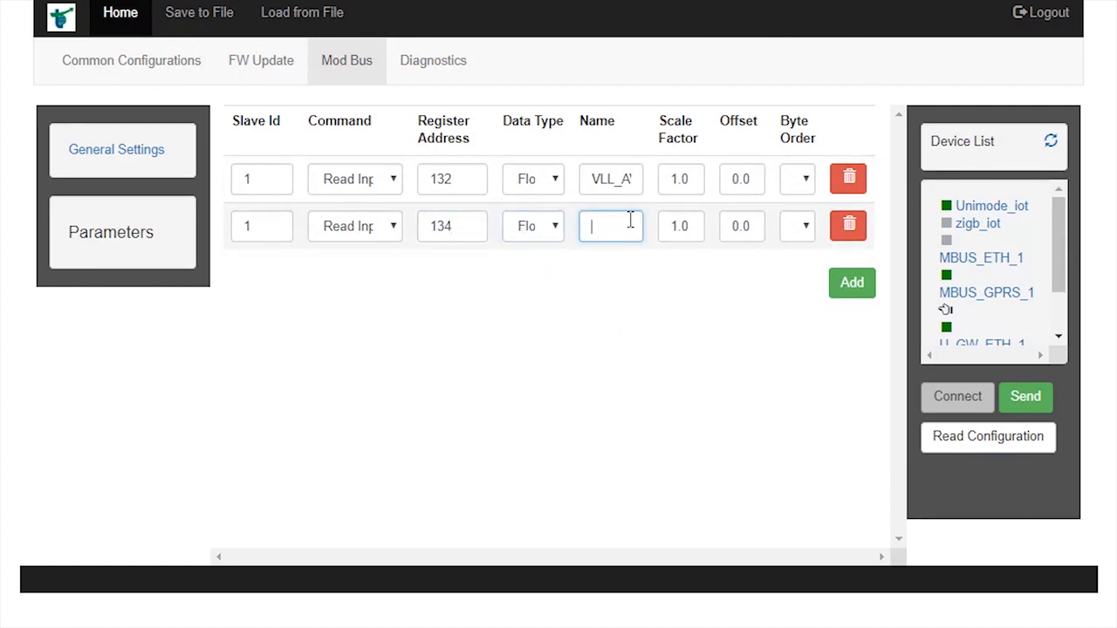
{"action": "type", "text": "VRY"}
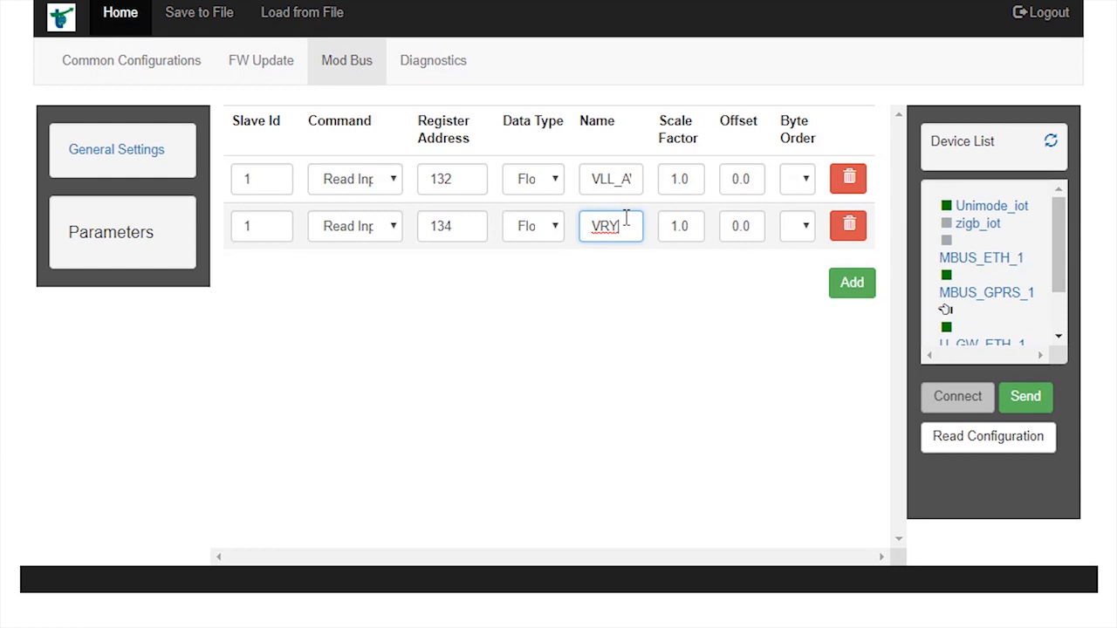
{"action": "type", "text": "PHASE"}
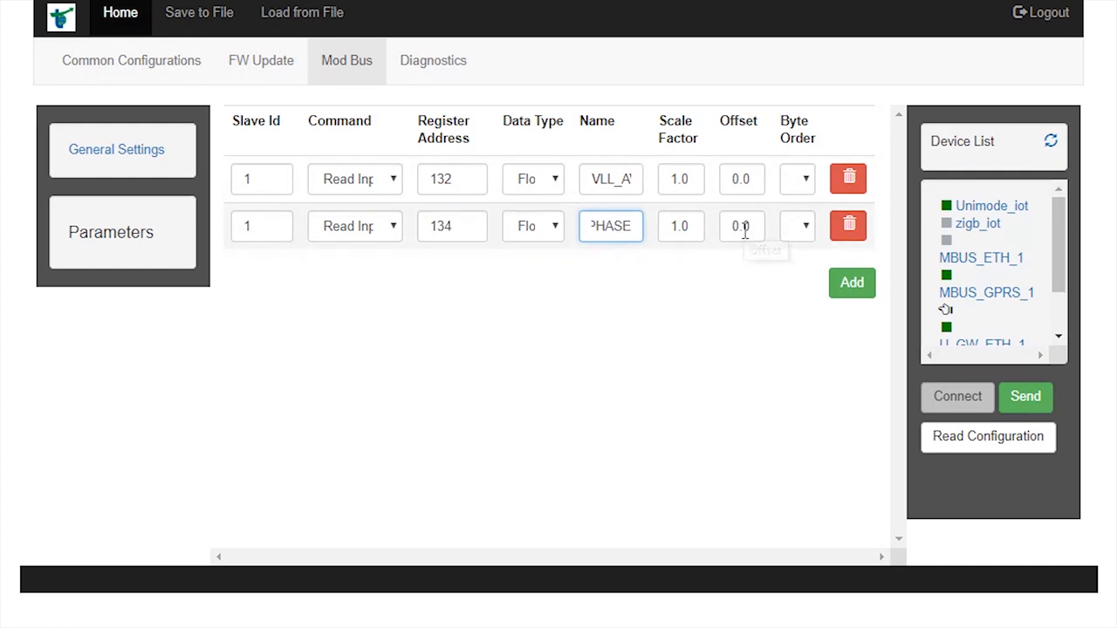
{"action": "left_click", "coordinate": [797, 226]}
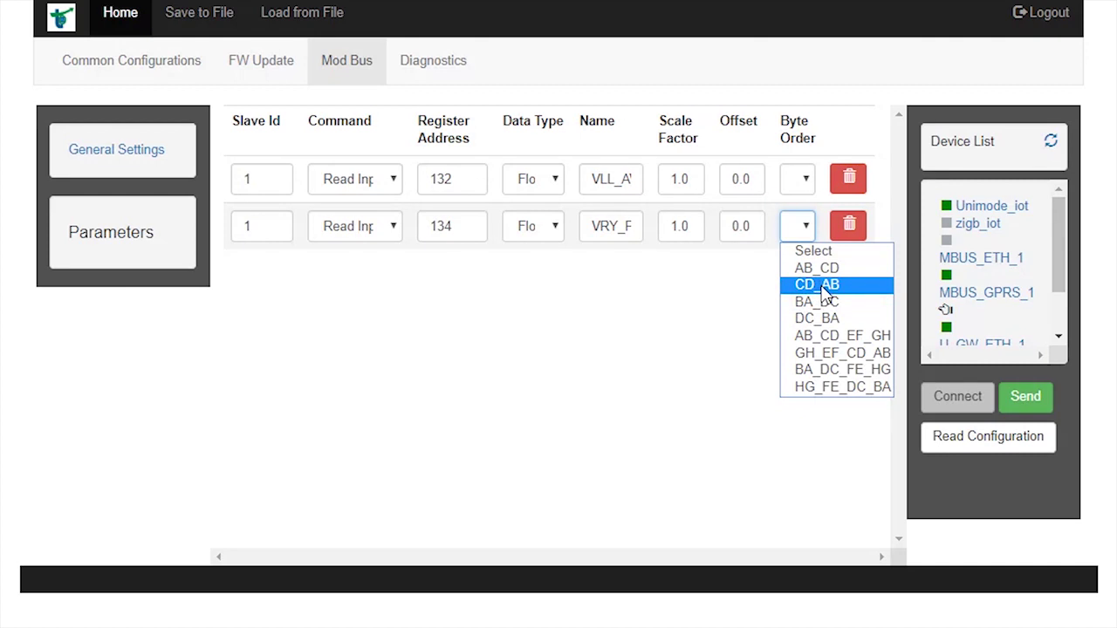
{"action": "left_click", "coordinate": [814, 284]}
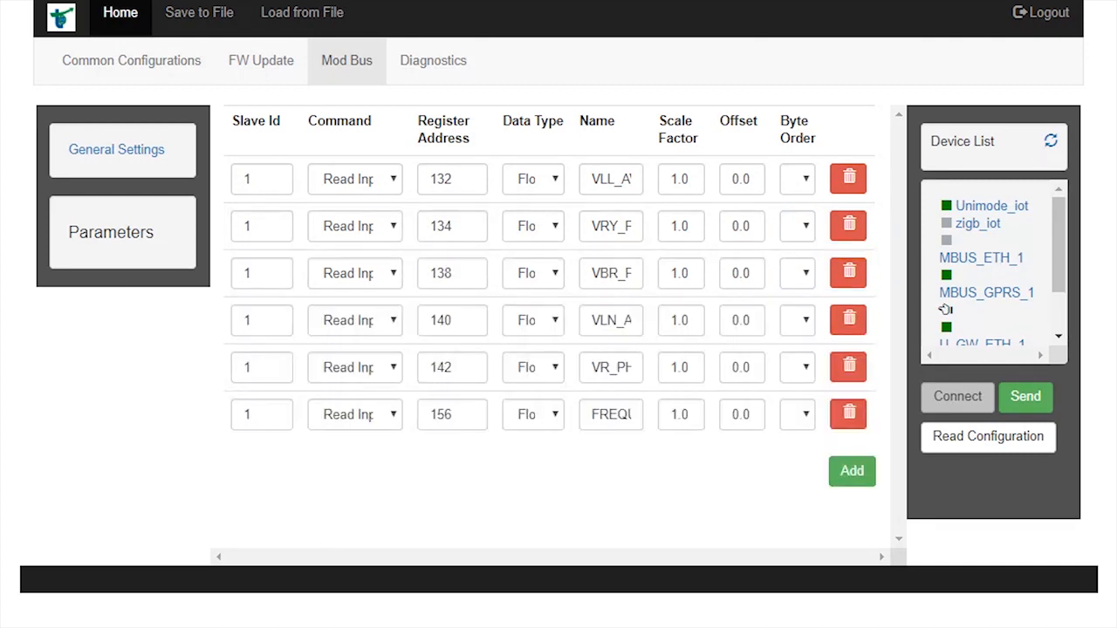
{"action": "mouse_move", "coordinate": [331, 519]}
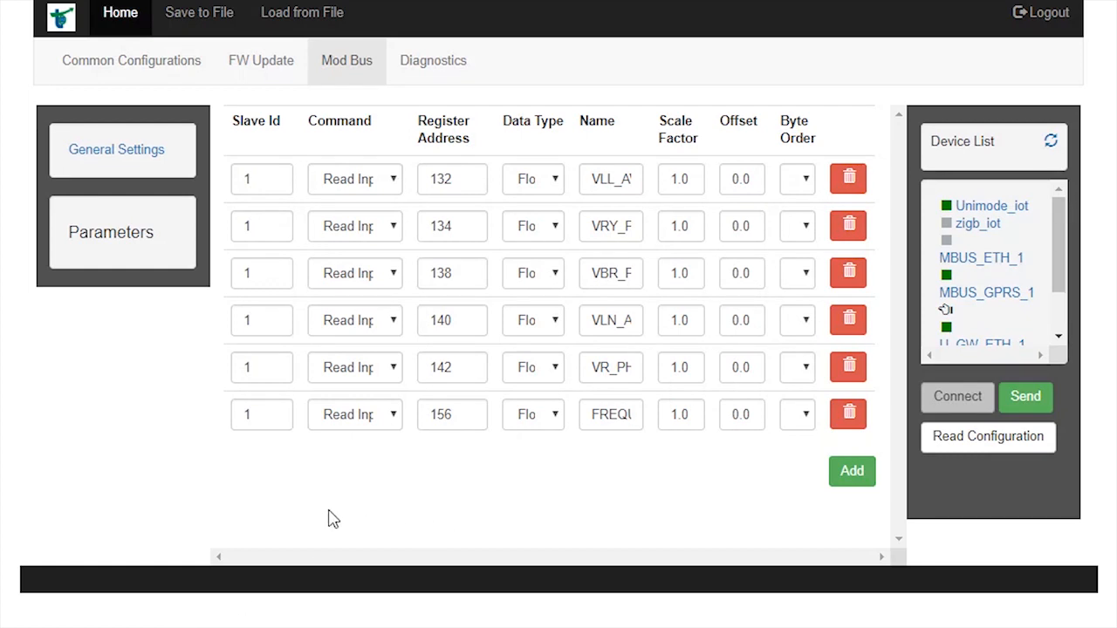
{"action": "mouse_move", "coordinate": [361, 321]}
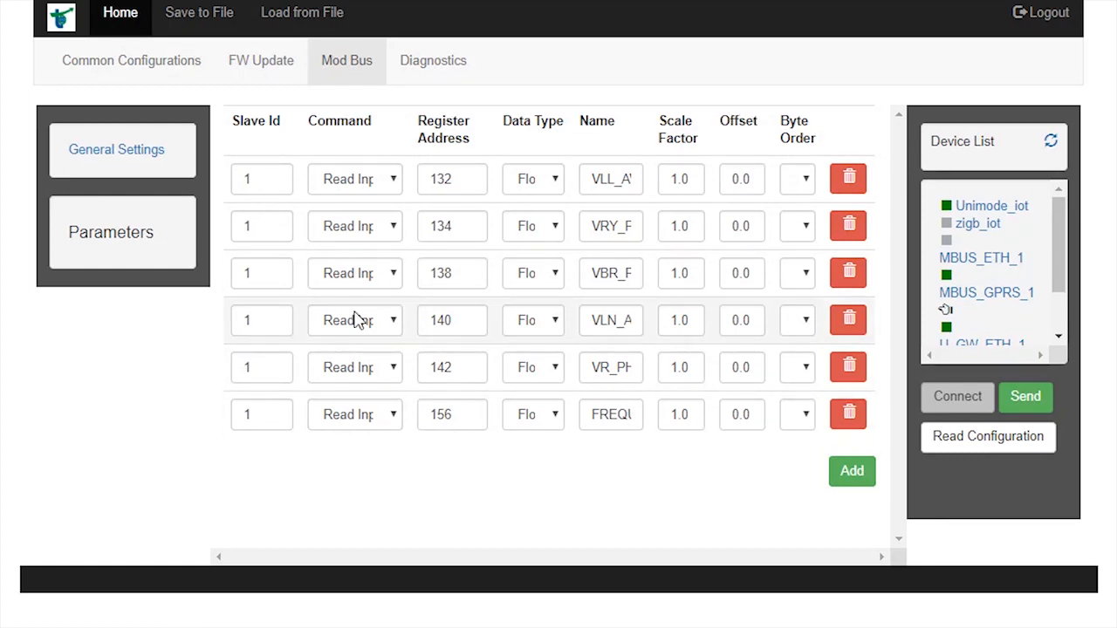
{"action": "mouse_move", "coordinate": [497, 184]}
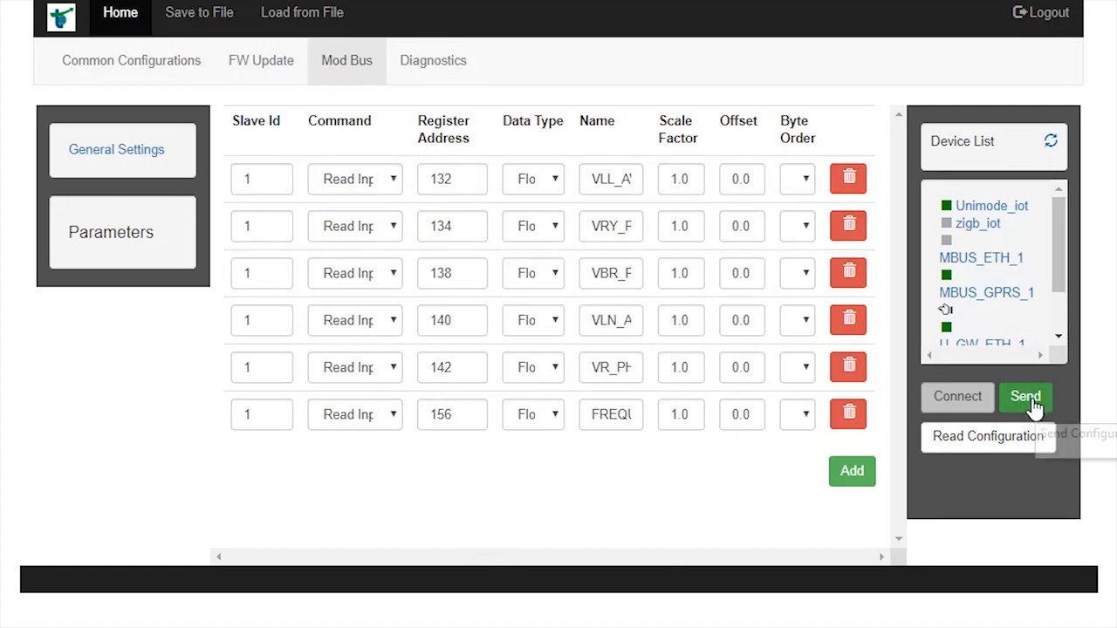
Send the six-parameter Modbus configuration to the gateway and read it back.
{"action": "left_click", "coordinate": [1025, 397]}
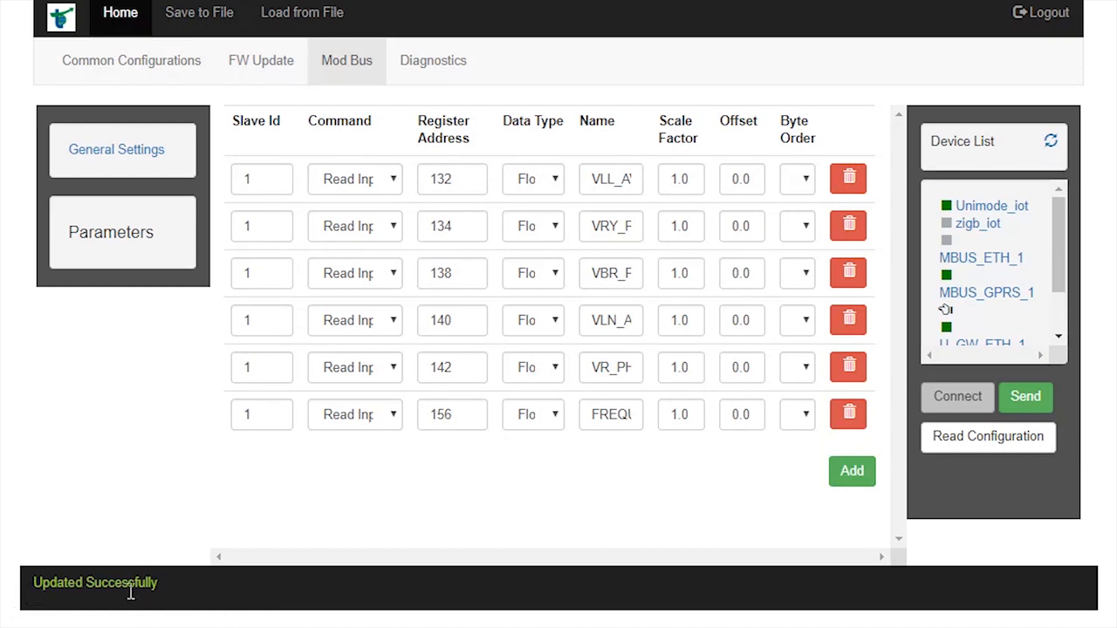
{"action": "mouse_move", "coordinate": [991, 566]}
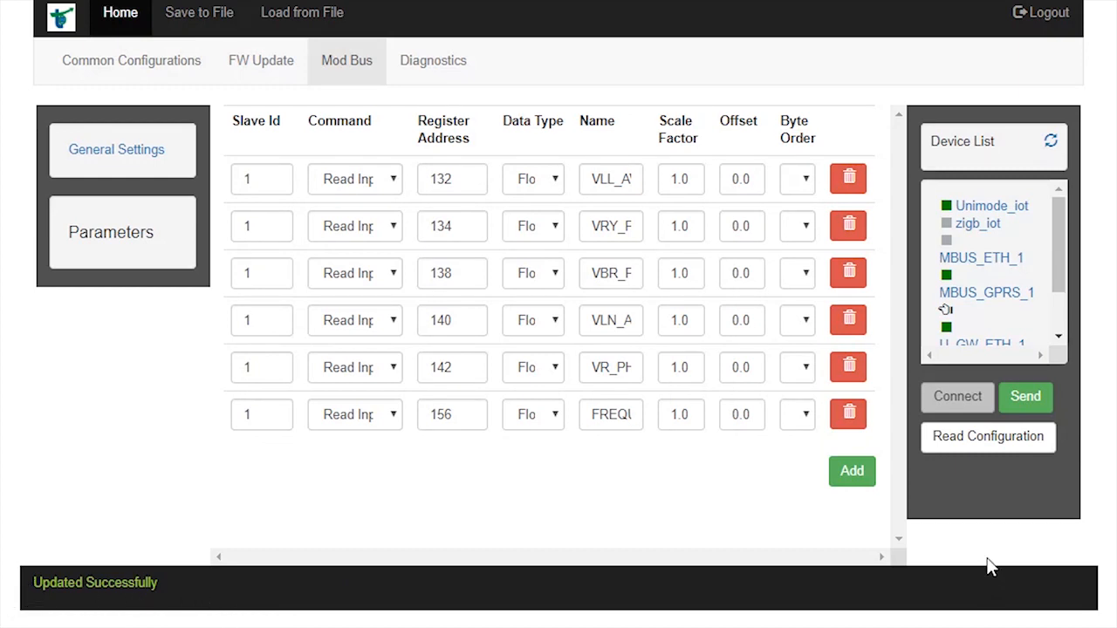
{"action": "mouse_move", "coordinate": [975, 445]}
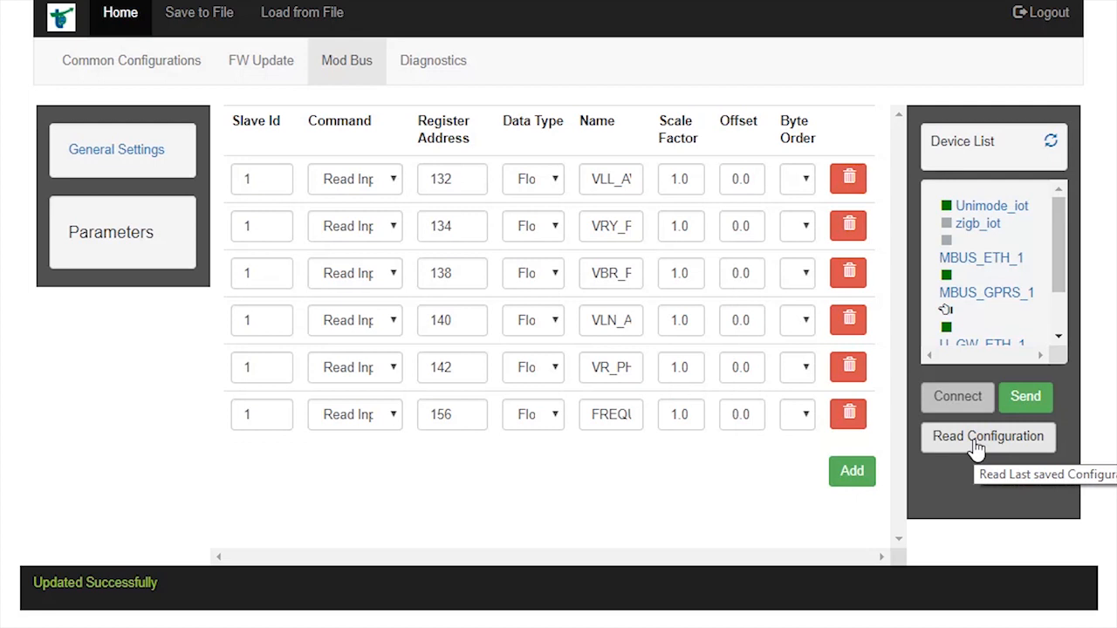
{"action": "left_click", "coordinate": [988, 437]}
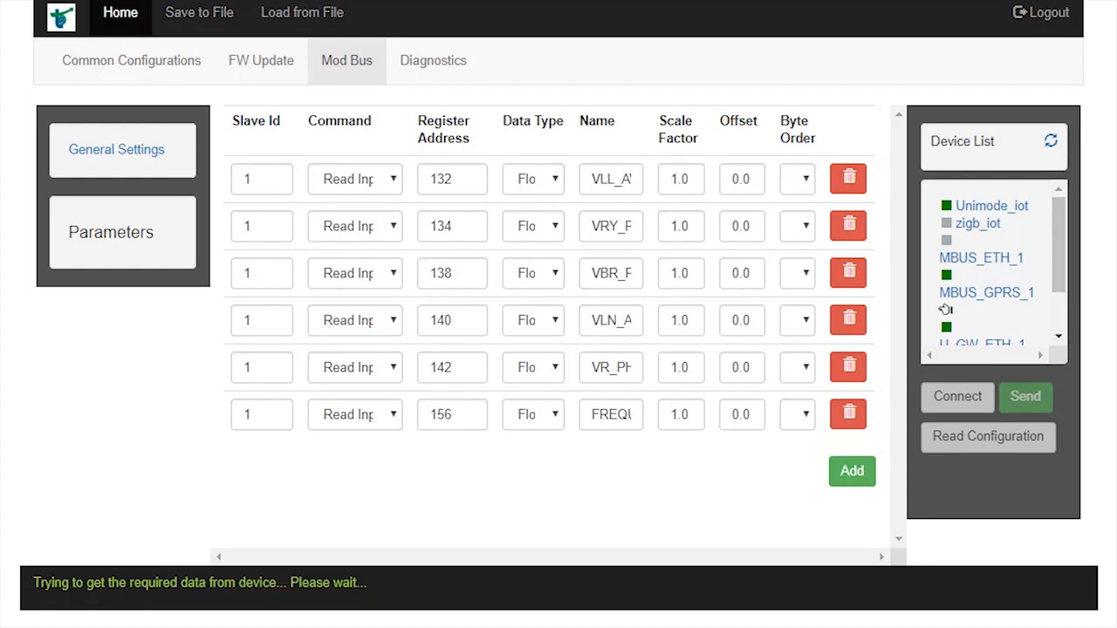
{"action": "mouse_move", "coordinate": [209, 582]}
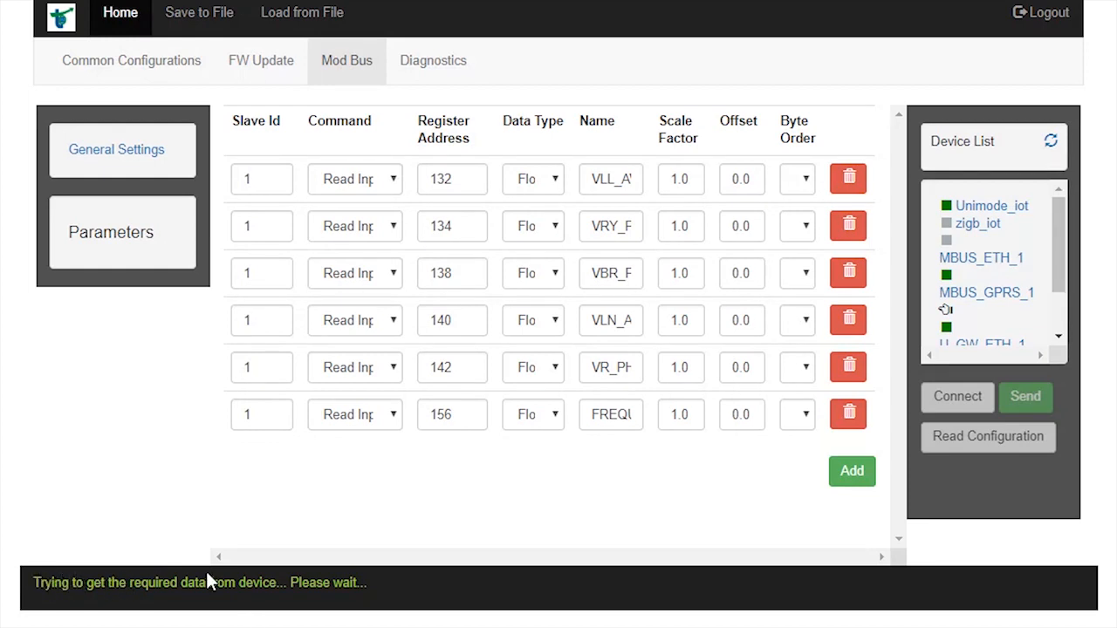
{"action": "mouse_move", "coordinate": [83, 596]}
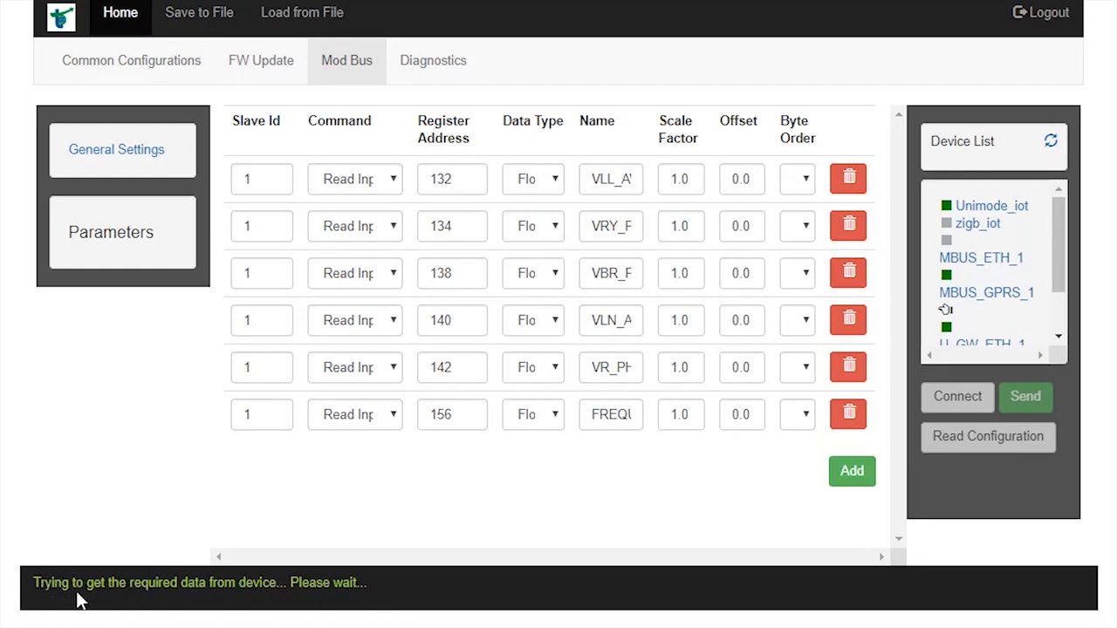
{"action": "mouse_move", "coordinate": [305, 603]}
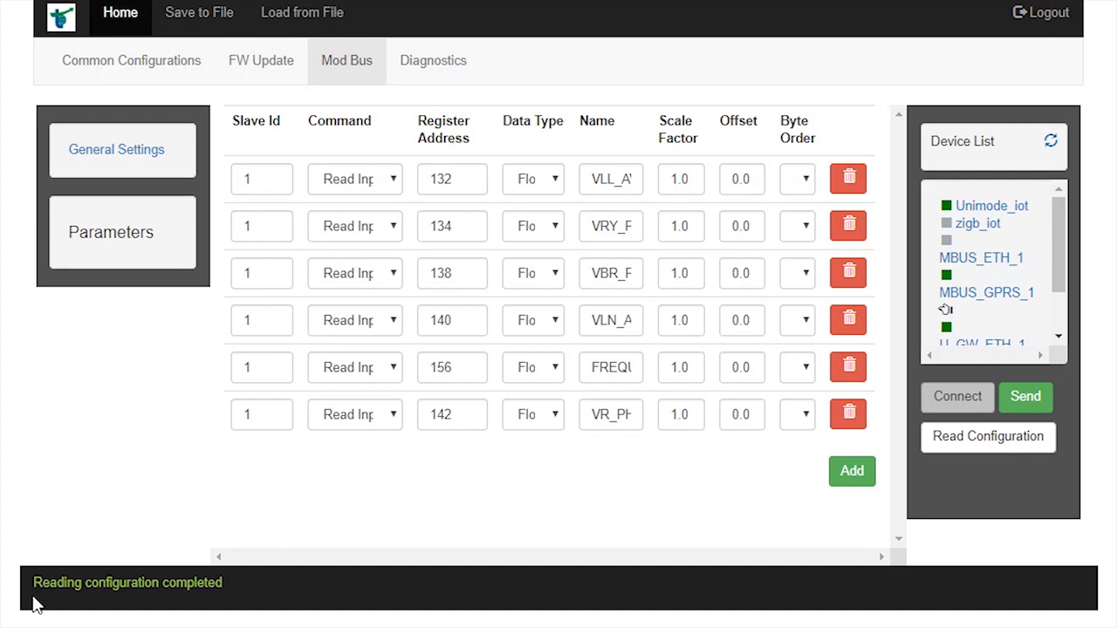
{"action": "mouse_move", "coordinate": [266, 600]}
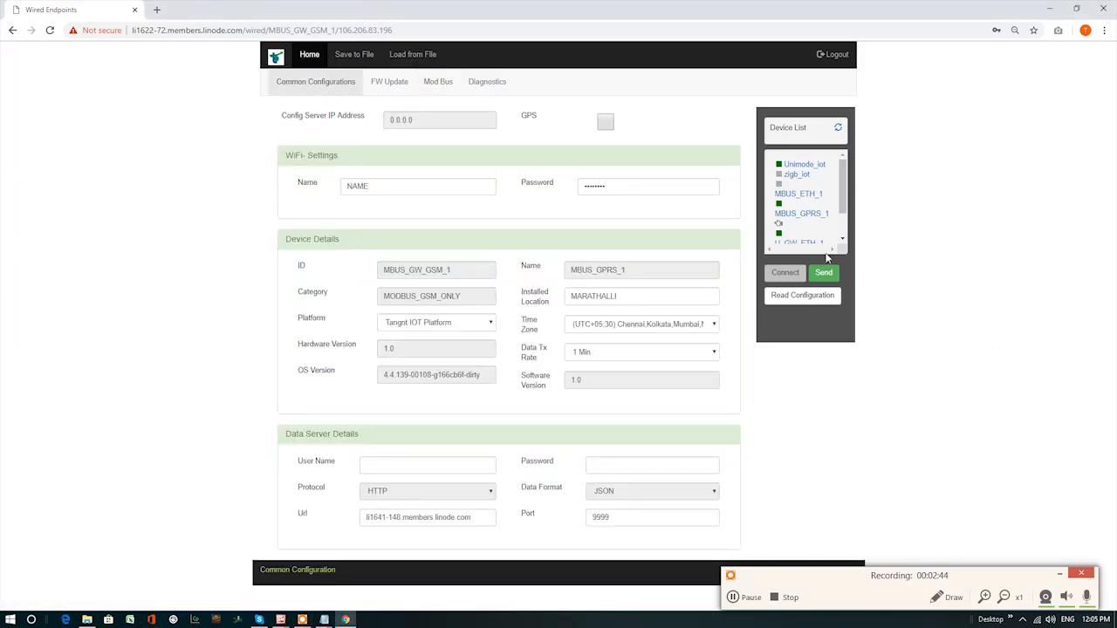
{"action": "mouse_move", "coordinate": [303, 427]}
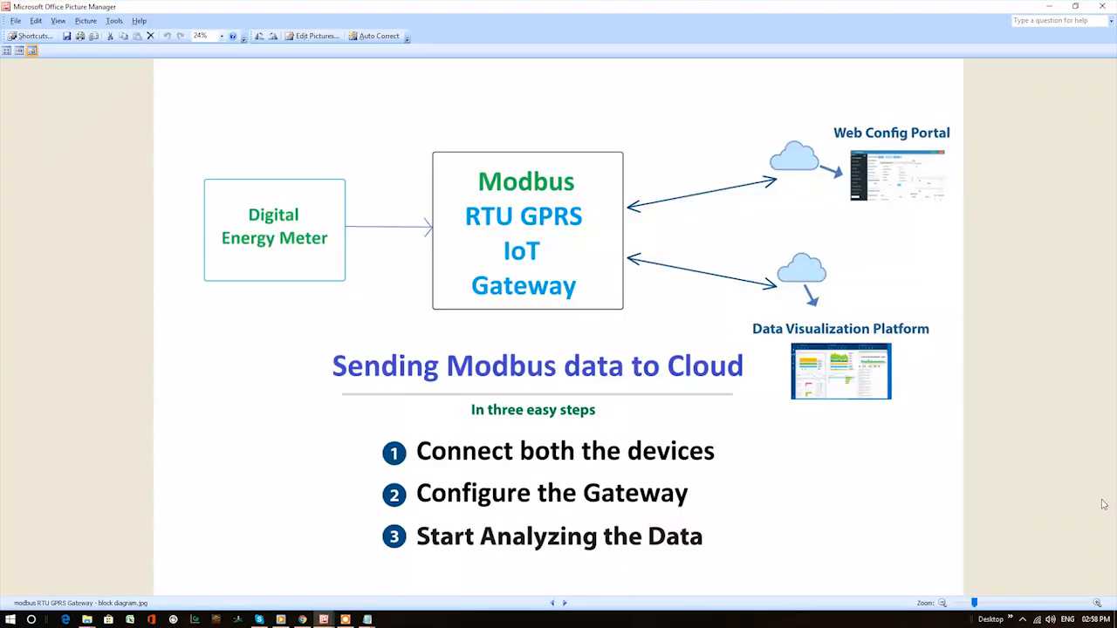
{"action": "mouse_move", "coordinate": [529, 437]}
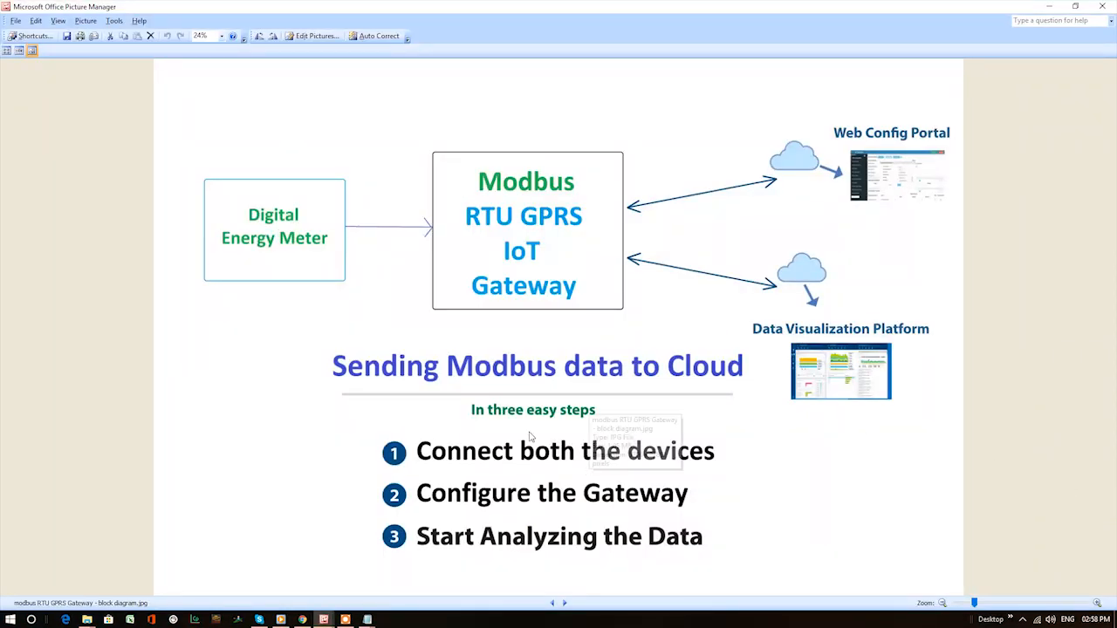
{"action": "mouse_move", "coordinate": [768, 565]}
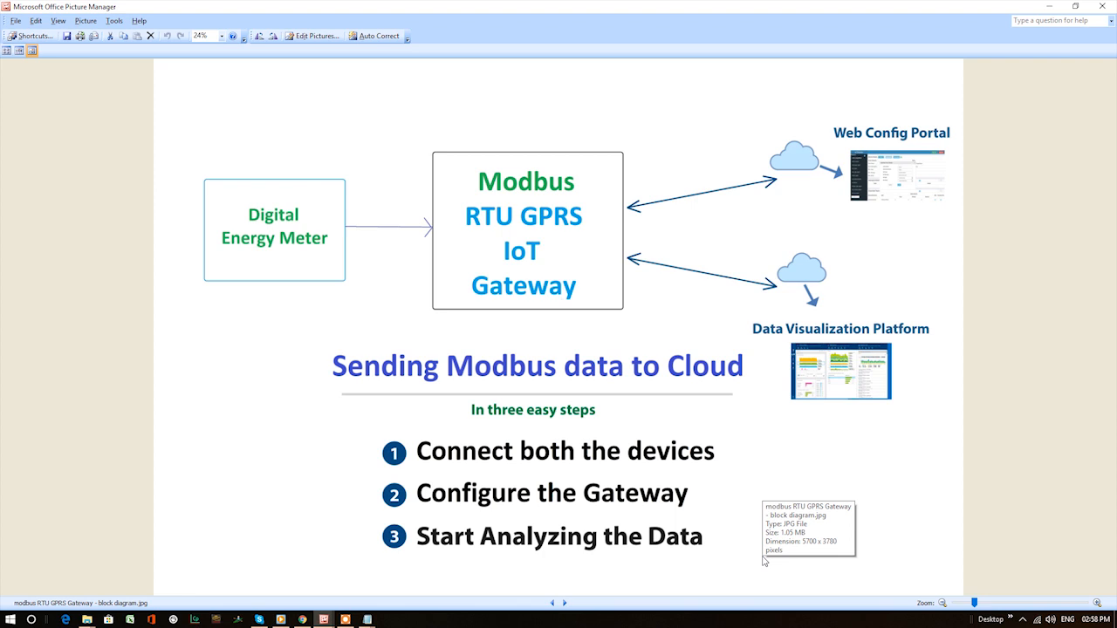
{"action": "mouse_move", "coordinate": [990, 515]}
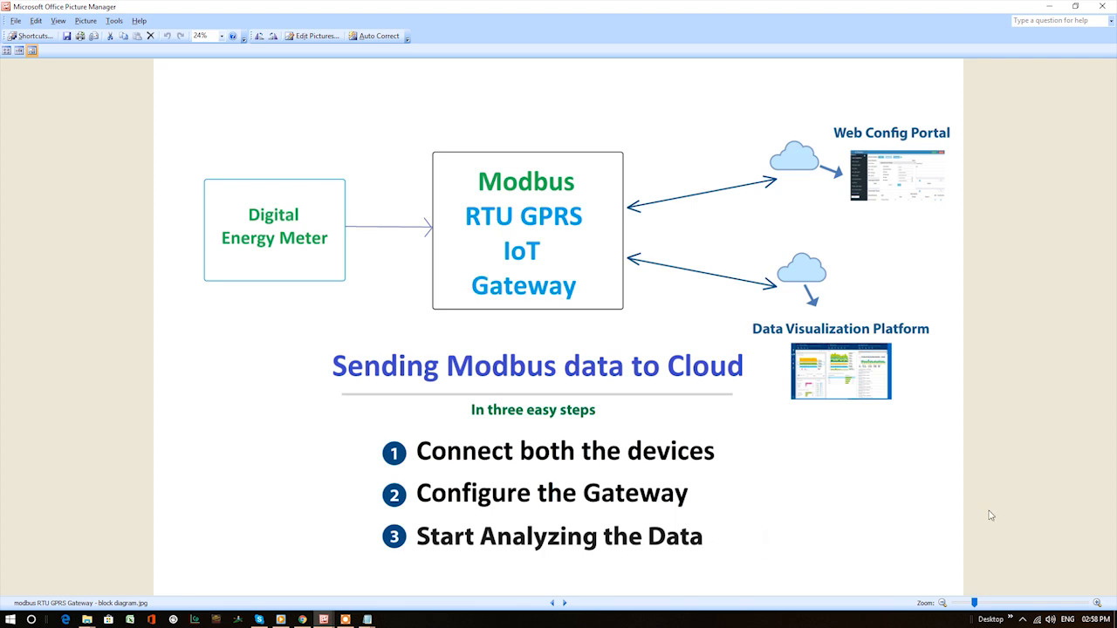
{"action": "mouse_move", "coordinate": [324, 601]}
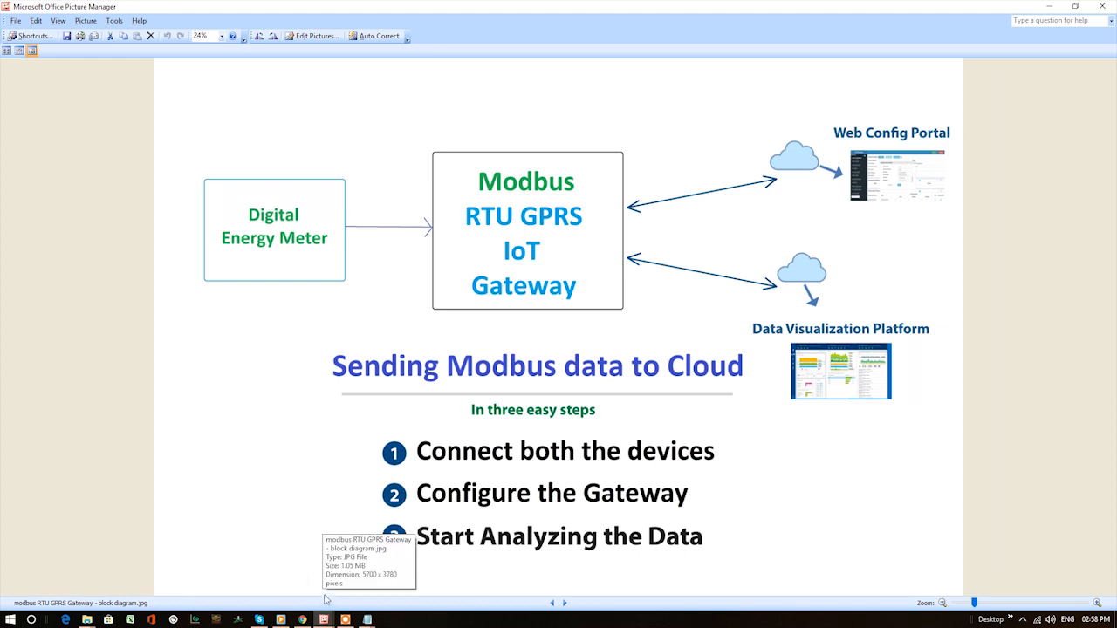
Switch Picture Manager to the photo of the energy meter wired to the gateway.
{"action": "left_click", "coordinate": [387, 575]}
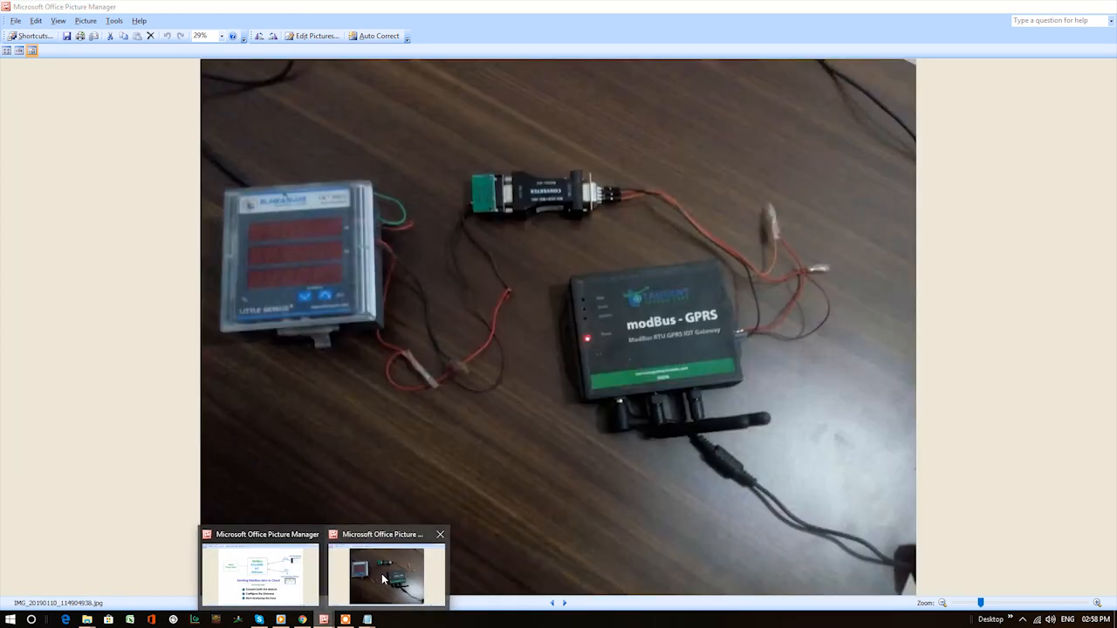
{"action": "left_click", "coordinate": [389, 576]}
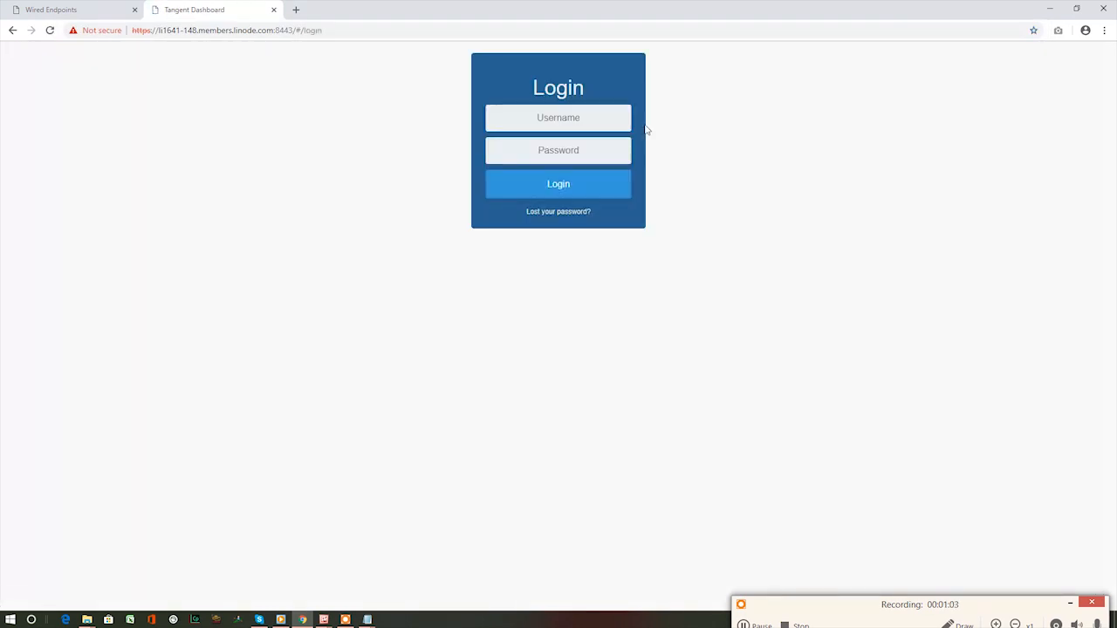
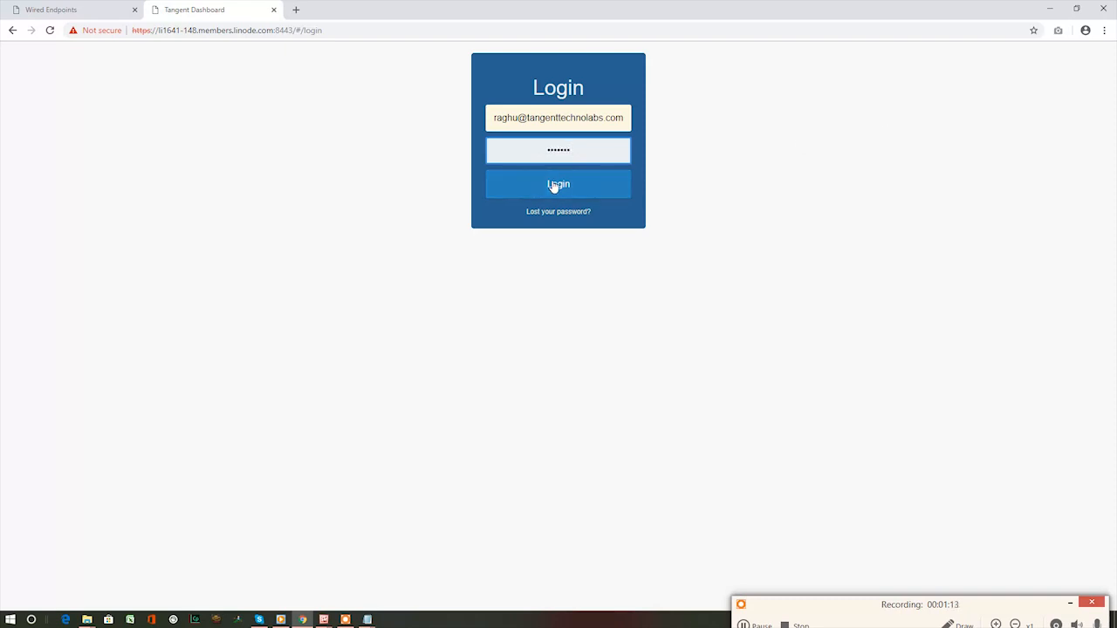
{"action": "left_click", "coordinate": [557, 184]}
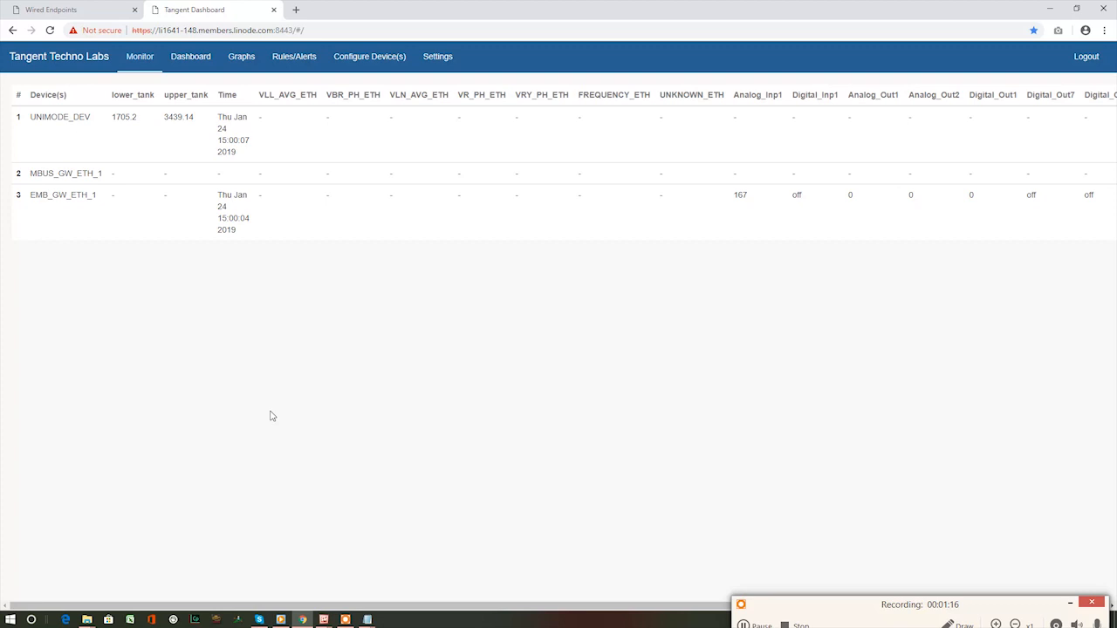
{"action": "mouse_move", "coordinate": [272, 414]}
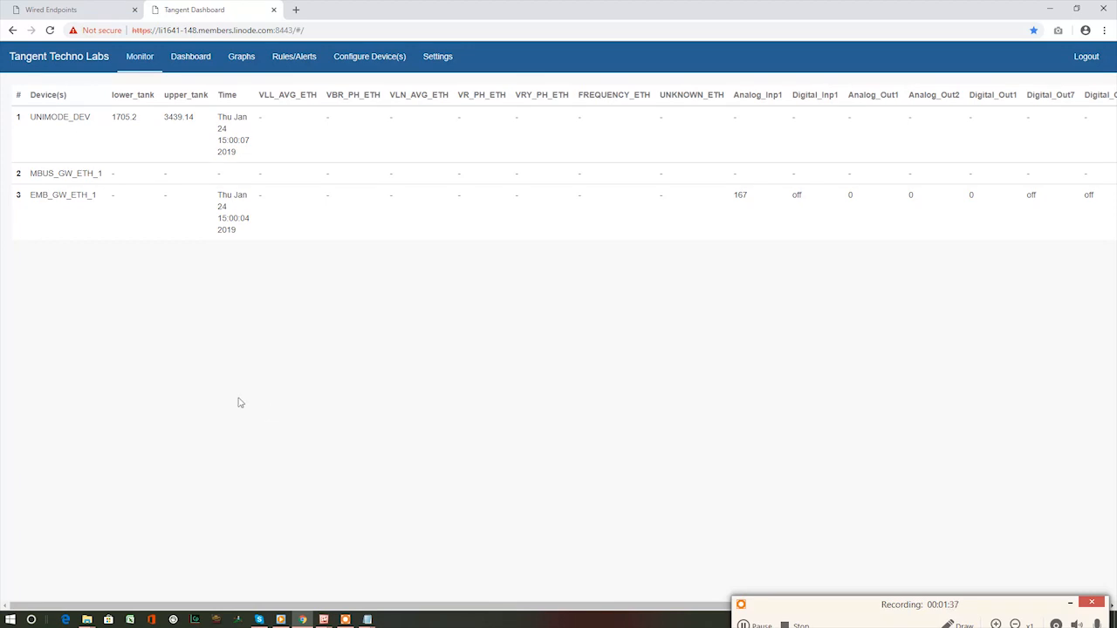
{"action": "mouse_move", "coordinate": [301, 343]}
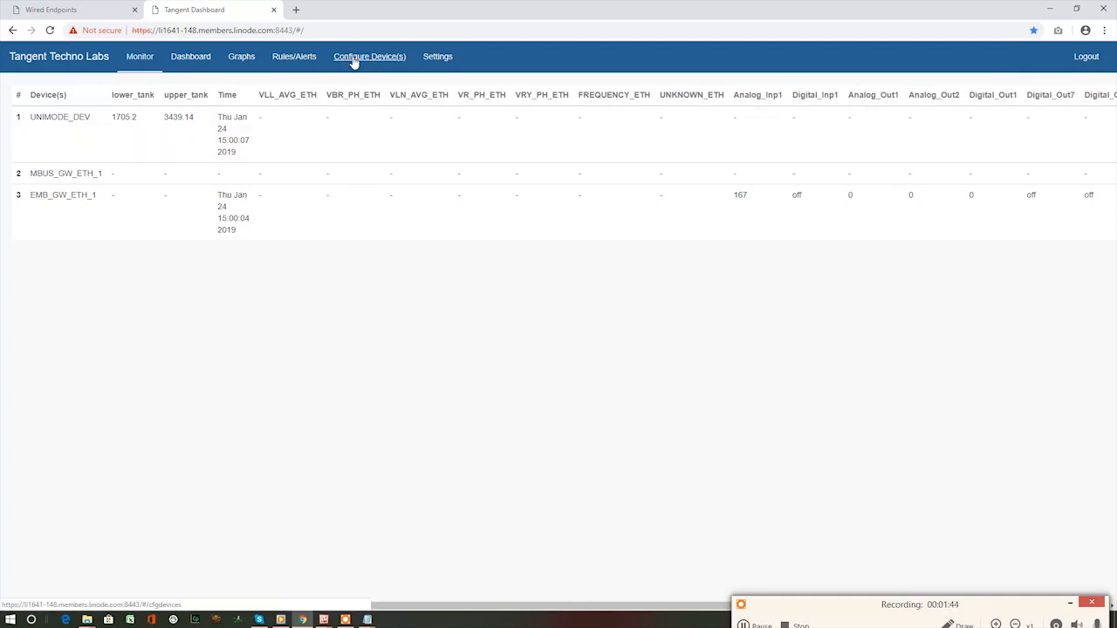
Create device MBUS_GW_GSM_1 and begin adding direct parameters, starting with VLL_AVERAGE.
{"action": "left_click", "coordinate": [369, 56]}
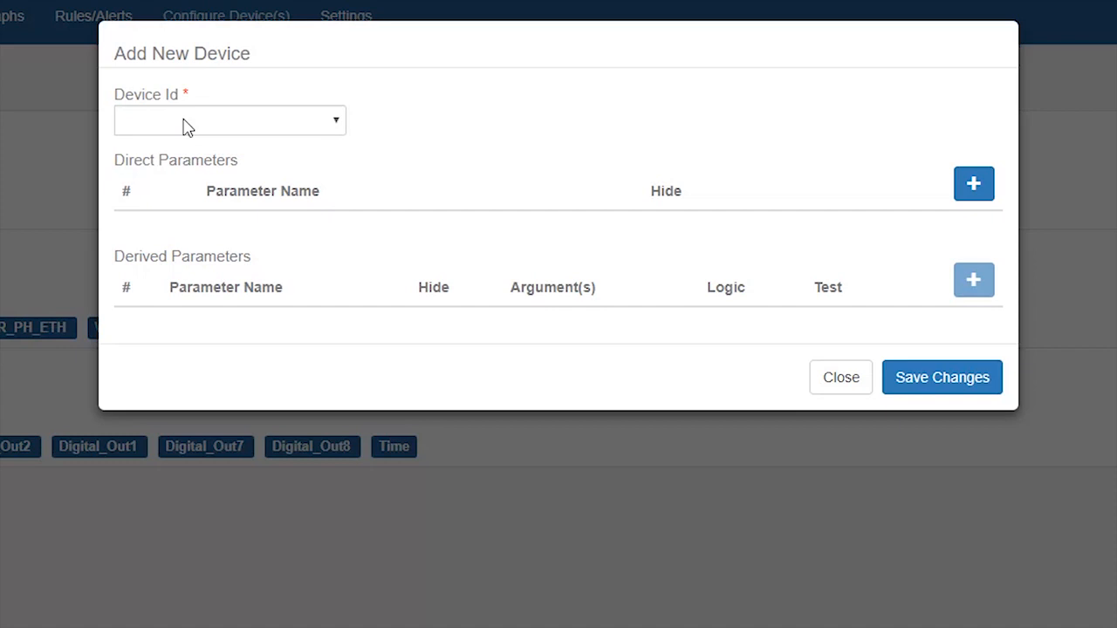
{"action": "left_click", "coordinate": [229, 120]}
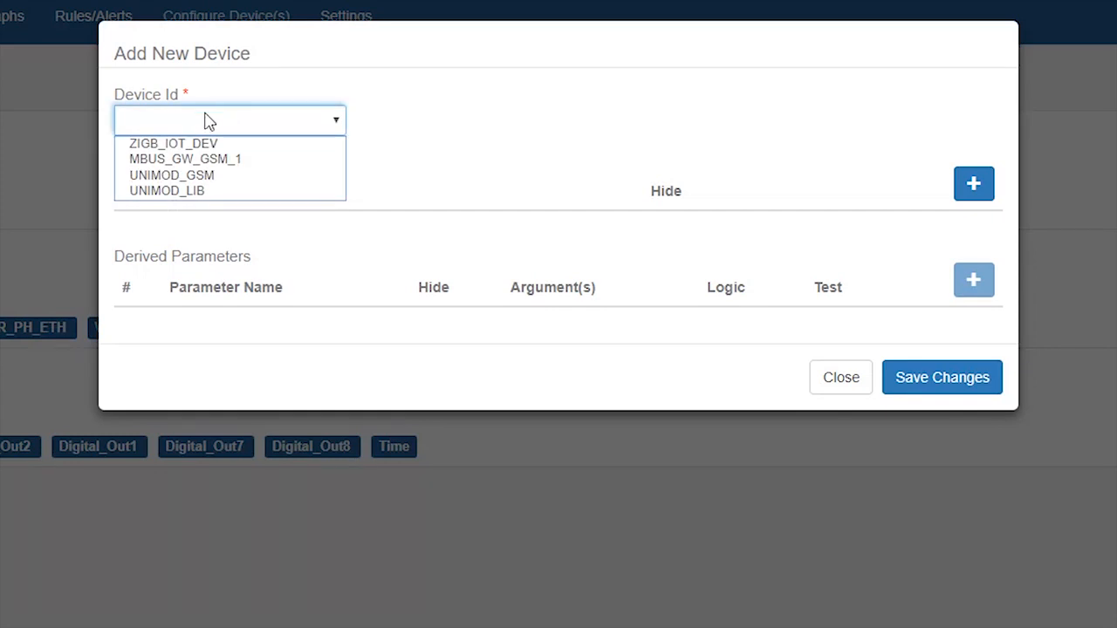
{"action": "mouse_move", "coordinate": [204, 164]}
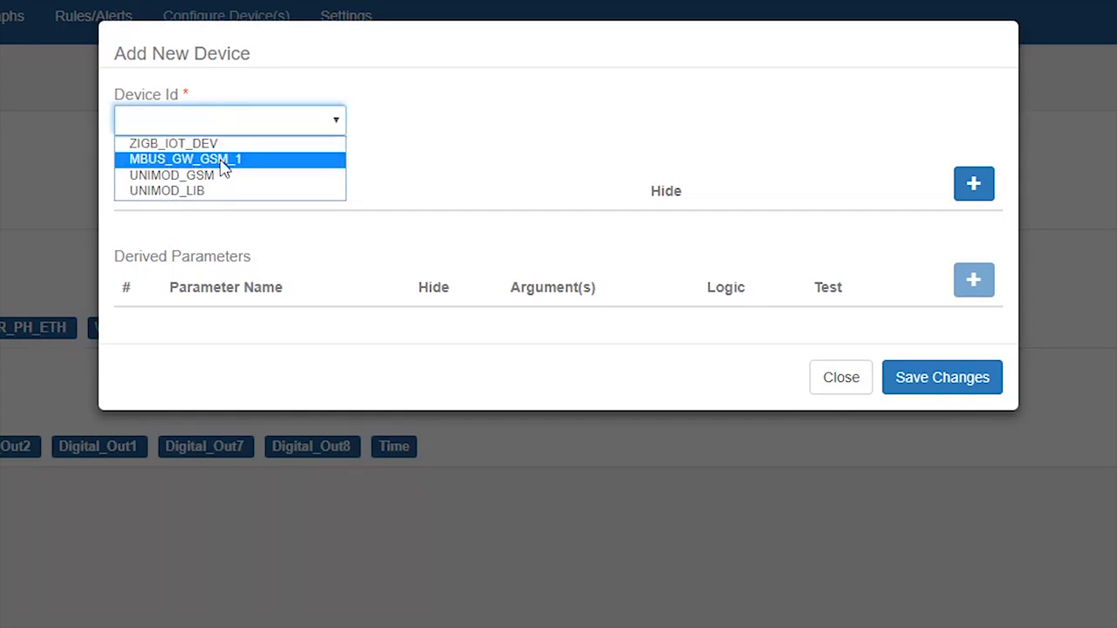
{"action": "mouse_move", "coordinate": [249, 164]}
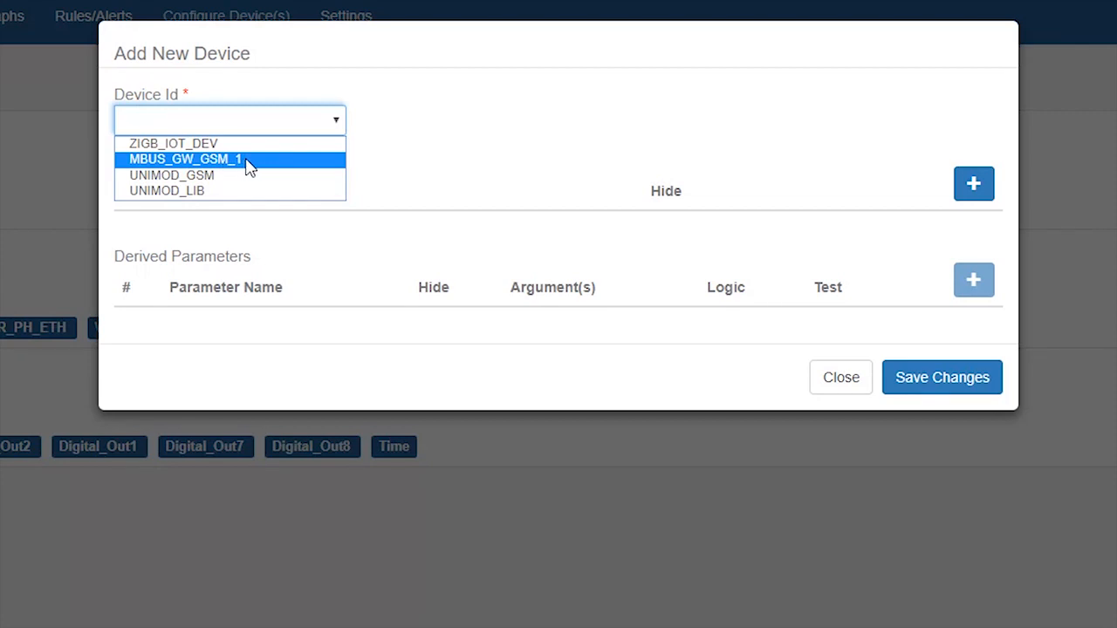
{"action": "mouse_move", "coordinate": [205, 166]}
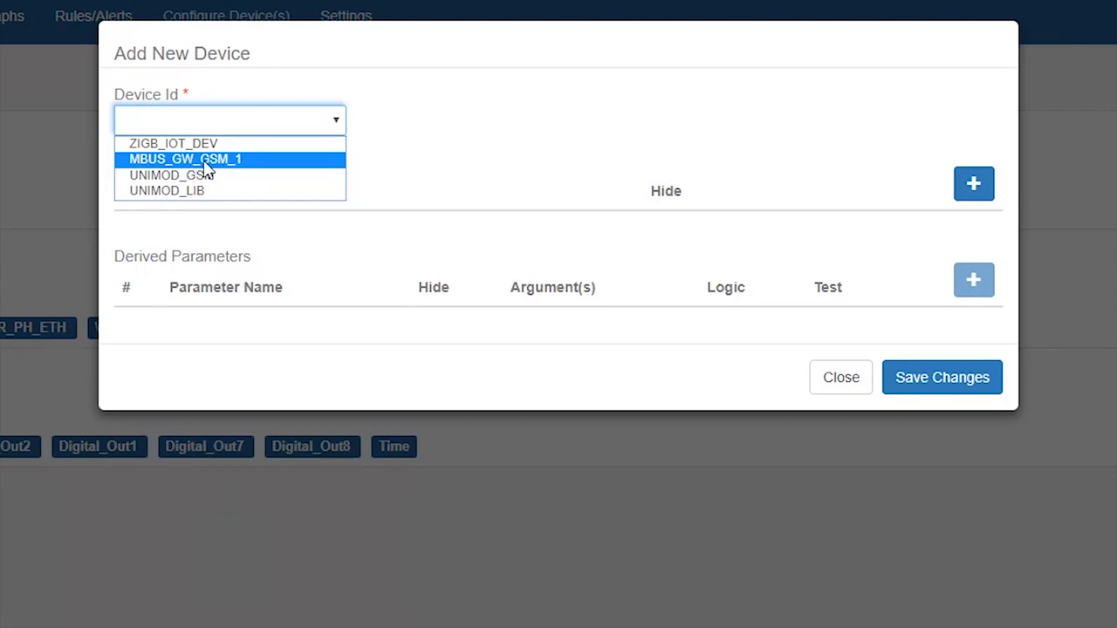
{"action": "left_click", "coordinate": [185, 158]}
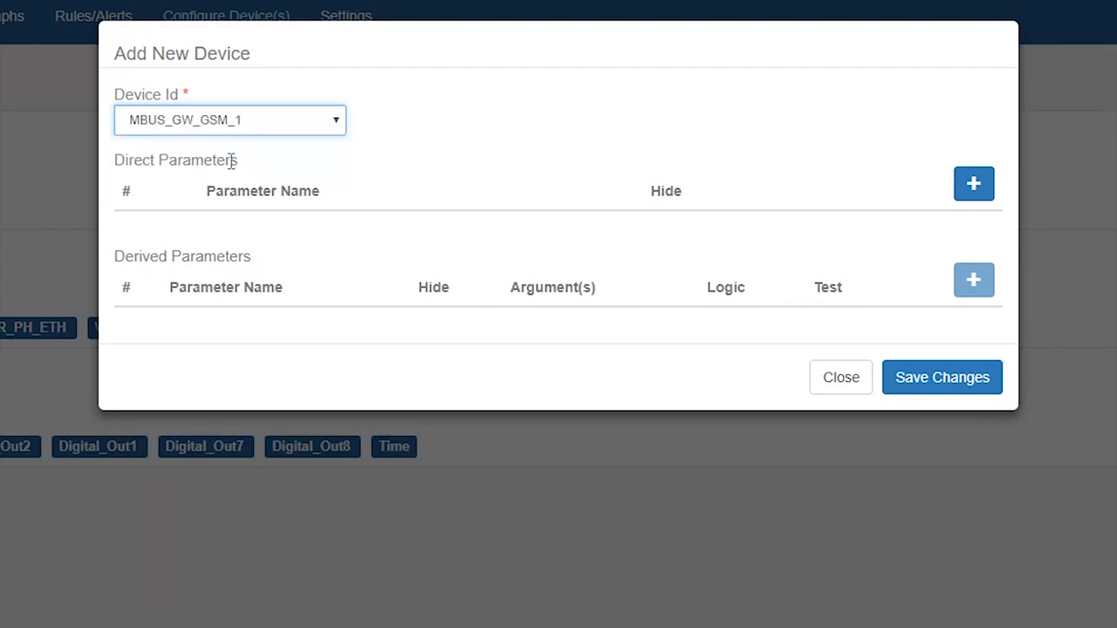
{"action": "mouse_move", "coordinate": [985, 162]}
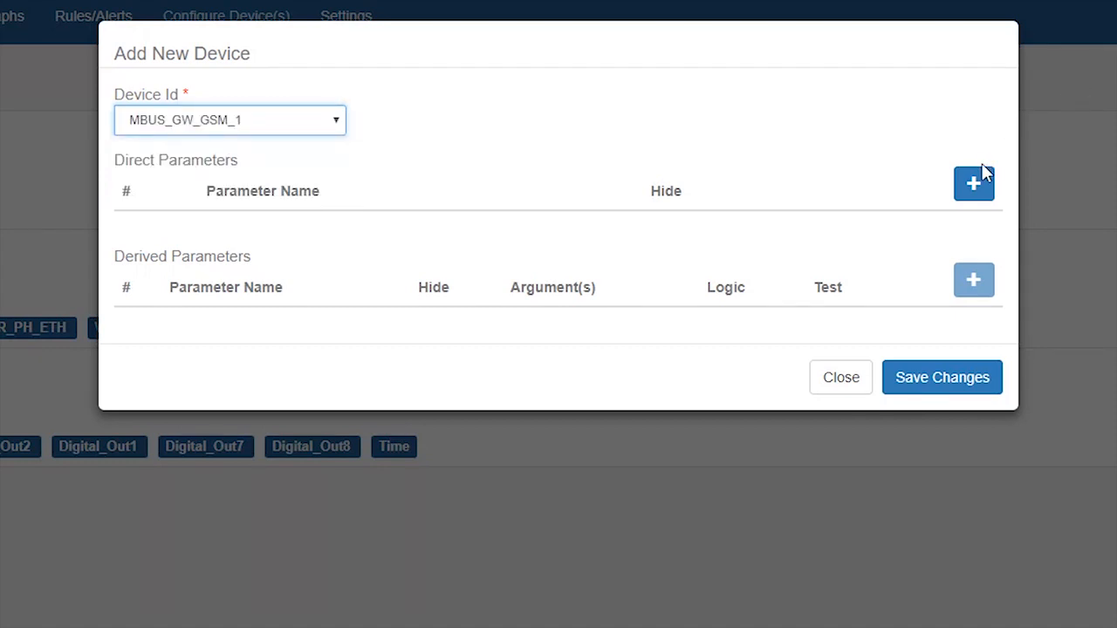
{"action": "mouse_move", "coordinate": [827, 192]}
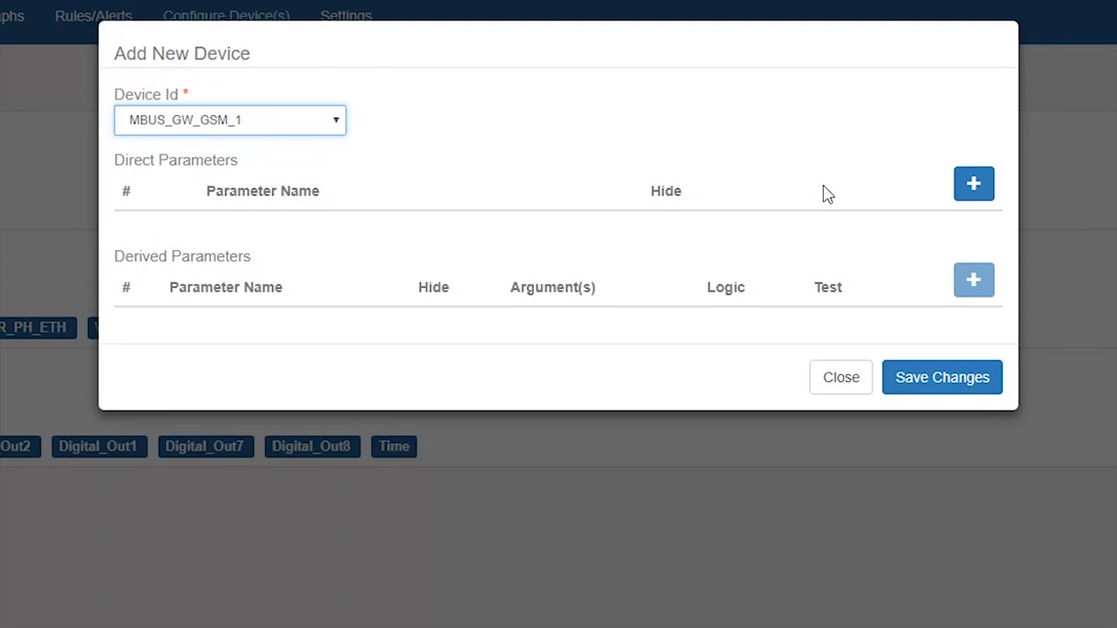
{"action": "left_click", "coordinate": [973, 183]}
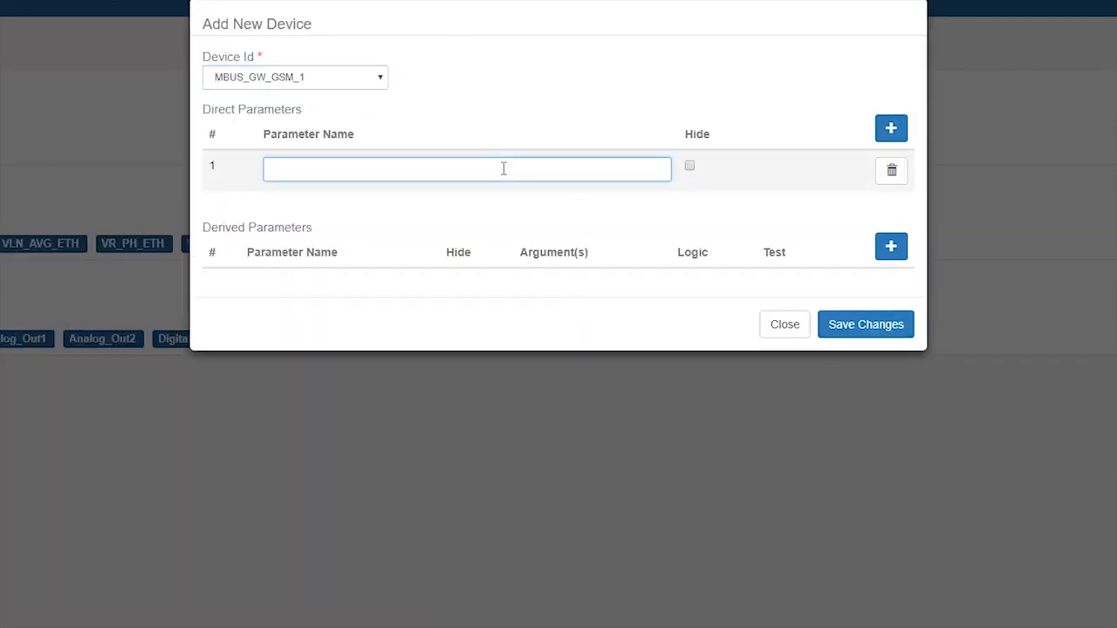
{"action": "type", "text": "VLL_AVERAGE"}
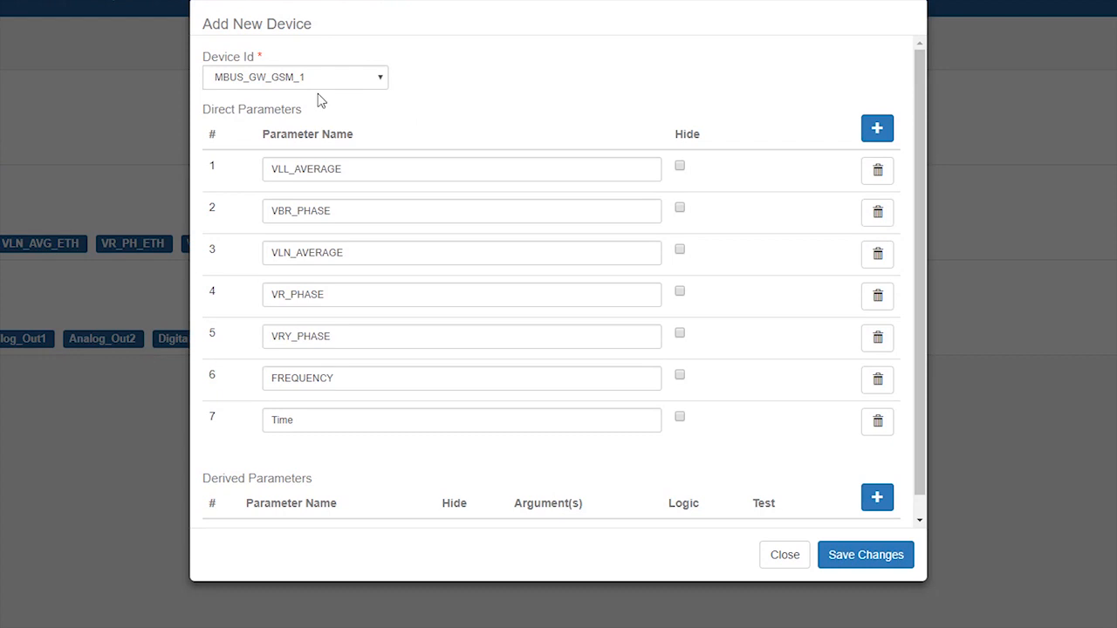
{"action": "mouse_move", "coordinate": [374, 133]}
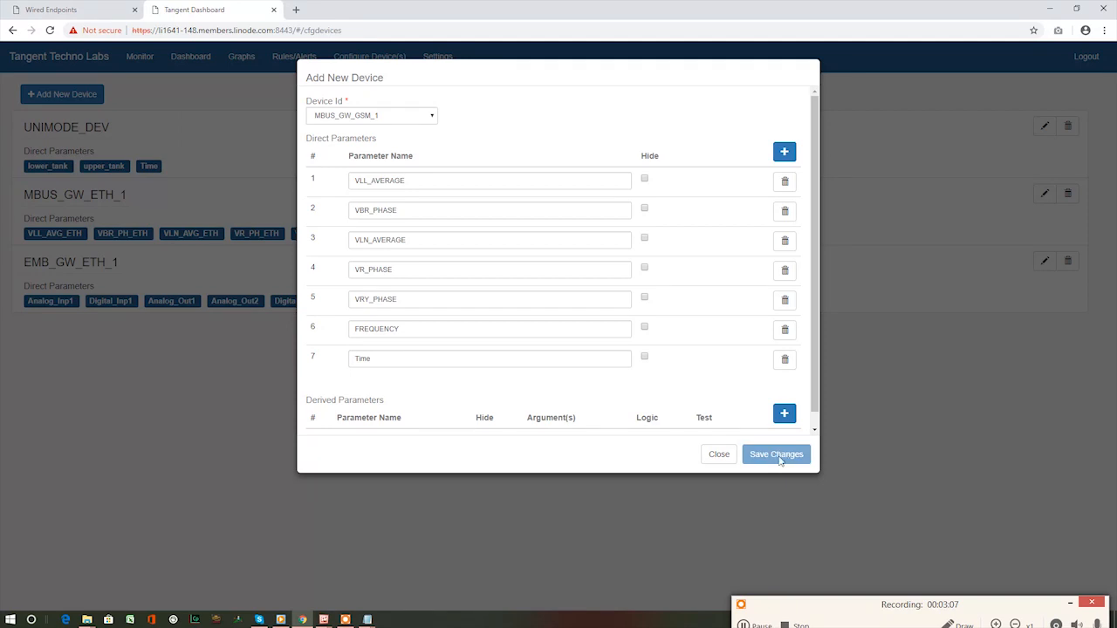
Save MBUS_GW_GSM_1, then check its row in the live monitoring table.
{"action": "left_click", "coordinate": [775, 454]}
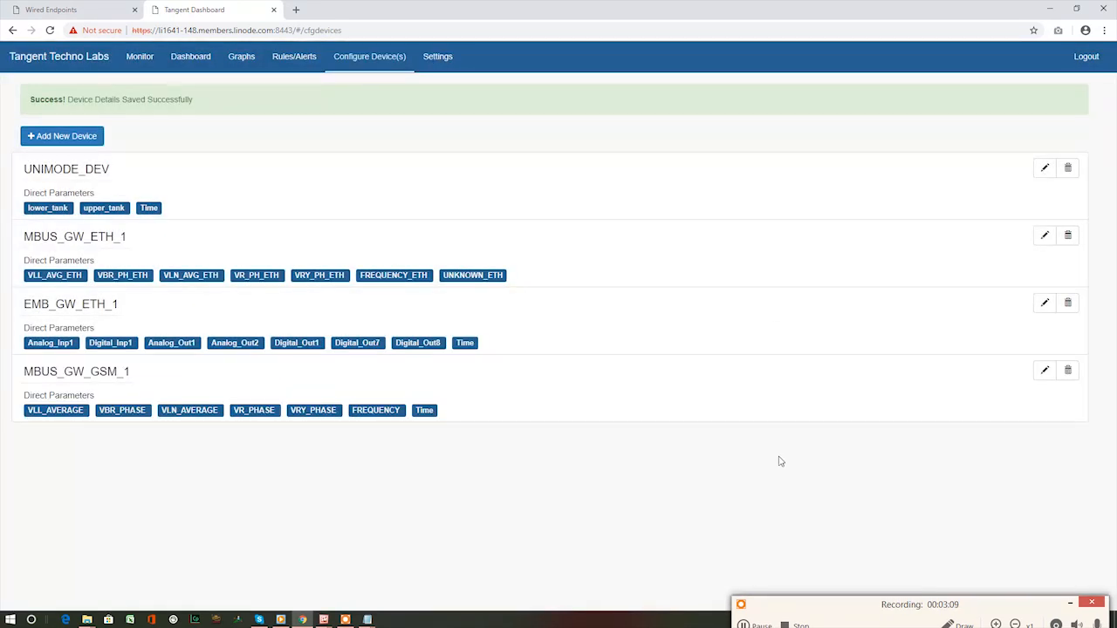
{"action": "mouse_move", "coordinate": [342, 458]}
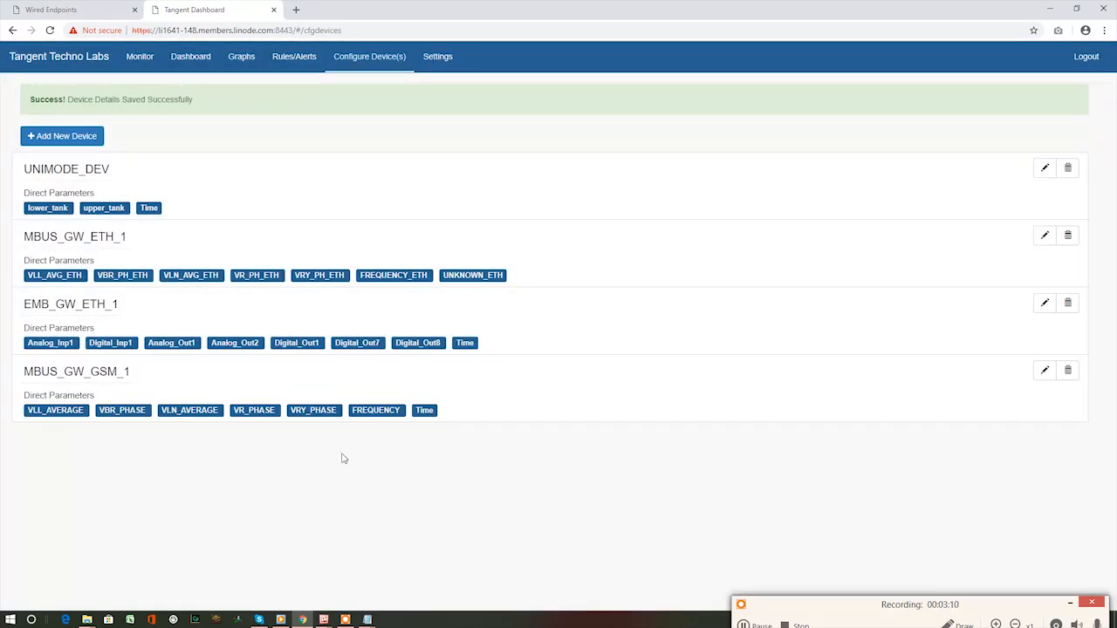
{"action": "mouse_move", "coordinate": [79, 380]}
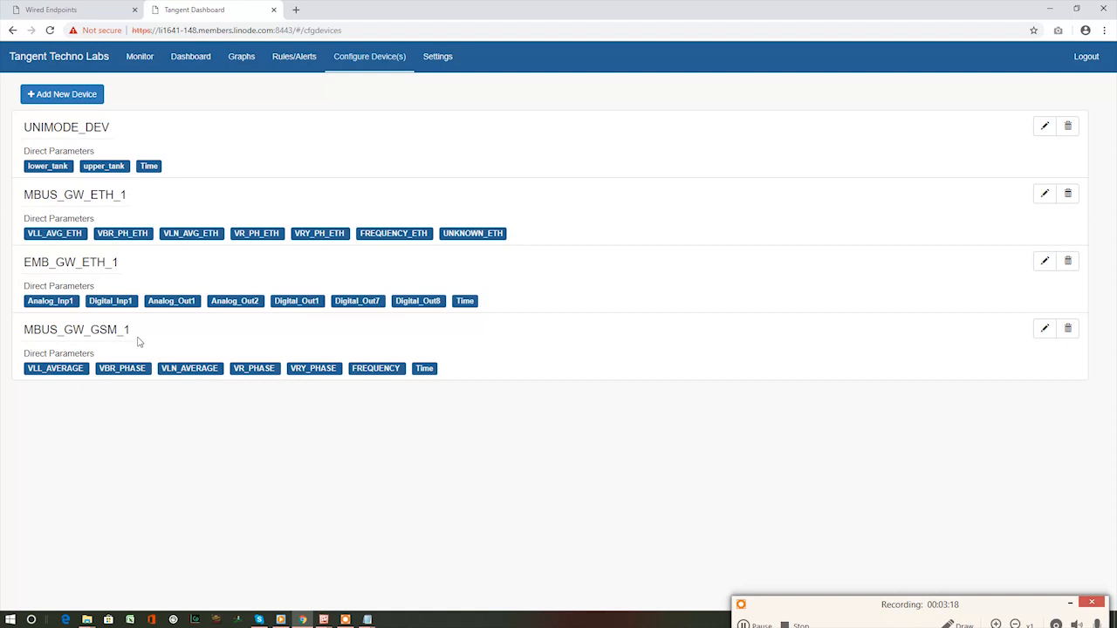
{"action": "left_click", "coordinate": [140, 57]}
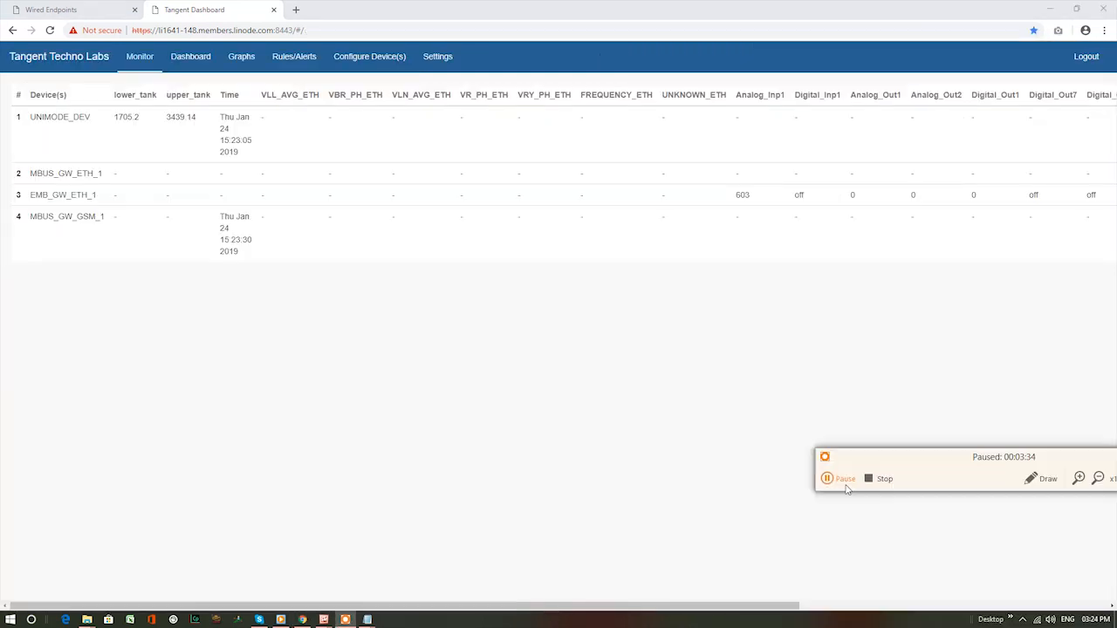
{"action": "left_click", "coordinate": [827, 478]}
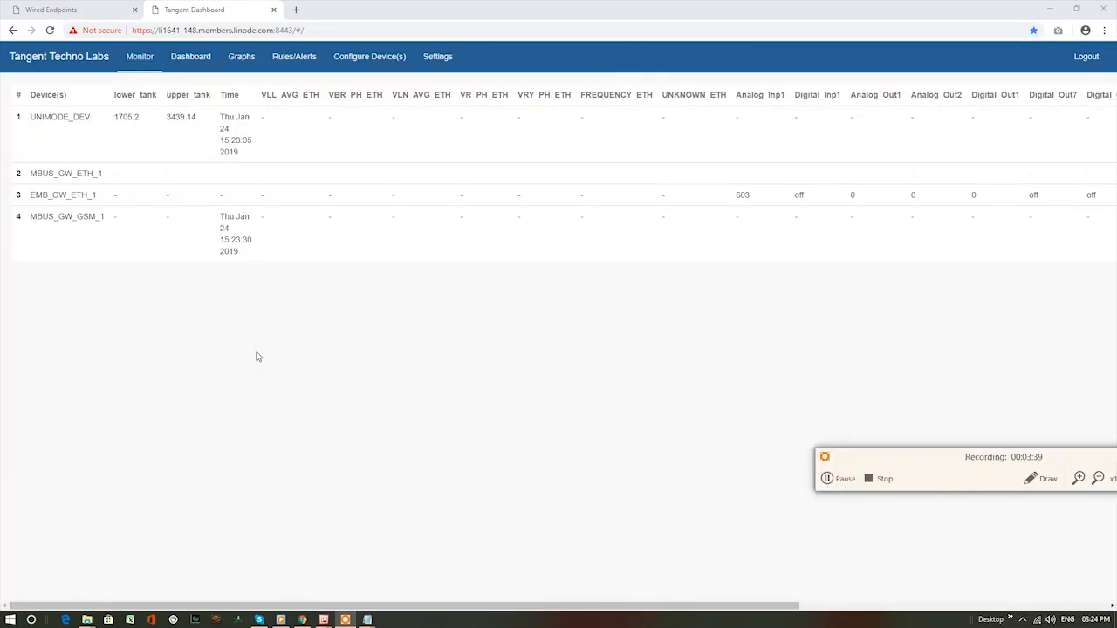
{"action": "mouse_move", "coordinate": [769, 522]}
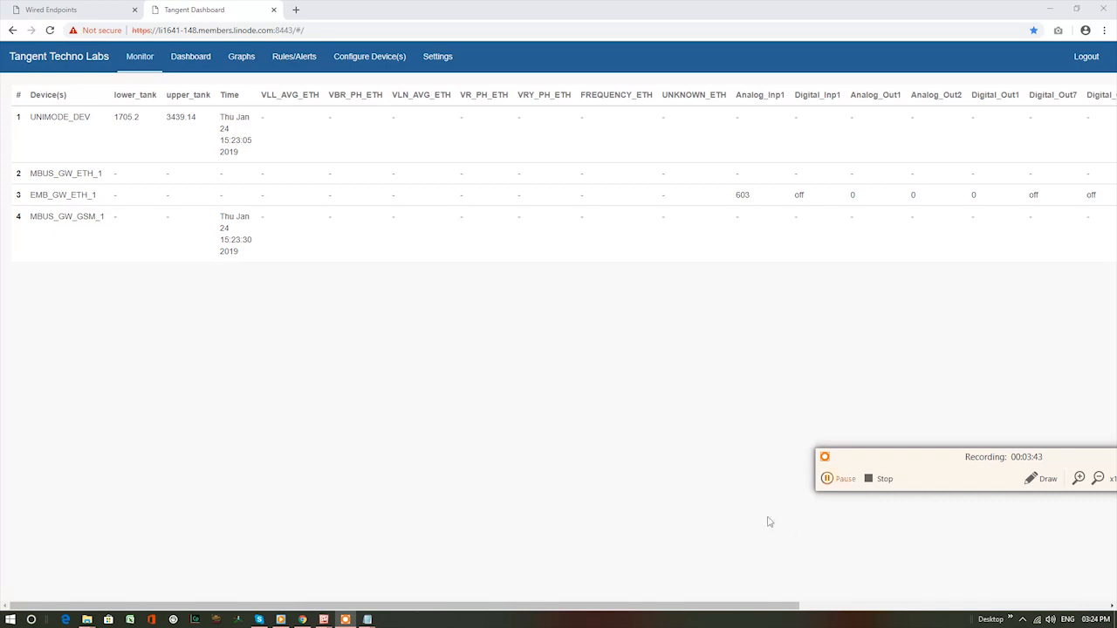
{"action": "scroll", "scroll_direction": "right", "scroll_amount": 3}
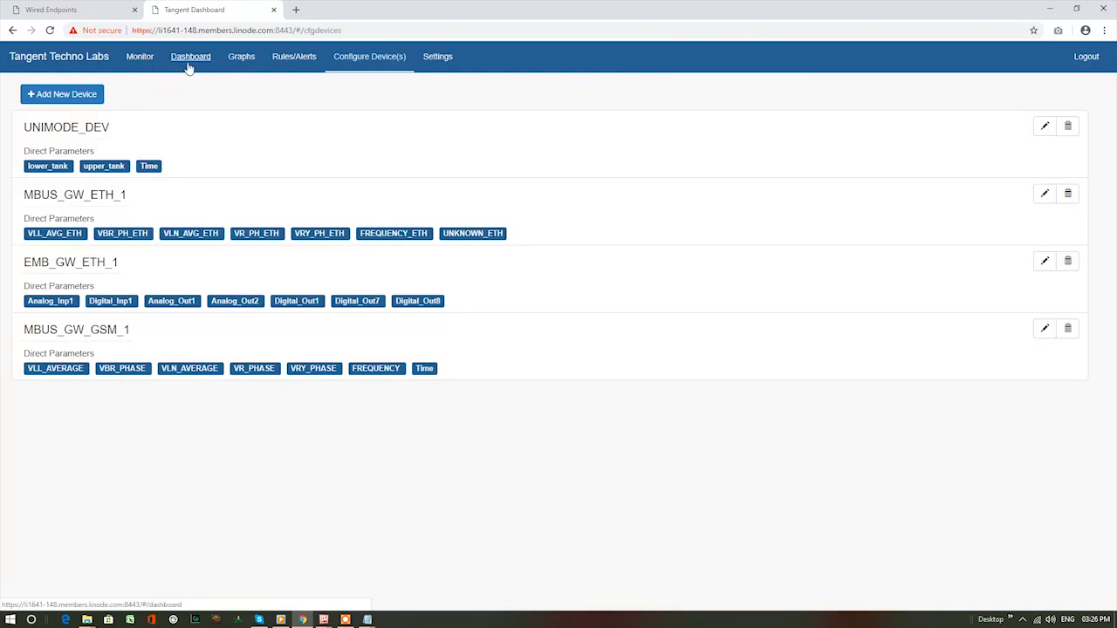
Add and save a chart labelled FREQUENCY: MBUS_GW_GSM_1 FREQUENCY as a 10–100 speedometer.
{"action": "left_click", "coordinate": [189, 56]}
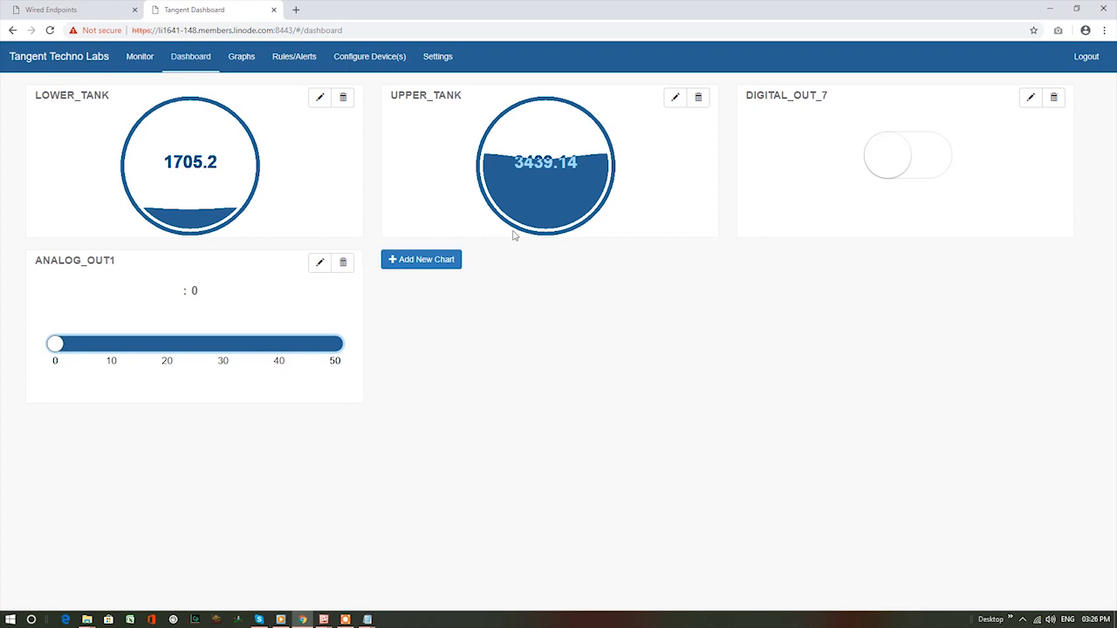
{"action": "mouse_move", "coordinate": [627, 325]}
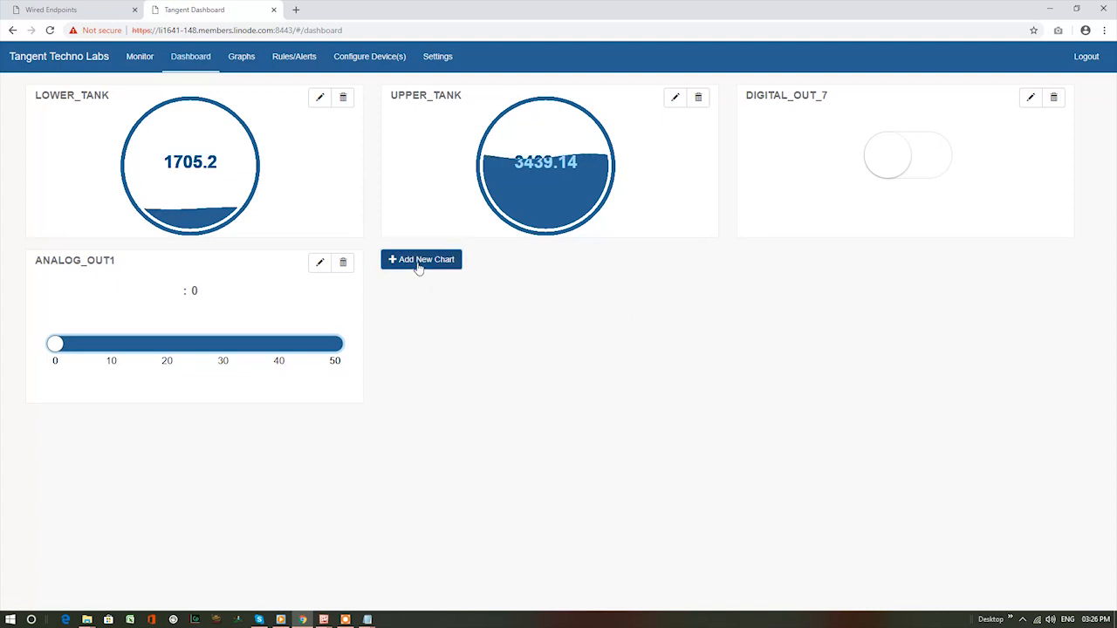
{"action": "left_click", "coordinate": [420, 259]}
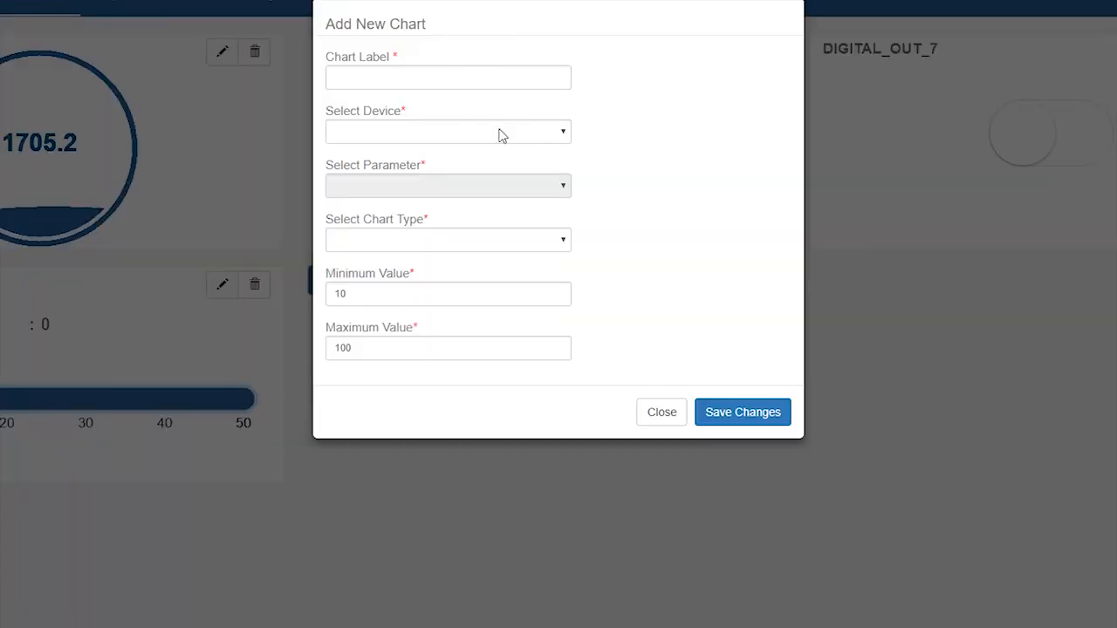
{"action": "left_click", "coordinate": [448, 77]}
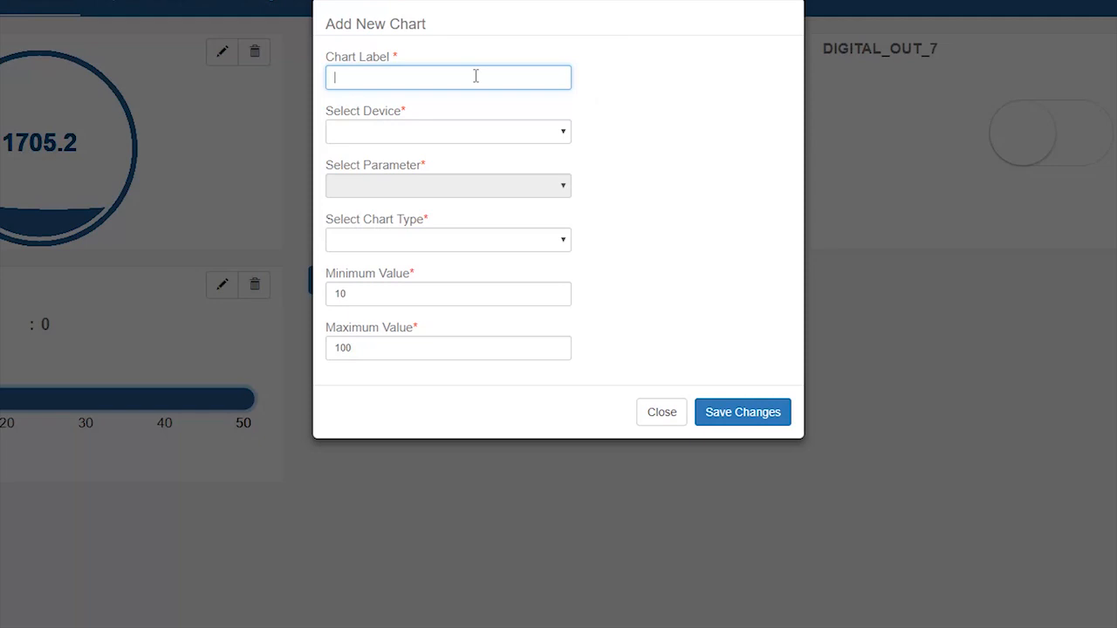
{"action": "type", "text": "F"}
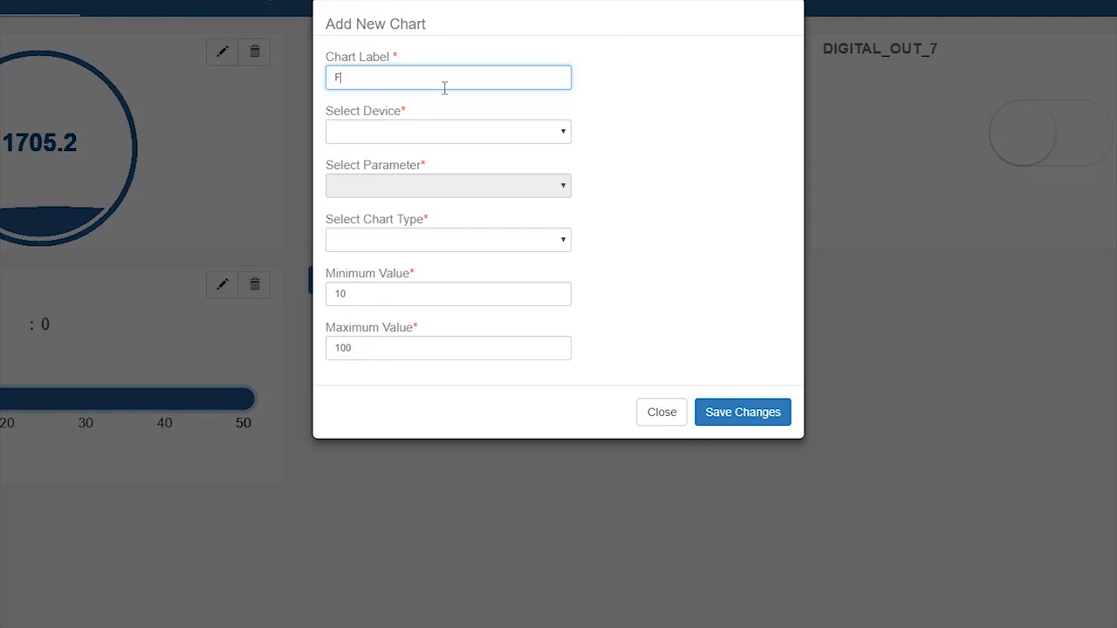
{"action": "left_click", "coordinate": [448, 130]}
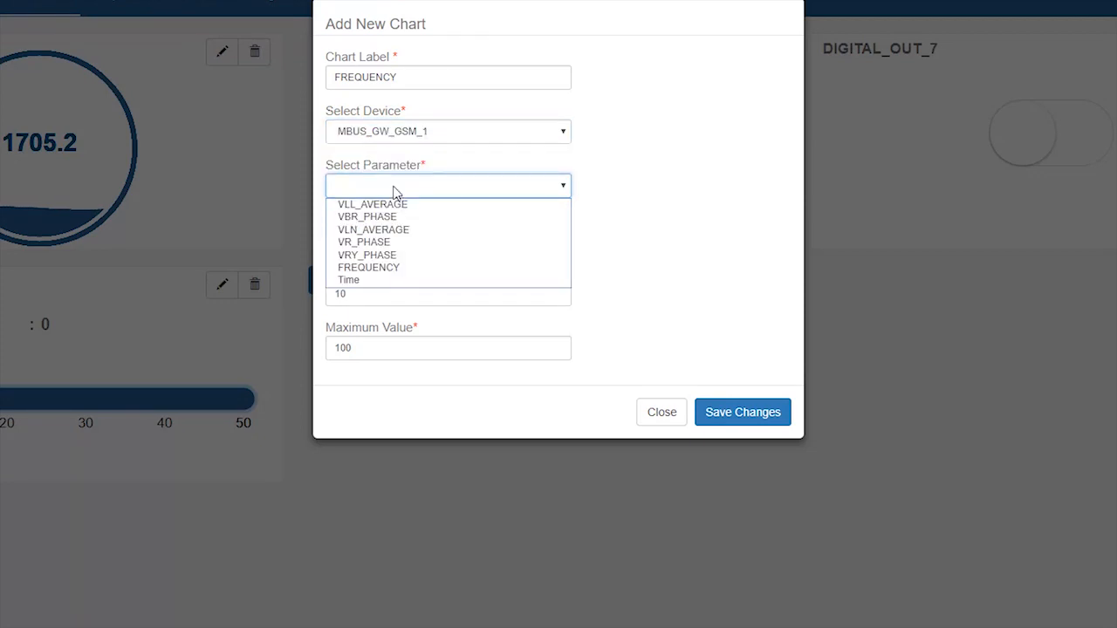
{"action": "left_click", "coordinate": [368, 267]}
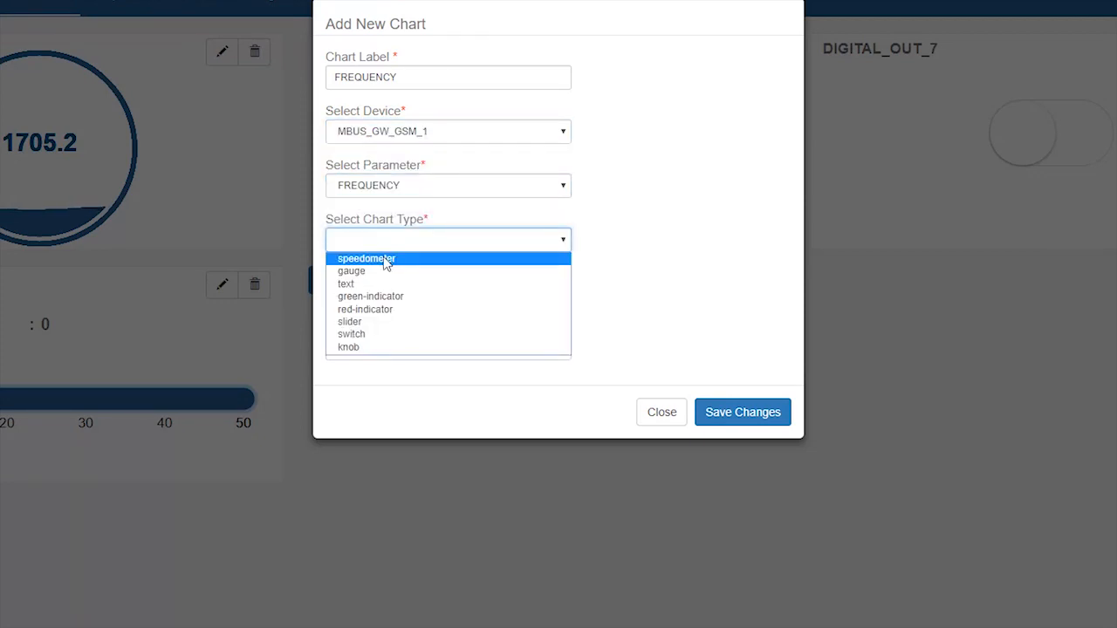
{"action": "left_click", "coordinate": [365, 258]}
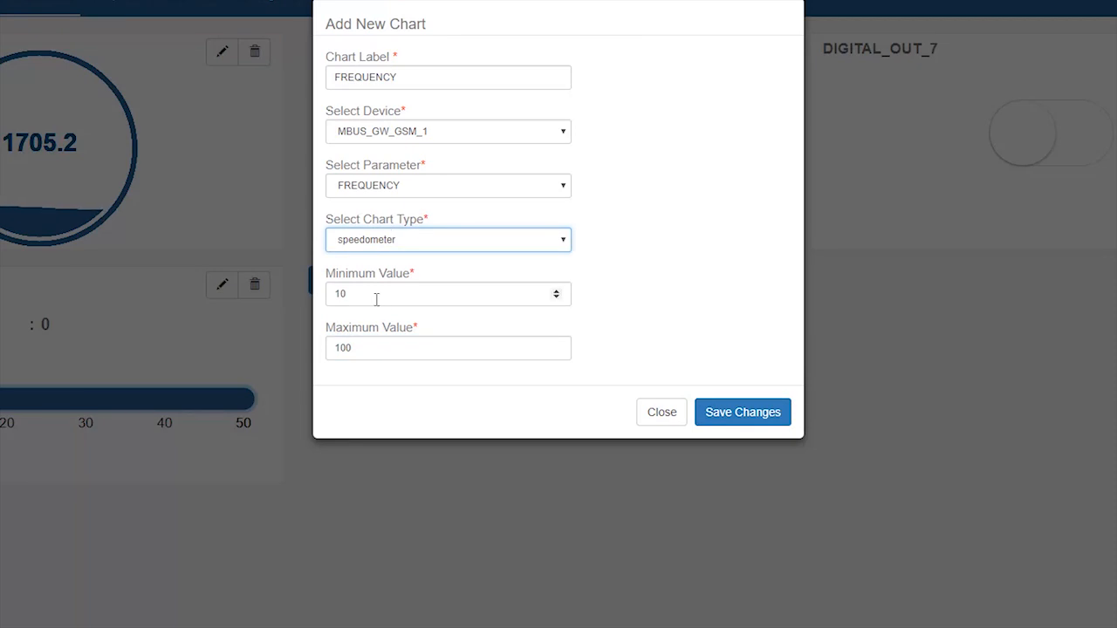
{"action": "left_click", "coordinate": [447, 348]}
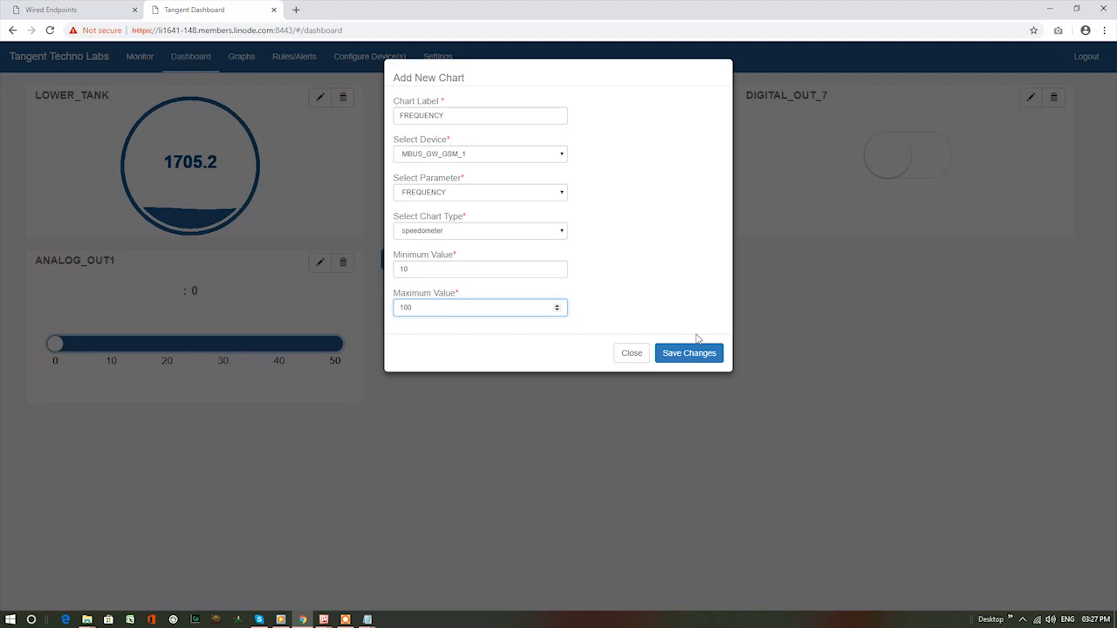
{"action": "left_click", "coordinate": [689, 353]}
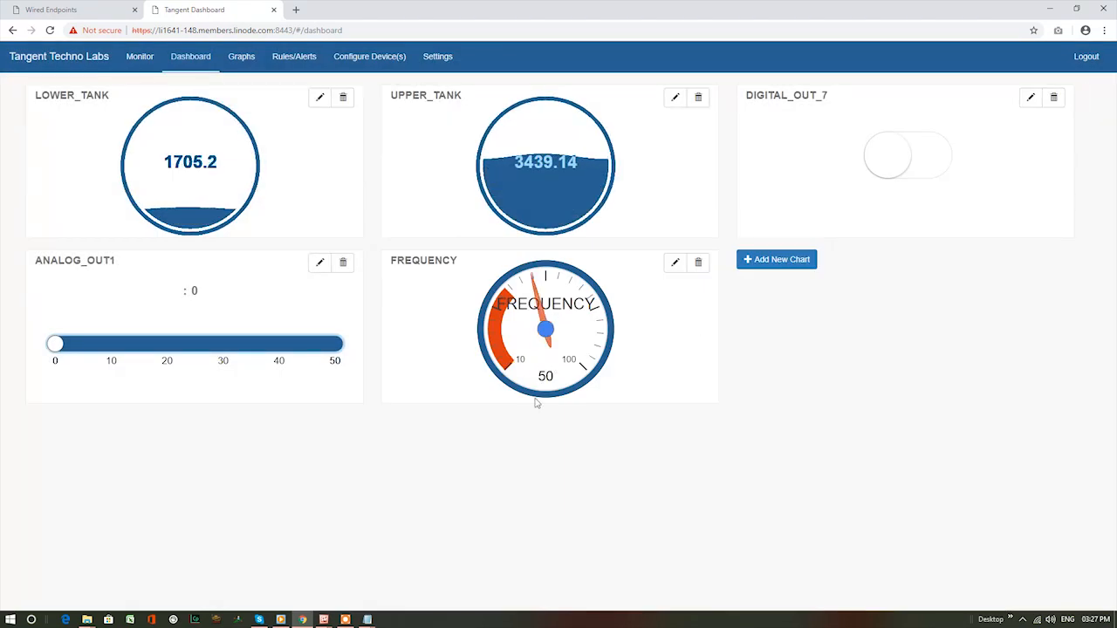
Pass through the Graphs page to the Rules/Alerts list showing the FREQUENCY >60 rule.
{"action": "left_click", "coordinate": [241, 55]}
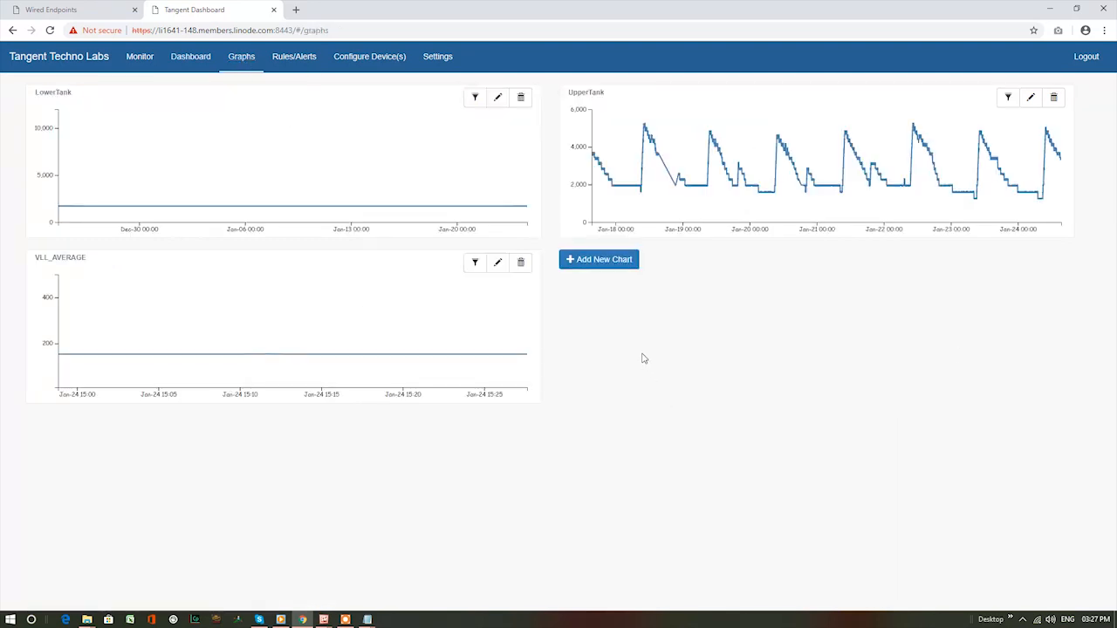
{"action": "left_click", "coordinate": [599, 259]}
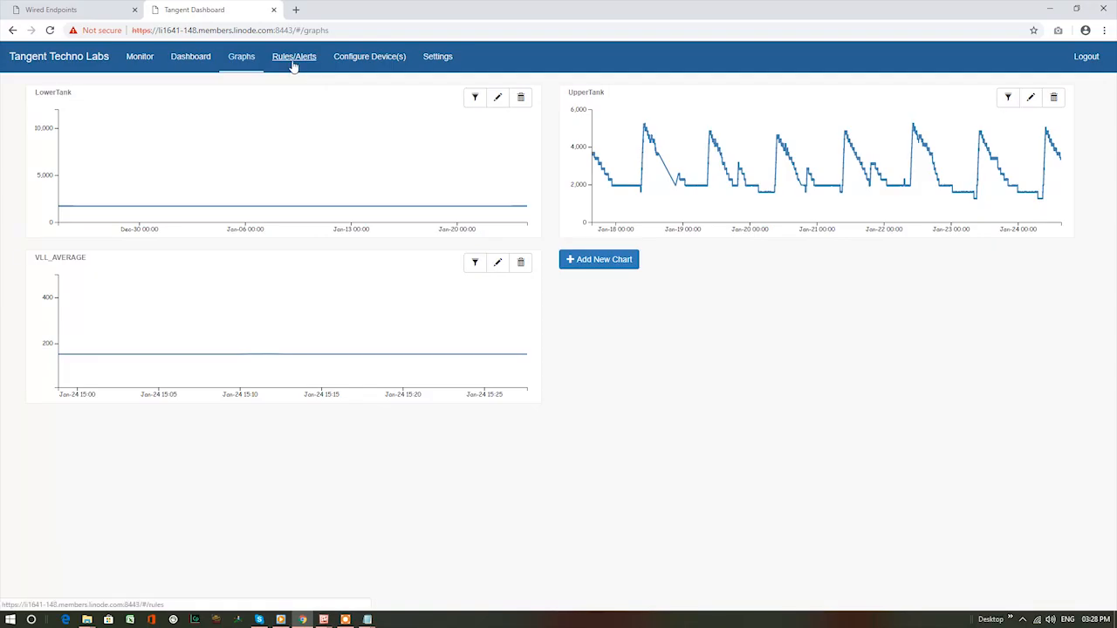
{"action": "left_click", "coordinate": [294, 56]}
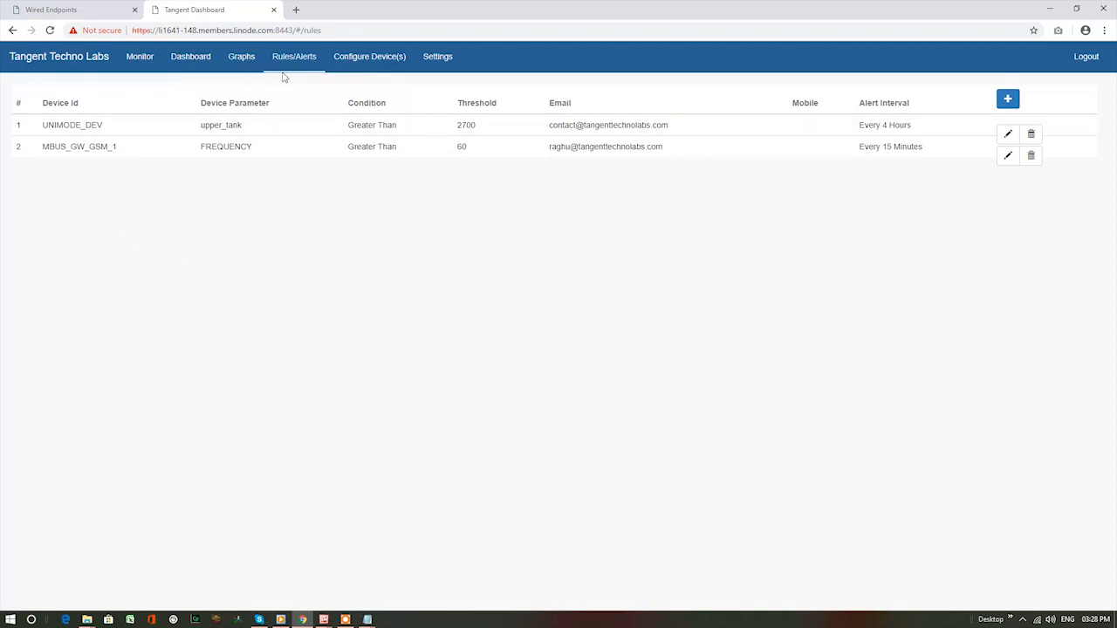
{"action": "mouse_move", "coordinate": [394, 293]}
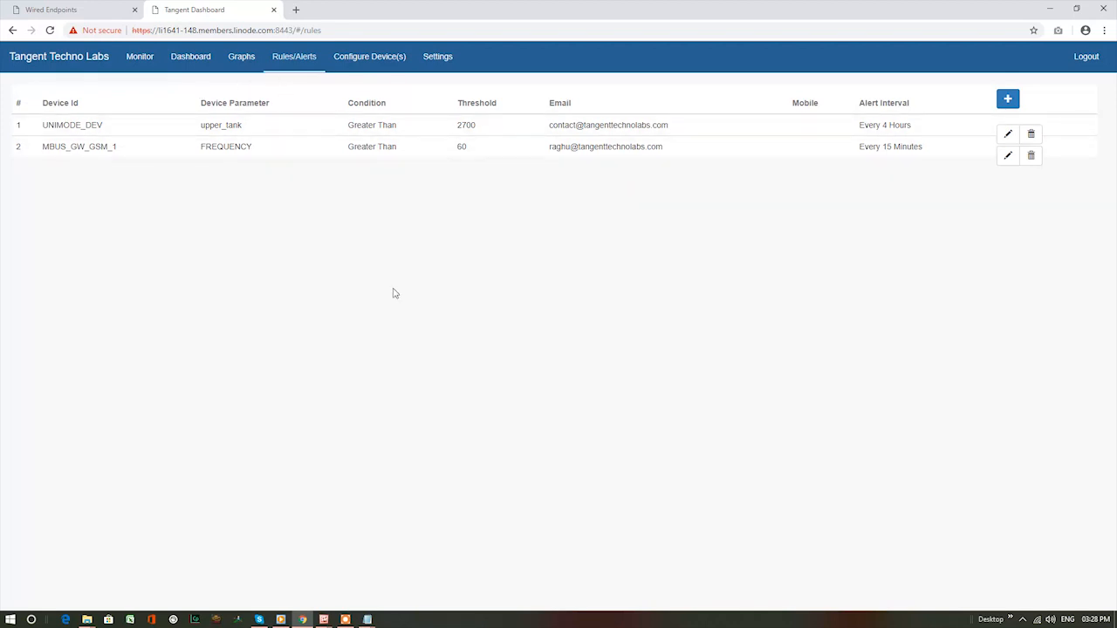
{"action": "mouse_move", "coordinate": [413, 286]}
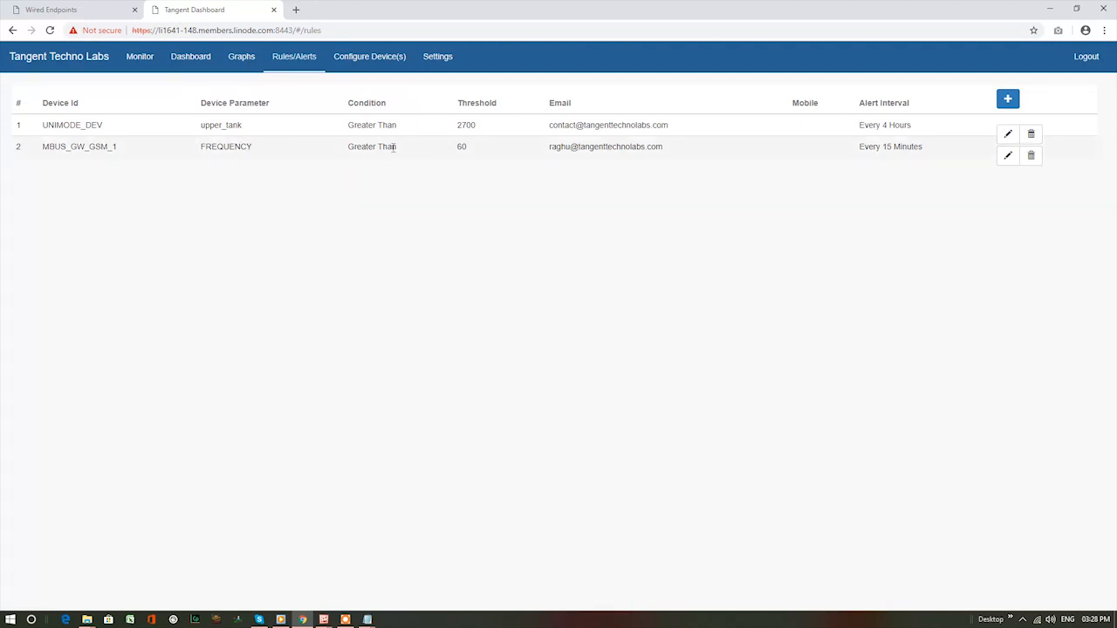
{"action": "mouse_move", "coordinate": [471, 154]}
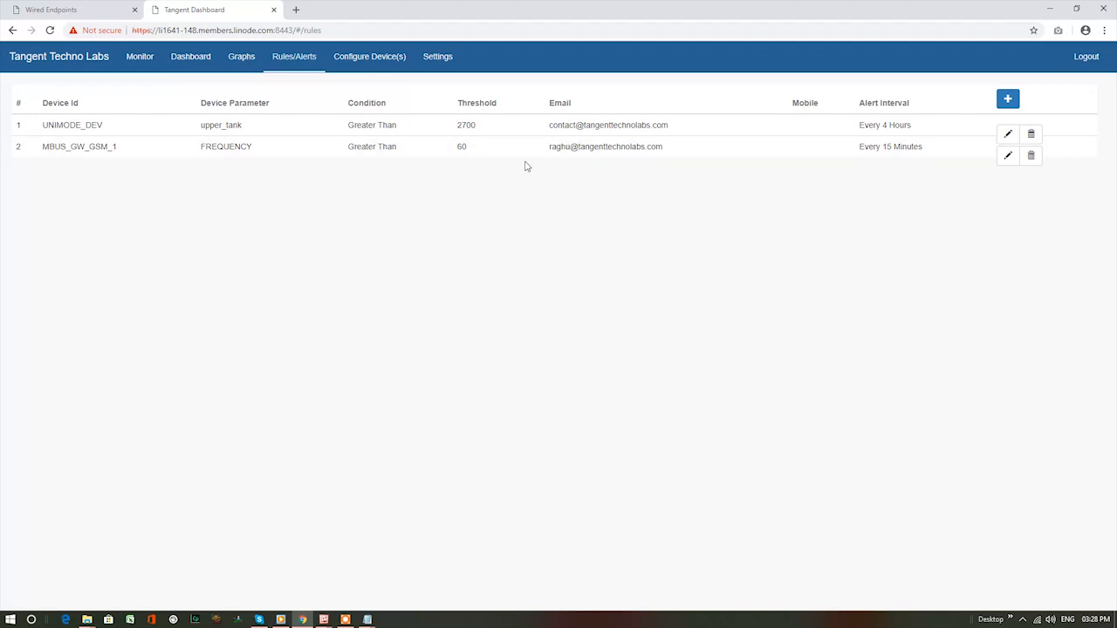
{"action": "mouse_move", "coordinate": [814, 165]}
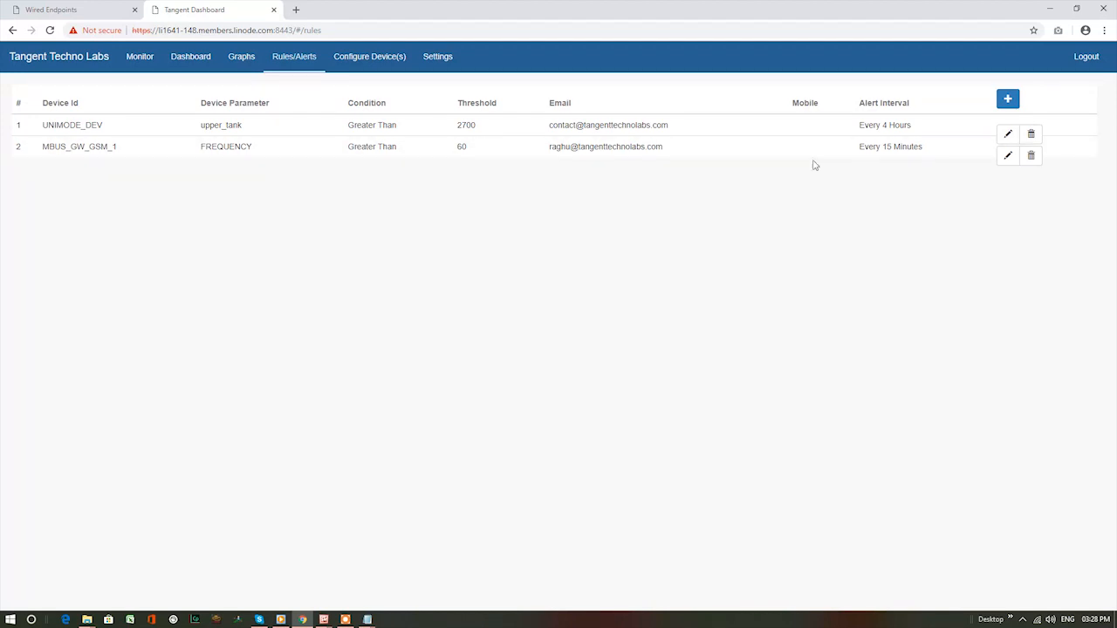
Re-save the MBUS_GW_GSM_1 FREQUENCY rule (>60, email every 15 minutes) unchanged.
{"action": "left_click", "coordinate": [1008, 156]}
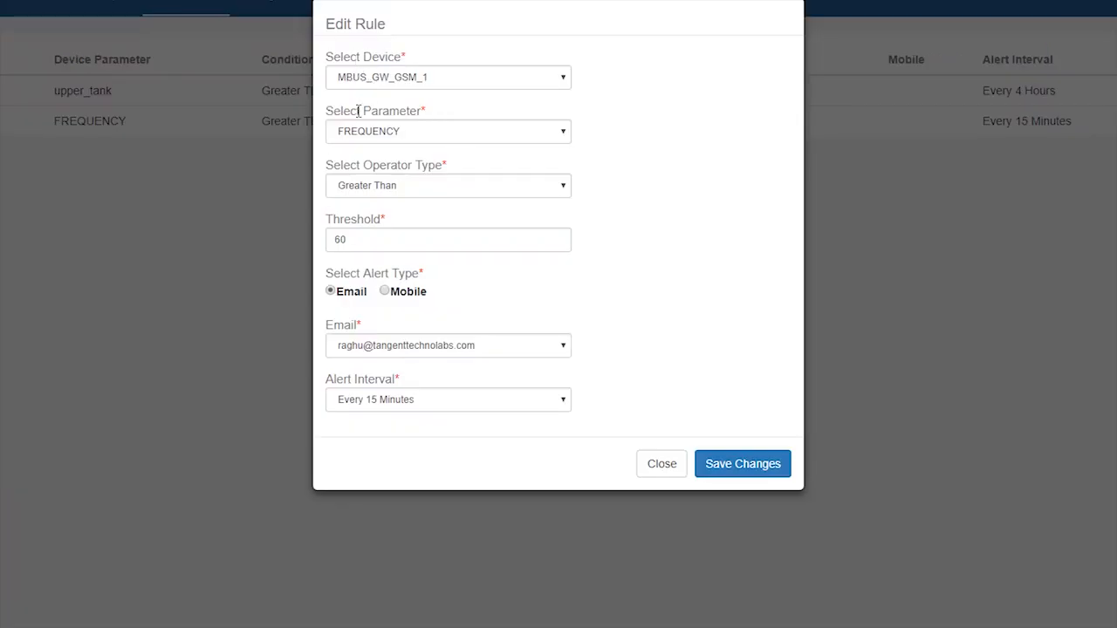
{"action": "mouse_move", "coordinate": [387, 200]}
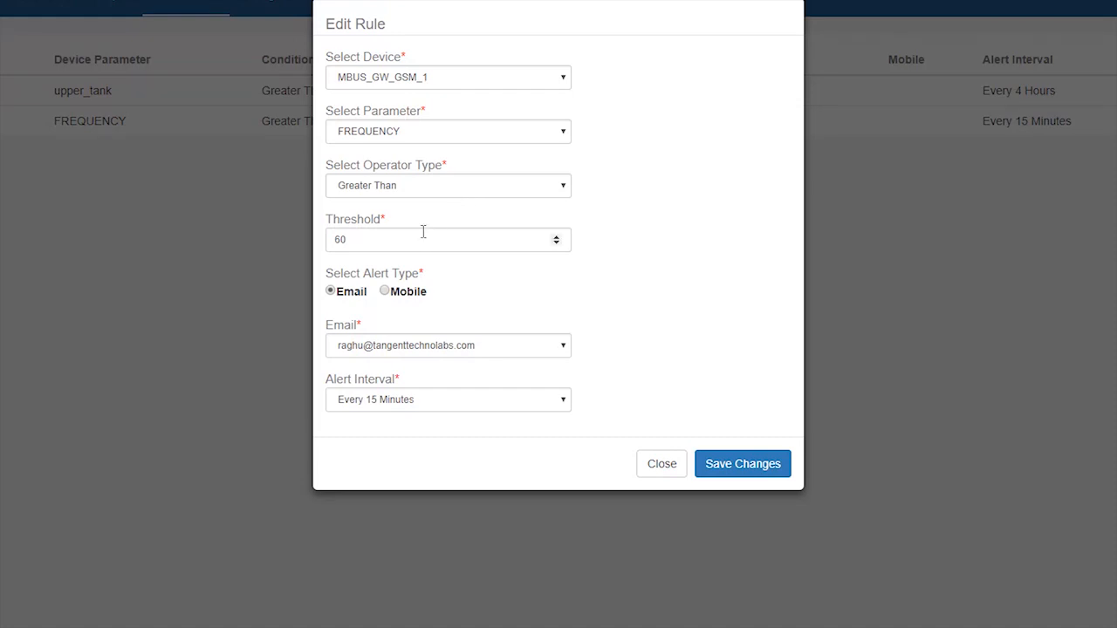
{"action": "mouse_move", "coordinate": [362, 242]}
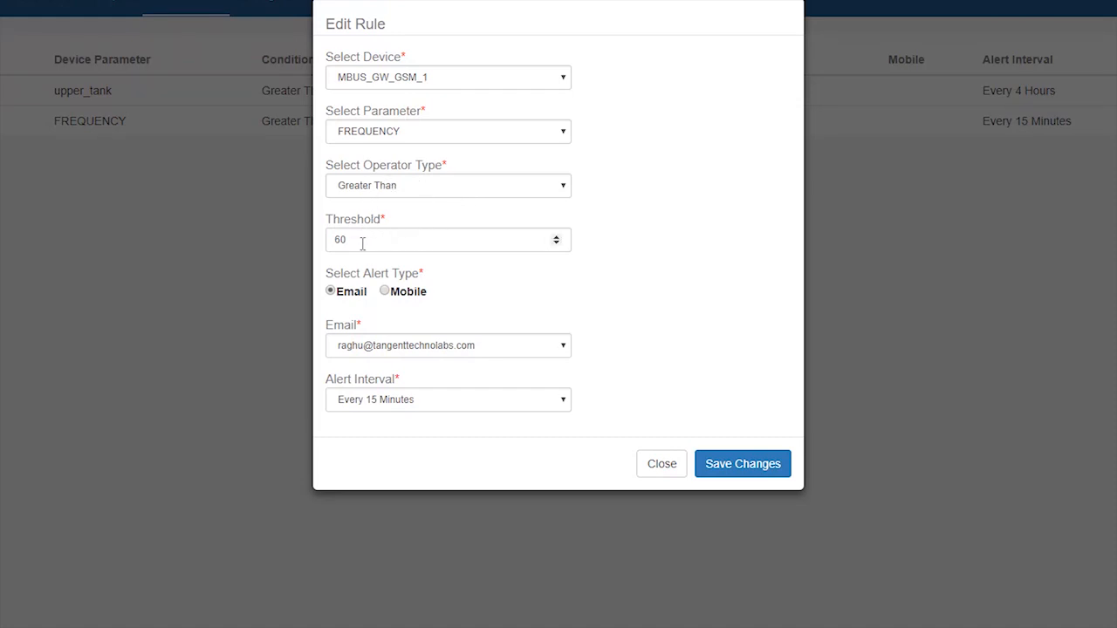
{"action": "mouse_move", "coordinate": [393, 333]}
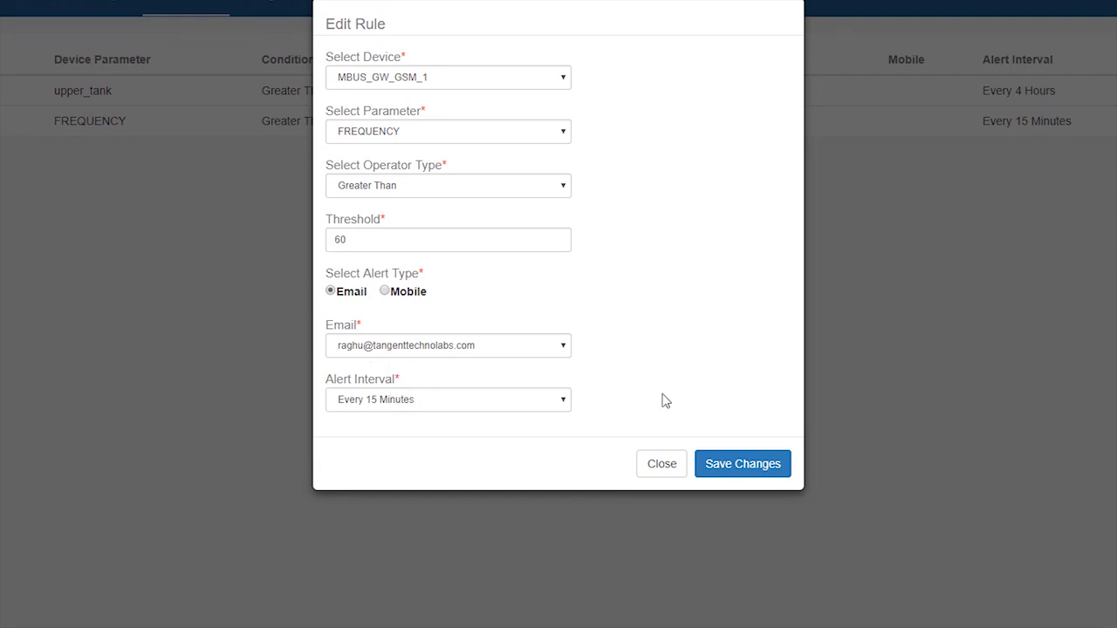
{"action": "left_click", "coordinate": [742, 463]}
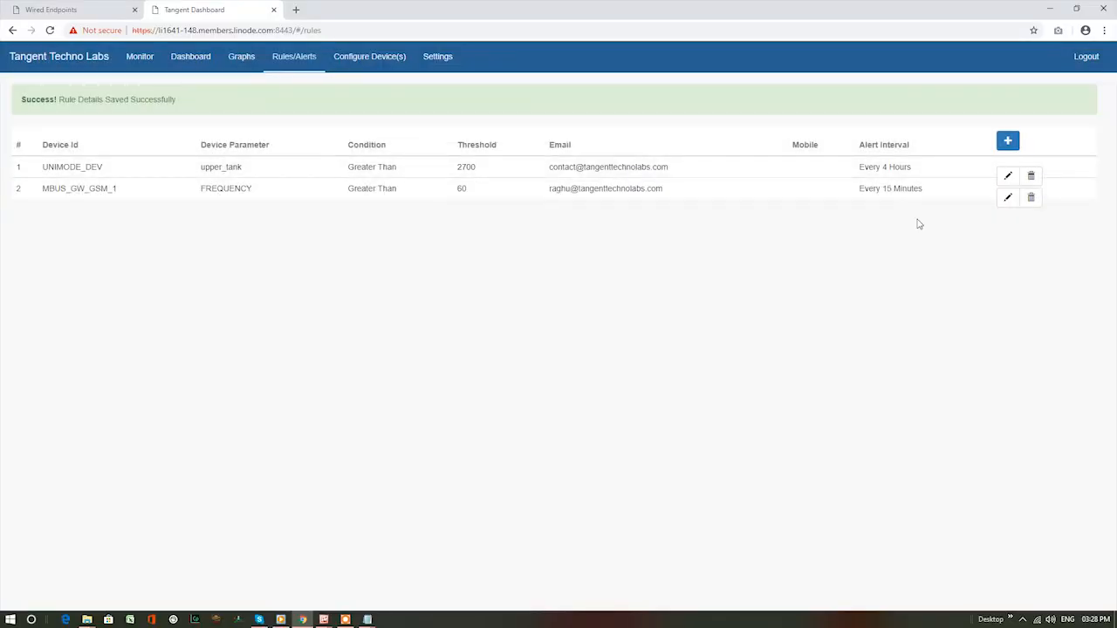
{"action": "mouse_move", "coordinate": [417, 59]}
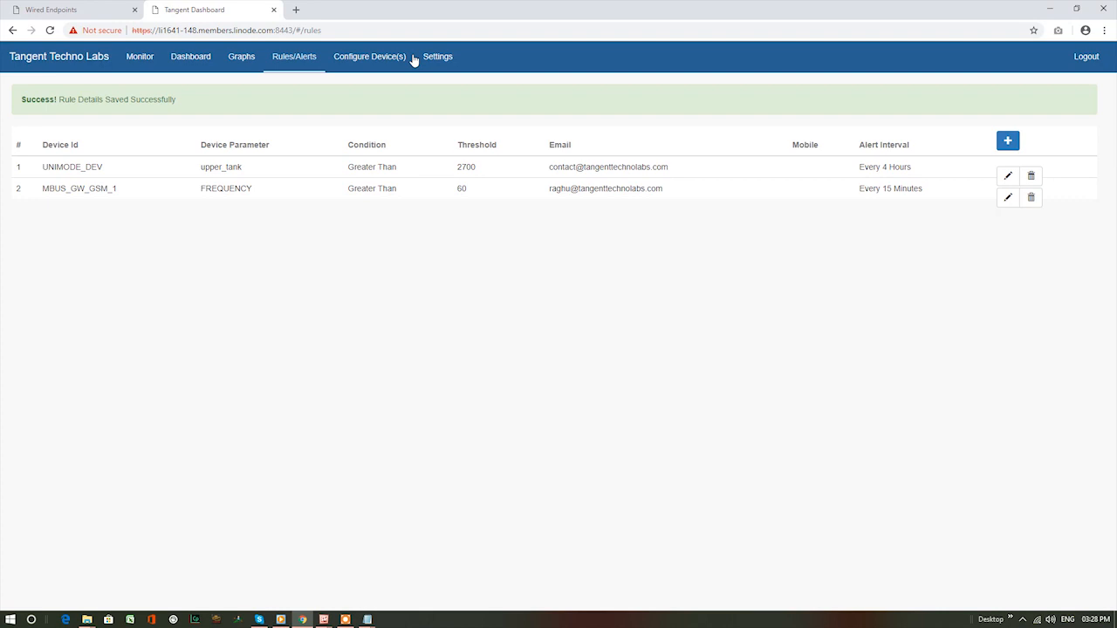
Switch to the Tangent Techno Labs site and open its Products page of hardware kits.
{"action": "left_click", "coordinate": [189, 56]}
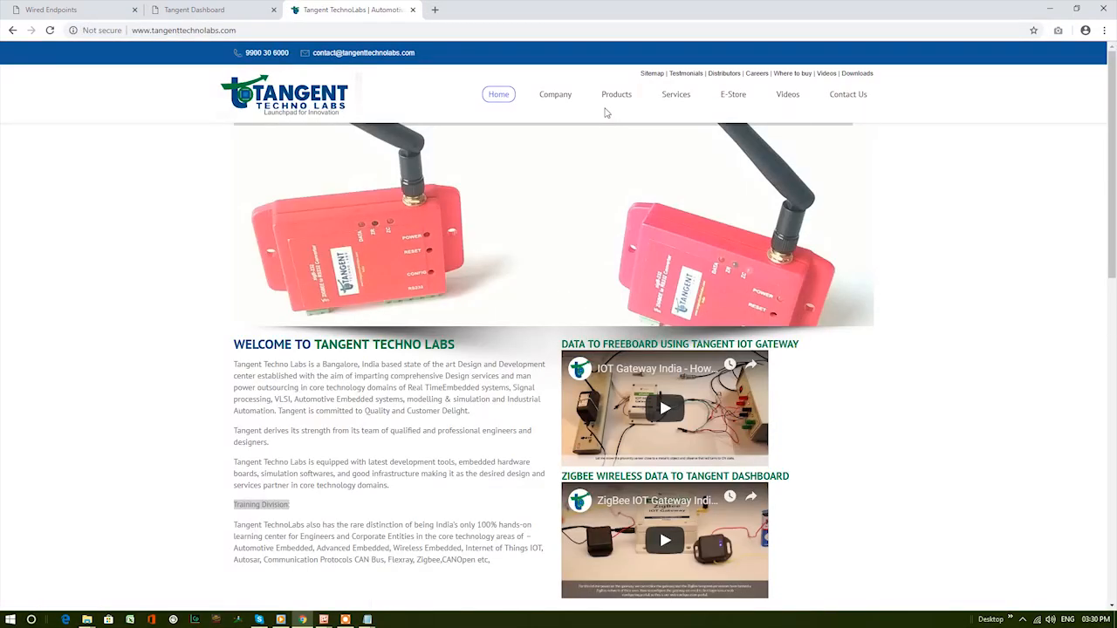
{"action": "left_click", "coordinate": [615, 95]}
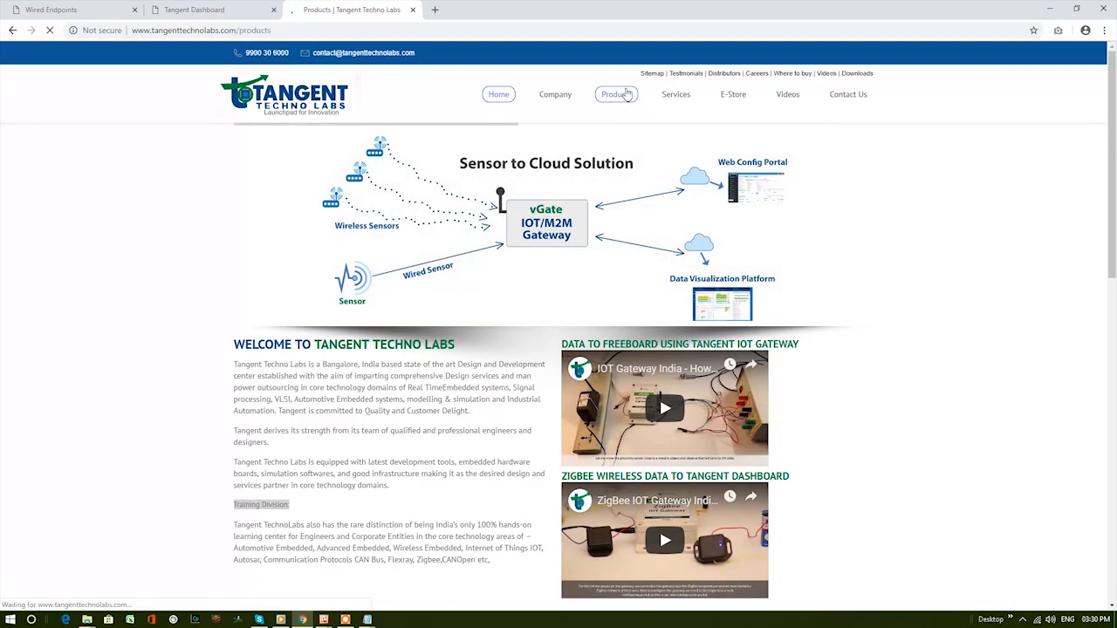
{"action": "left_click", "coordinate": [616, 94]}
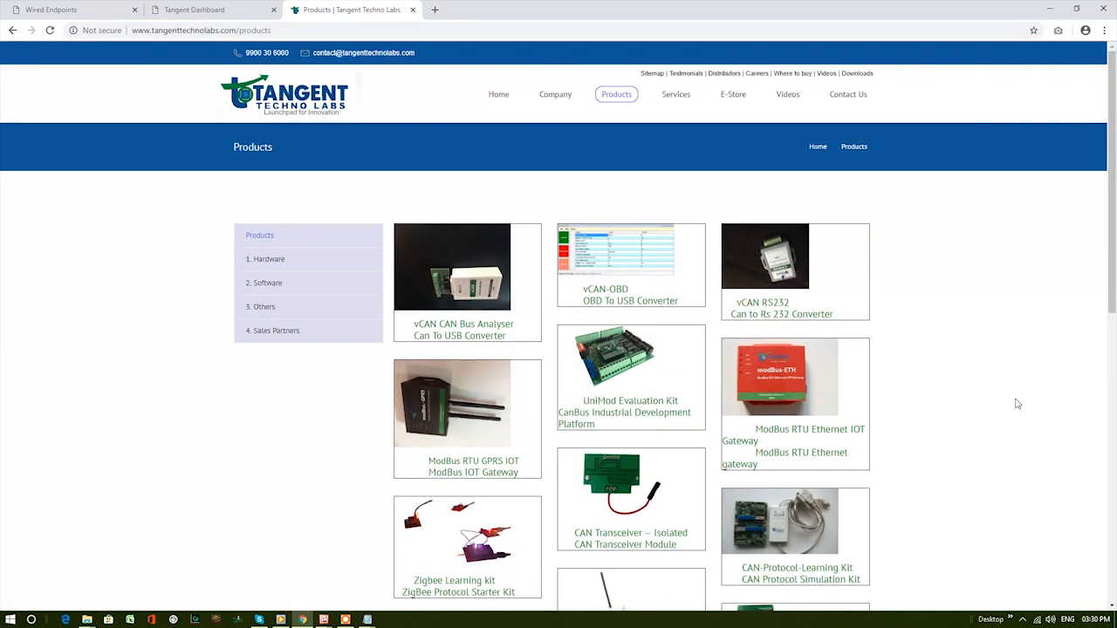